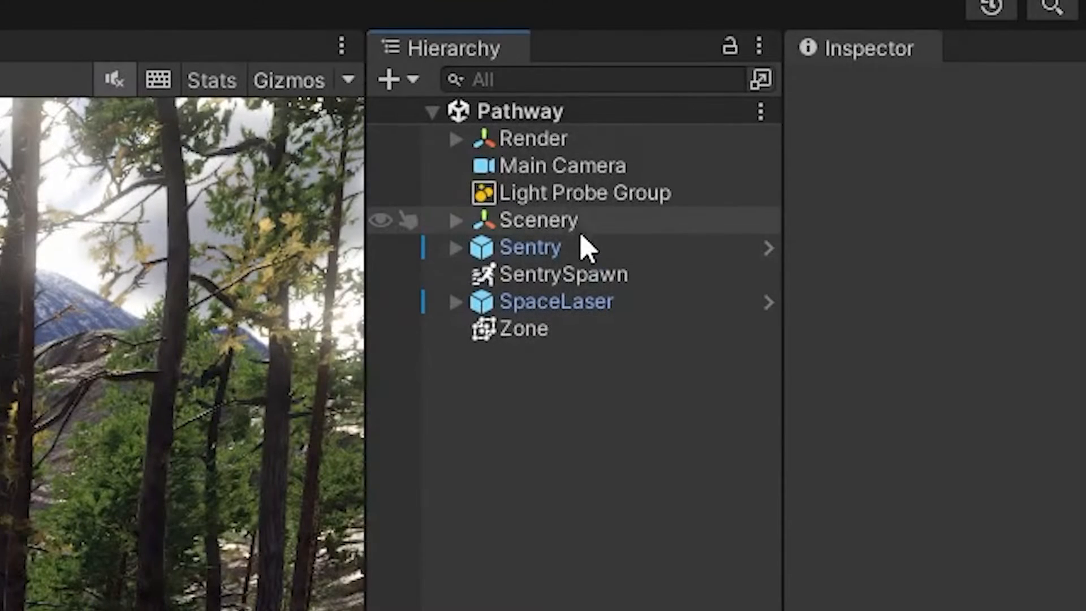
# Create a new C# script, HierarchyIconDisplay, inside the project's Editor folder
pyautogui.click(539, 220)
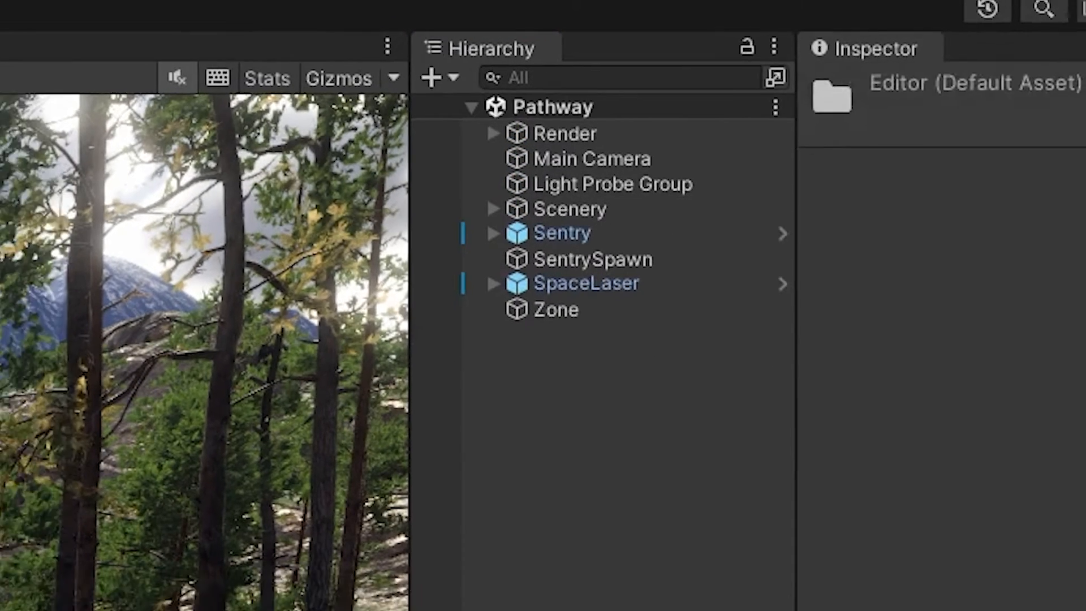
pyautogui.rightClick(38, 93)
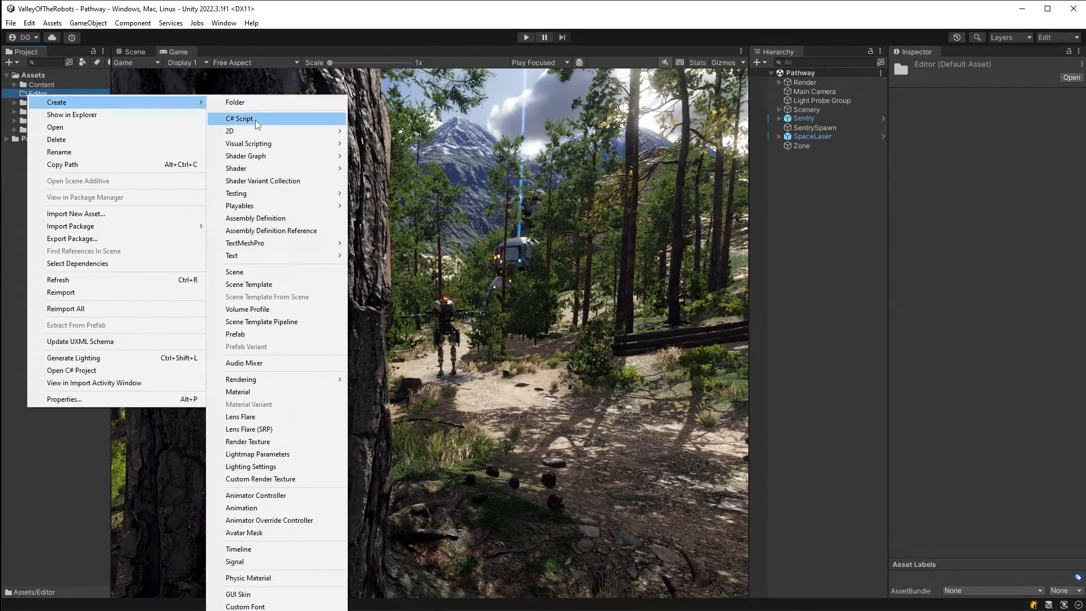
pyautogui.click(240, 118)
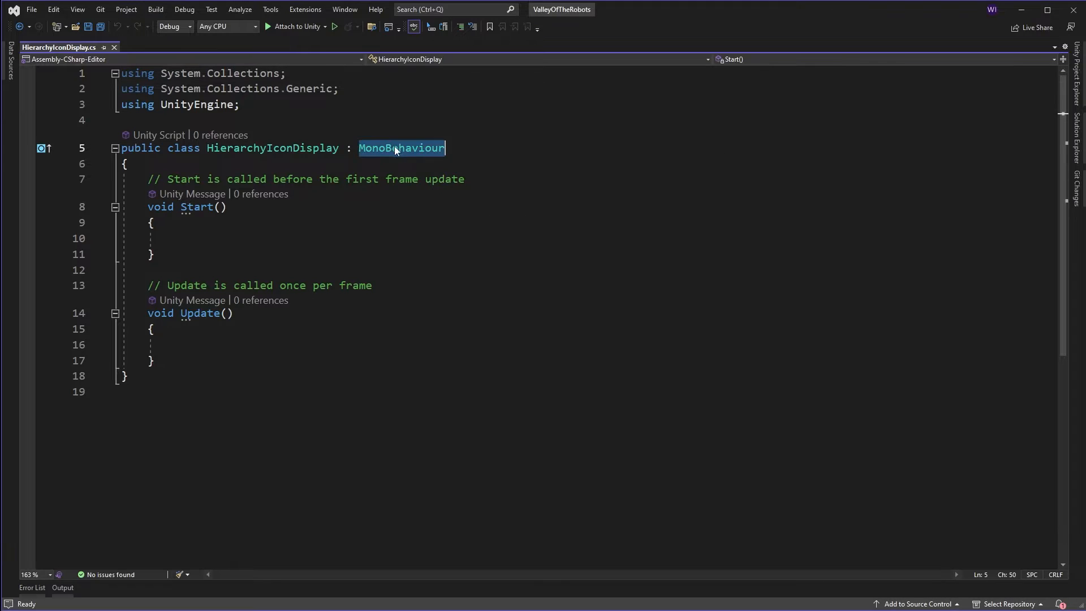
# Drop the MonoBehaviour base, make the class static, add 'using UnityEditor;' and [InitializeOnLoad]
pyautogui.press('Delete')
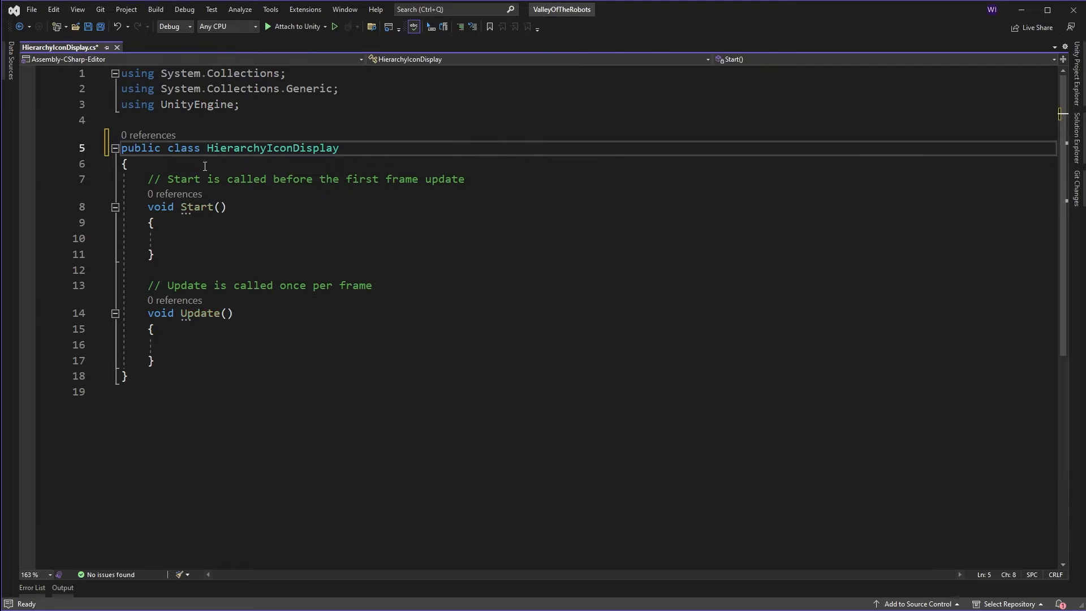
pyautogui.write('static')
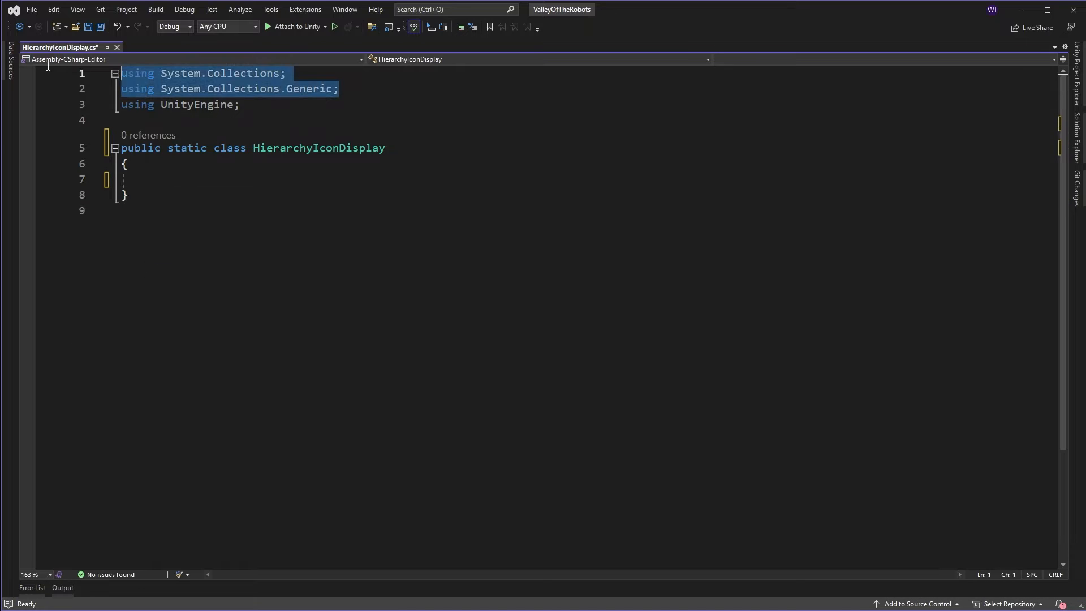
pyautogui.write('us')
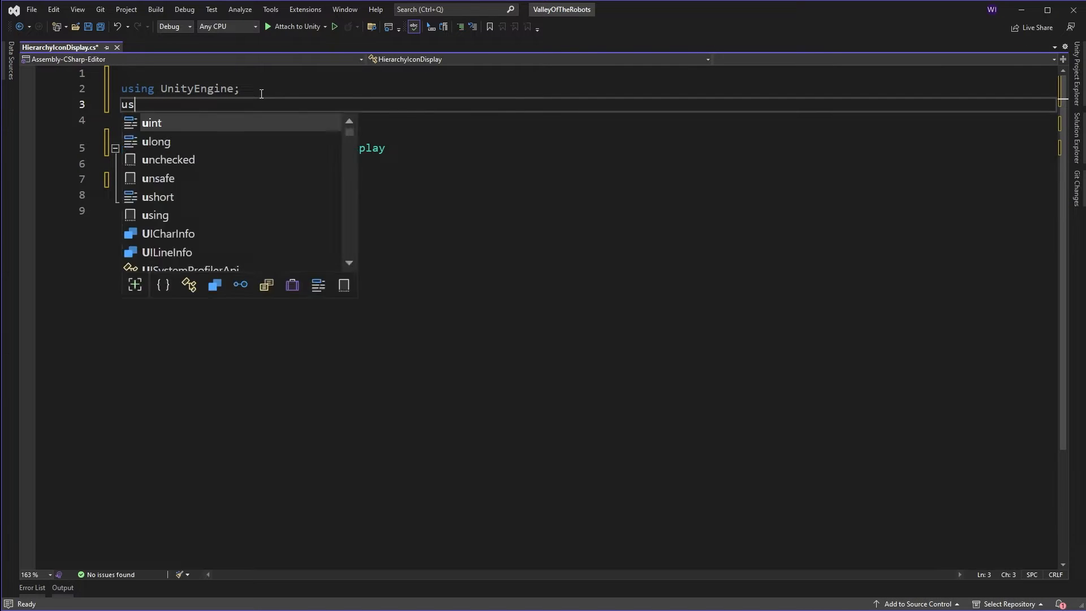
pyautogui.write('ing Unity')
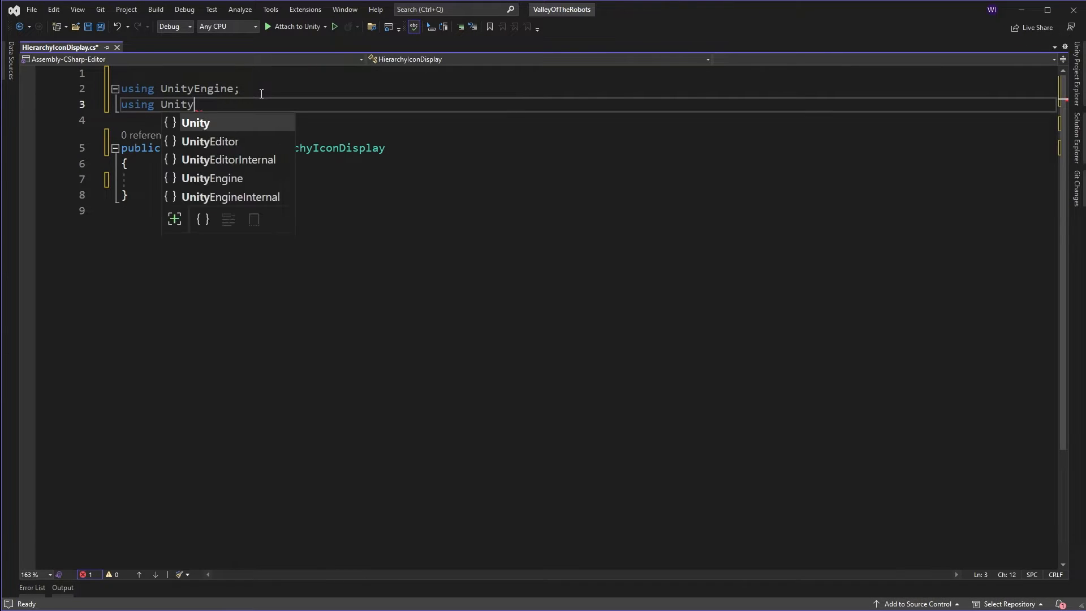
pyautogui.write('Editor;')
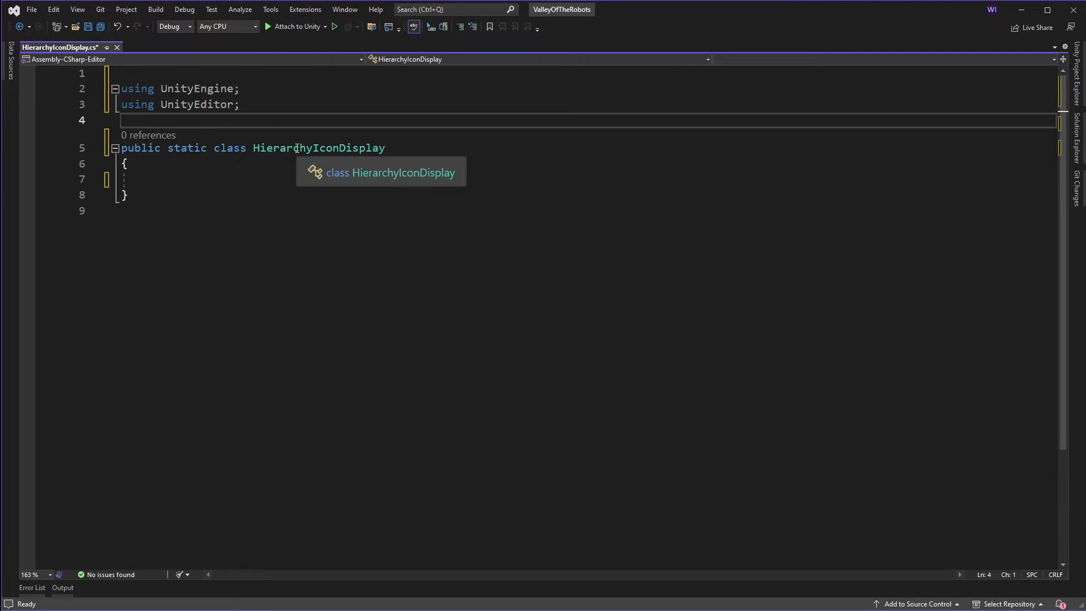
pyautogui.write('[]')
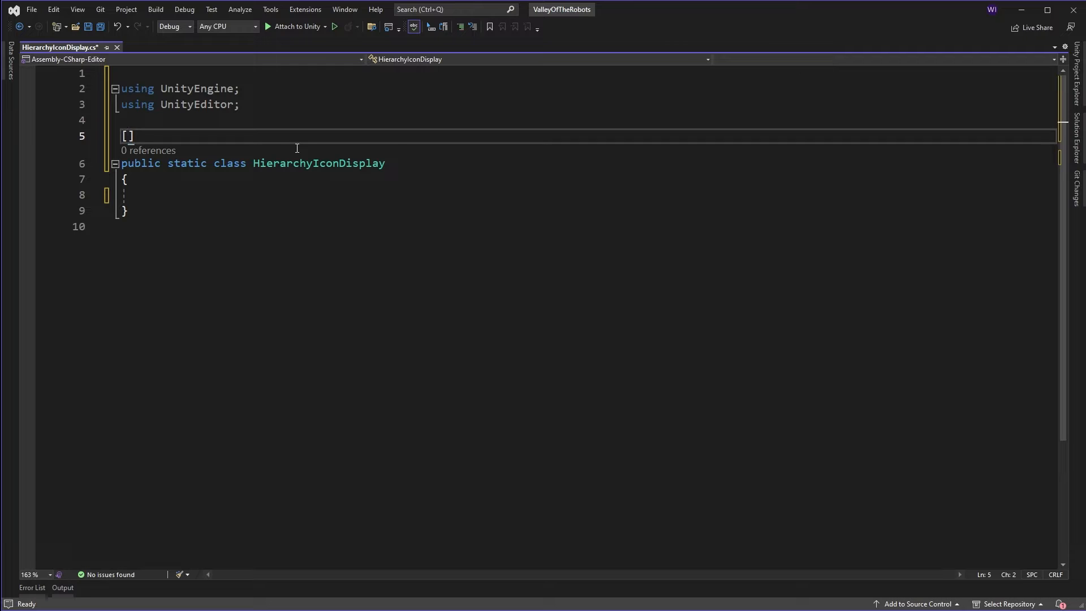
pyautogui.write('InitializeOnLoad')
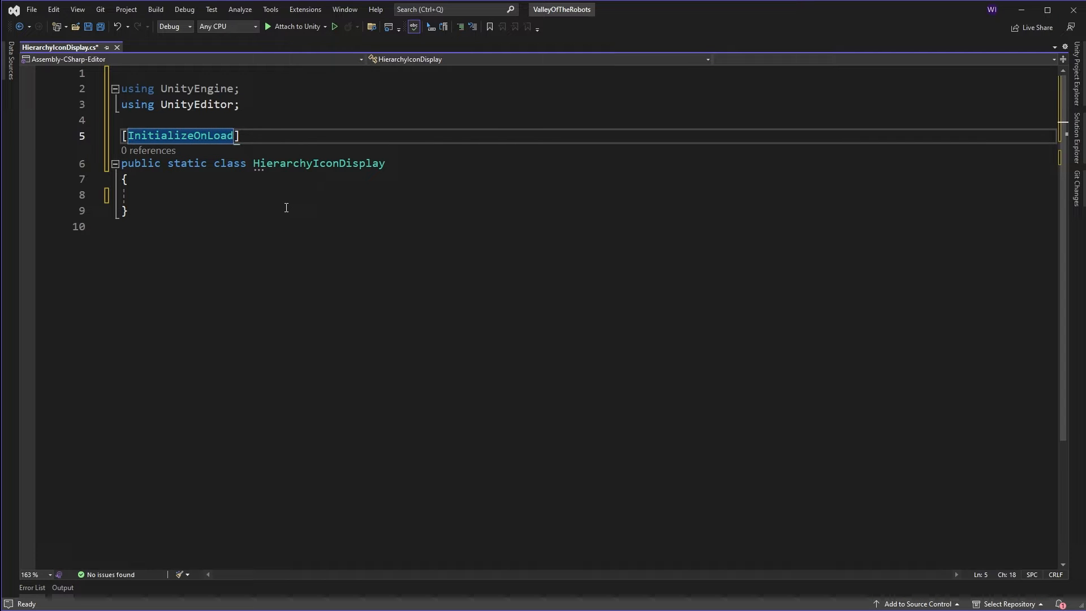
pyautogui.moveTo(282, 213)
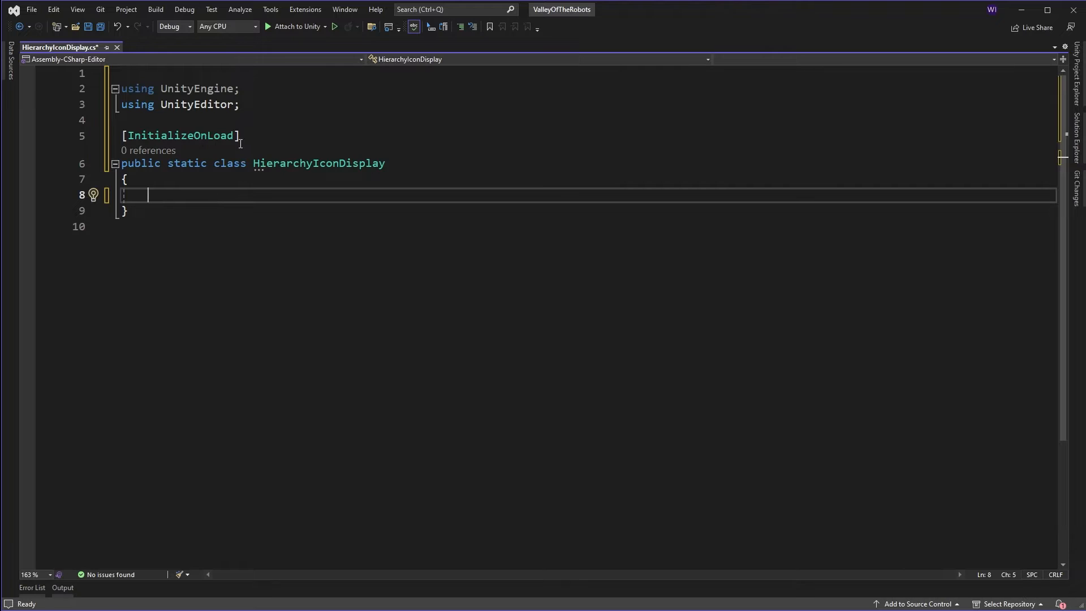
# Add an empty 'static HierarchyIconDisplay()' constructor with its braces inside the class
pyautogui.doubleClick(181, 135)
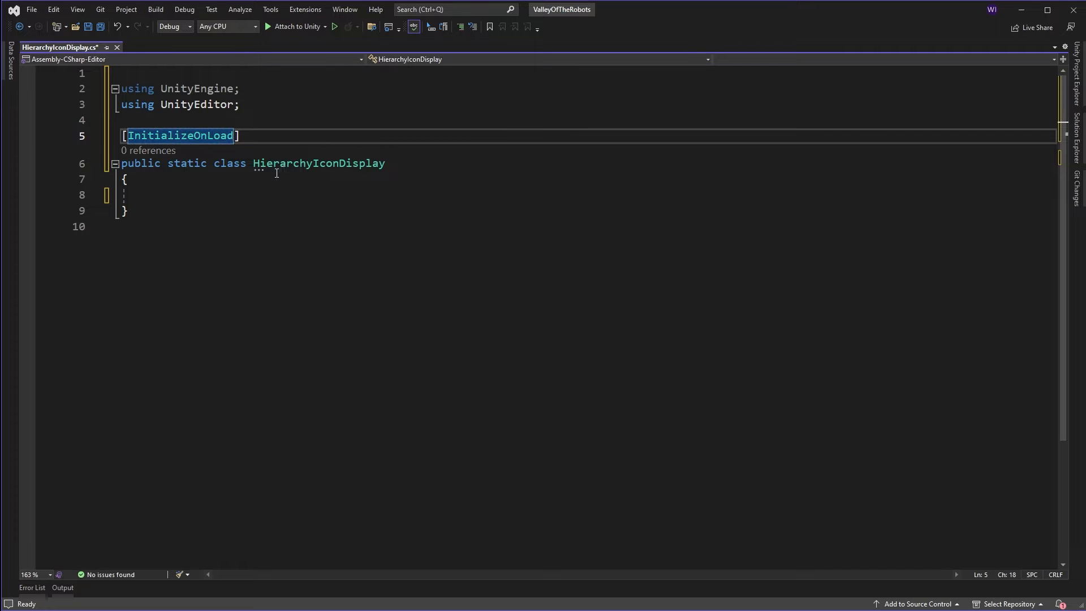
pyautogui.moveTo(269, 205)
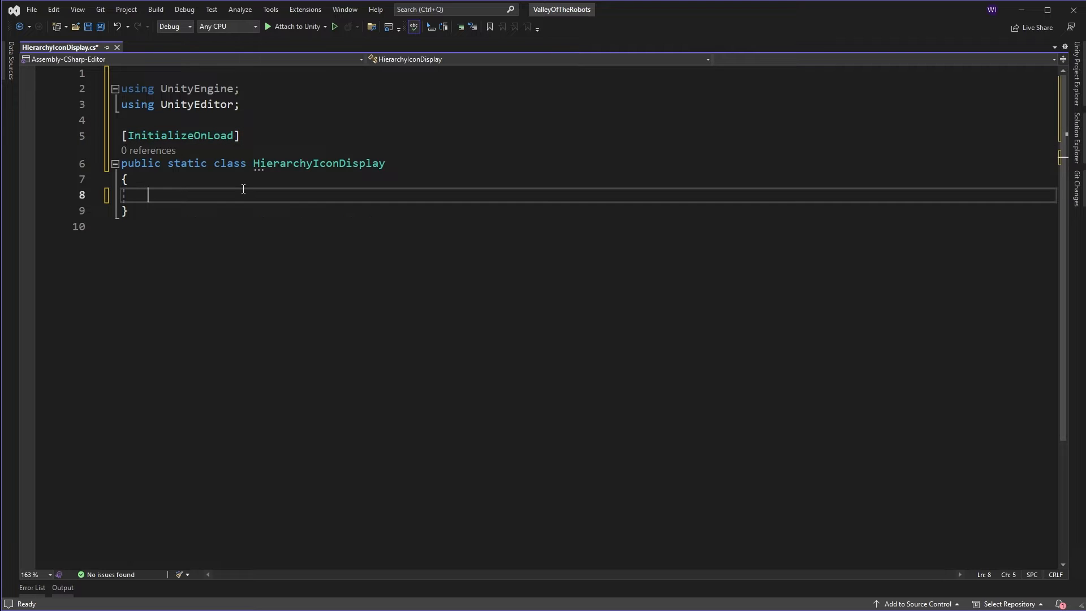
pyautogui.write('static Hie')
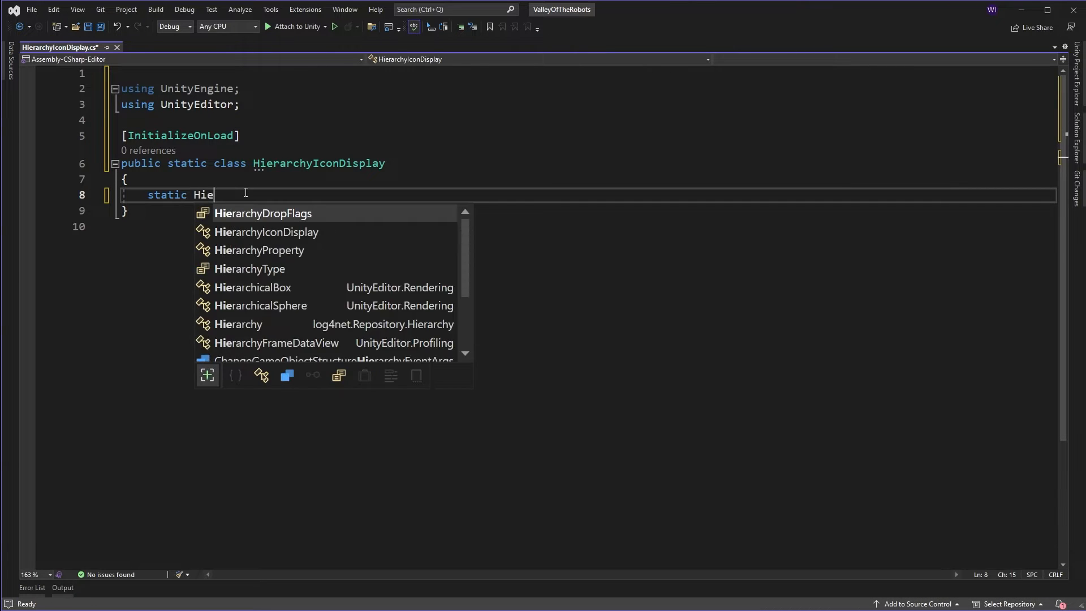
pyautogui.write('rarchyIconDisplay()')
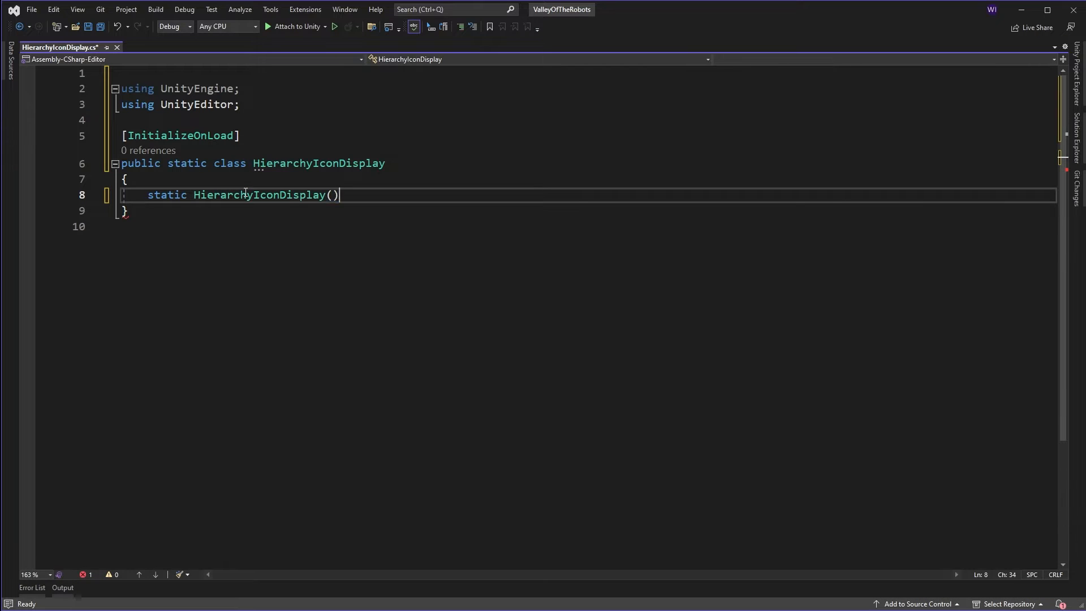
pyautogui.press('Enter')
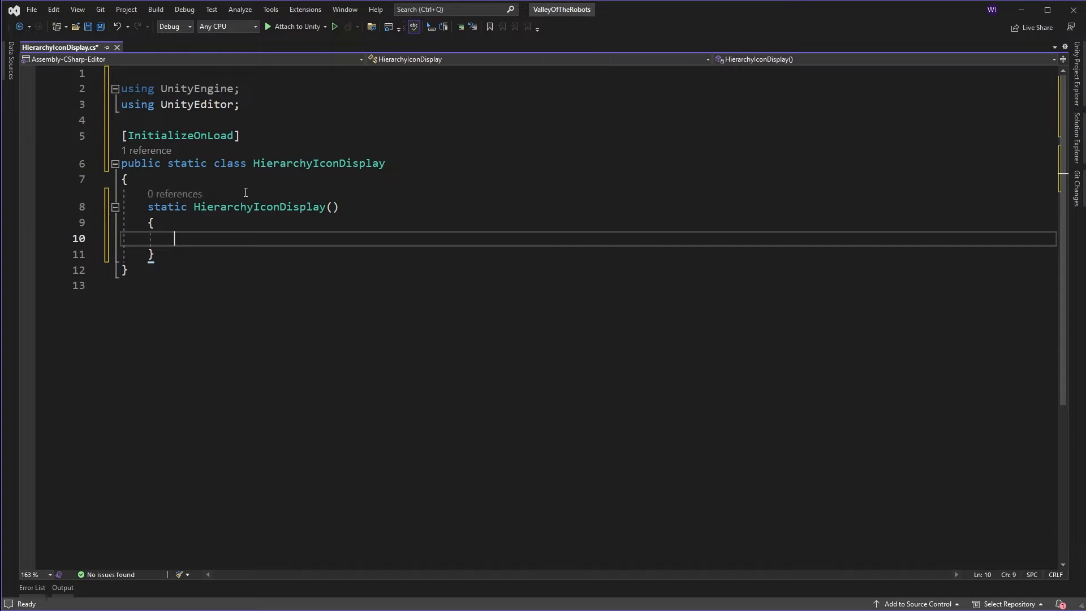
# Subscribe OnHierarchyWindowItemOnGUI to EditorApplication.hierarchyWindowItemOnGUI and generate the (instanceID, selectionRect) handler
pyautogui.write('E')
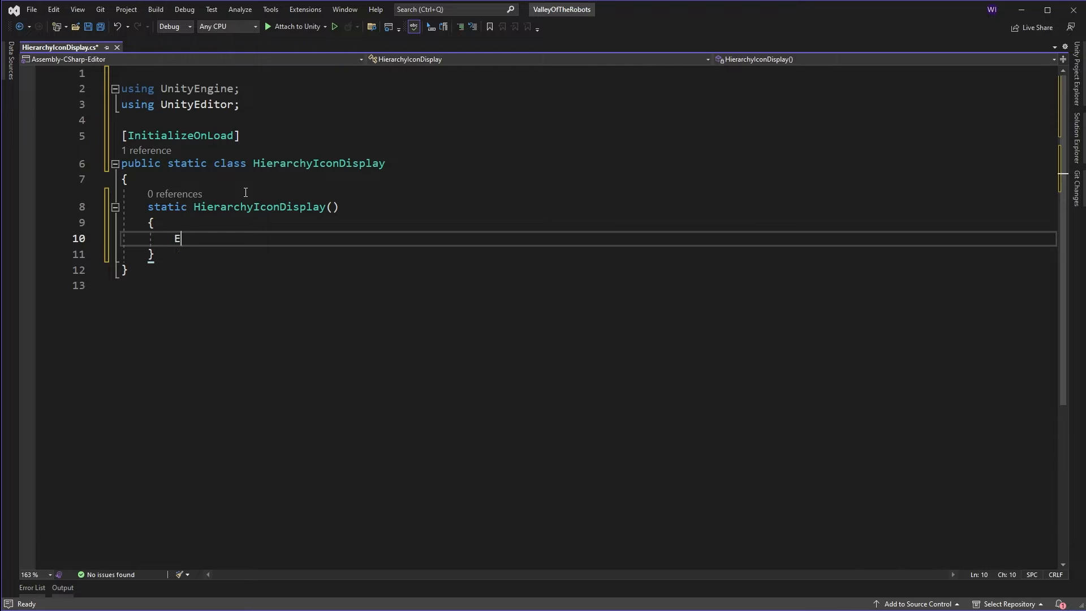
pyautogui.write('ditorAppl')
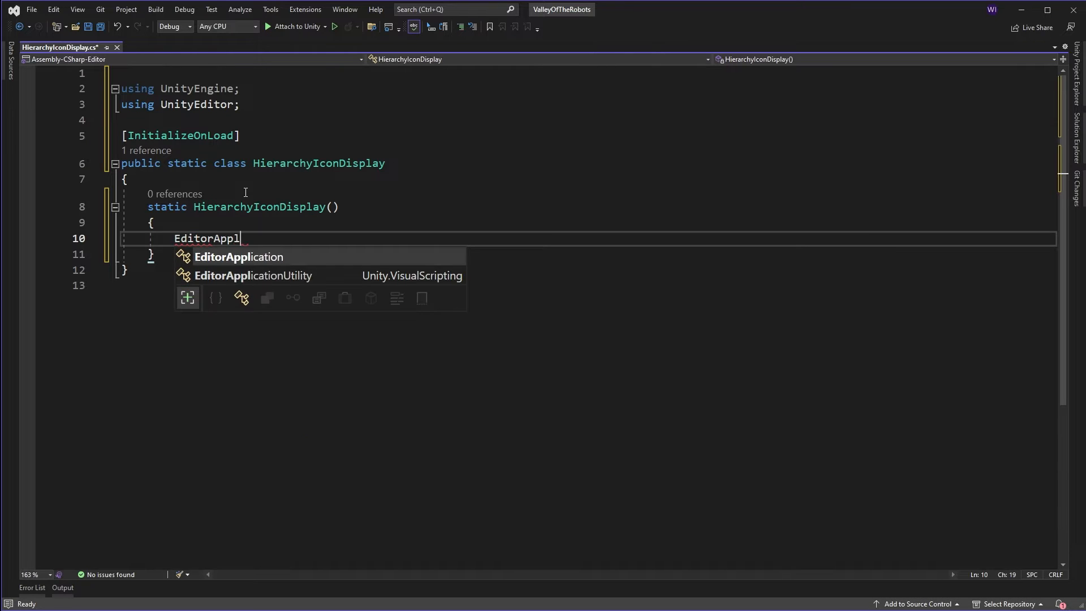
pyautogui.press('Tab')
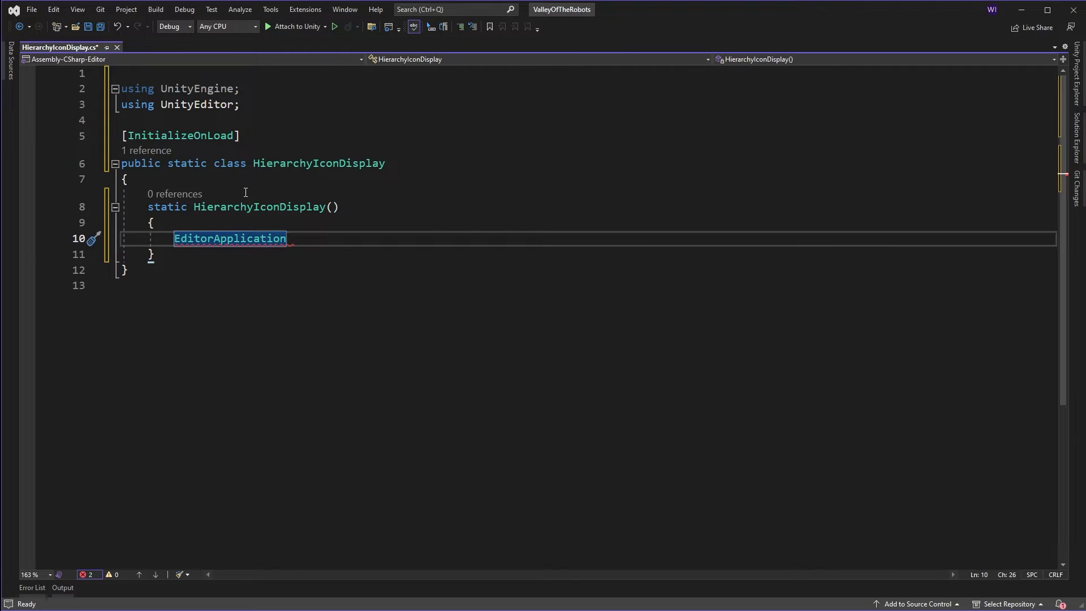
pyautogui.write('.hierarchyWindowItemOnGUI')
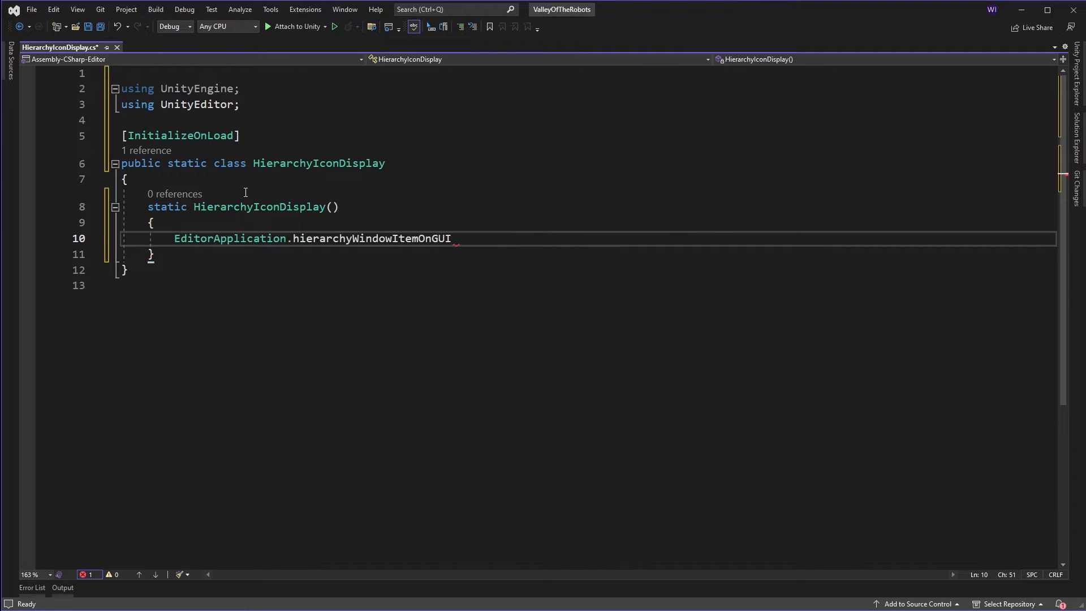
pyautogui.doubleClick(371, 238)
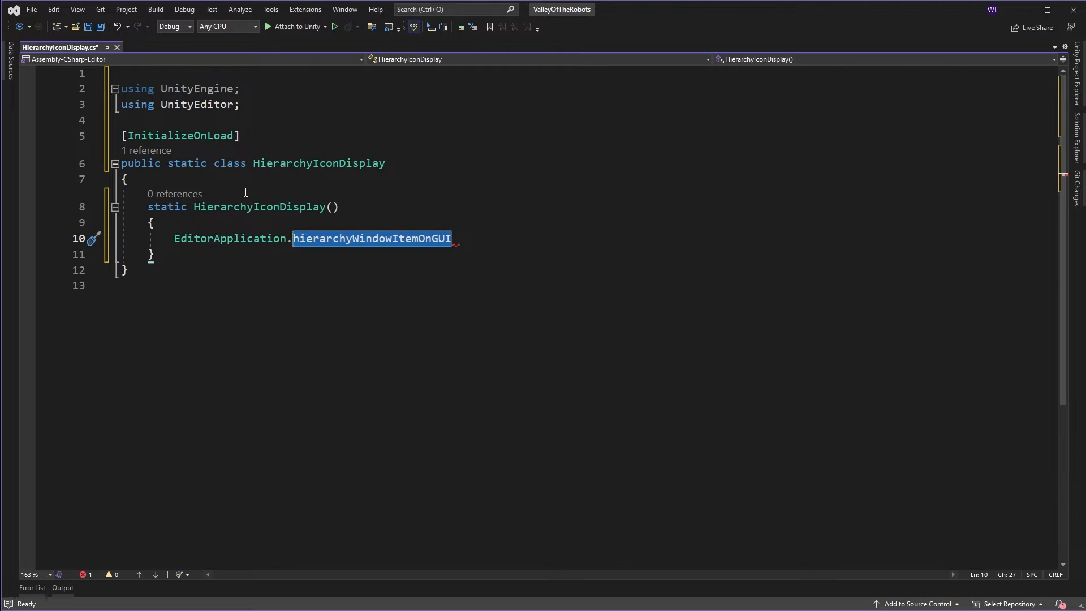
pyautogui.click(457, 238)
pyautogui.write(' += OnHierarchyWindowItemOnGUI;')
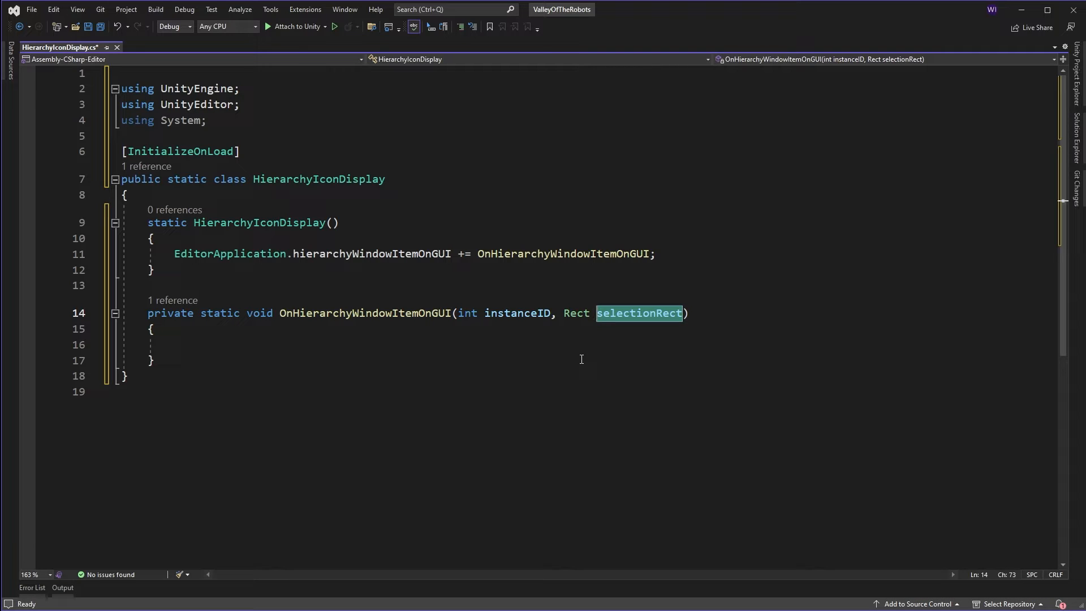
pyautogui.moveTo(577, 341)
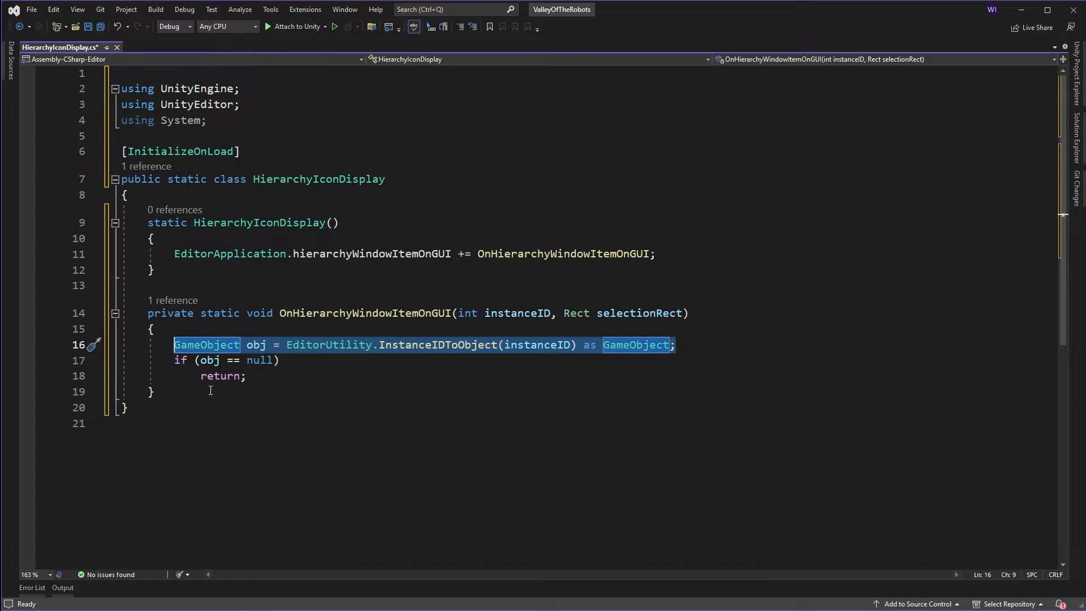
pyautogui.moveTo(270, 385)
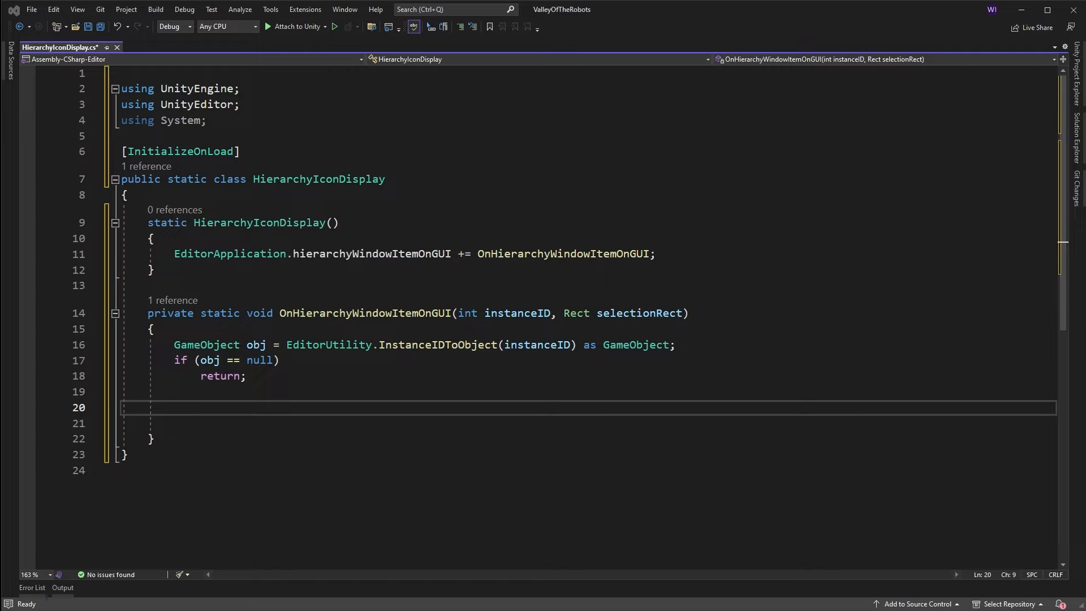
pyautogui.moveTo(153, 414)
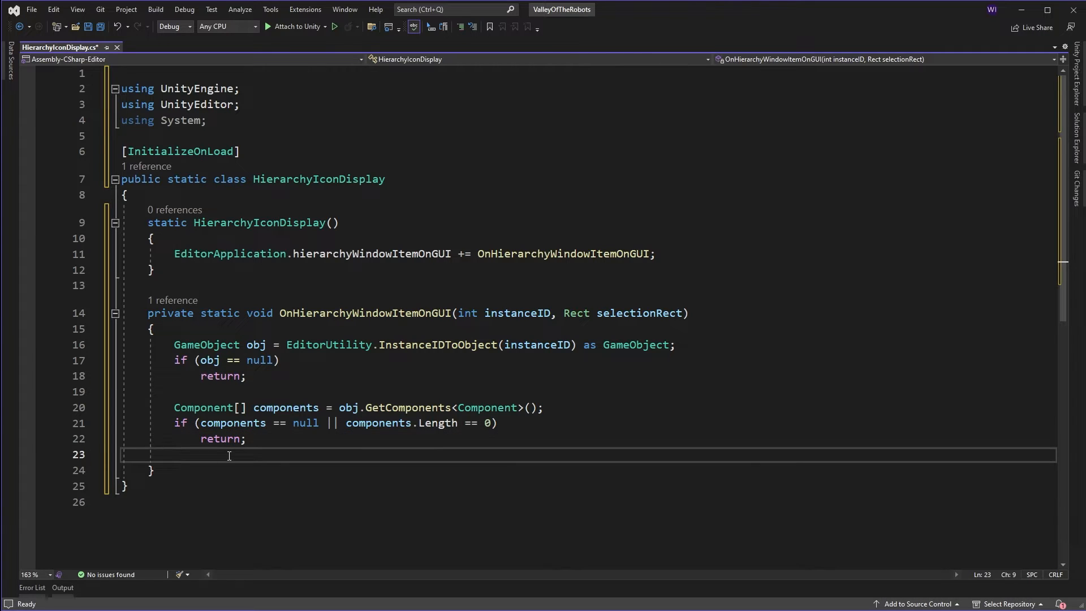
# Add a new line after the GameObject and components null checks in the handler
pyautogui.press('Enter')
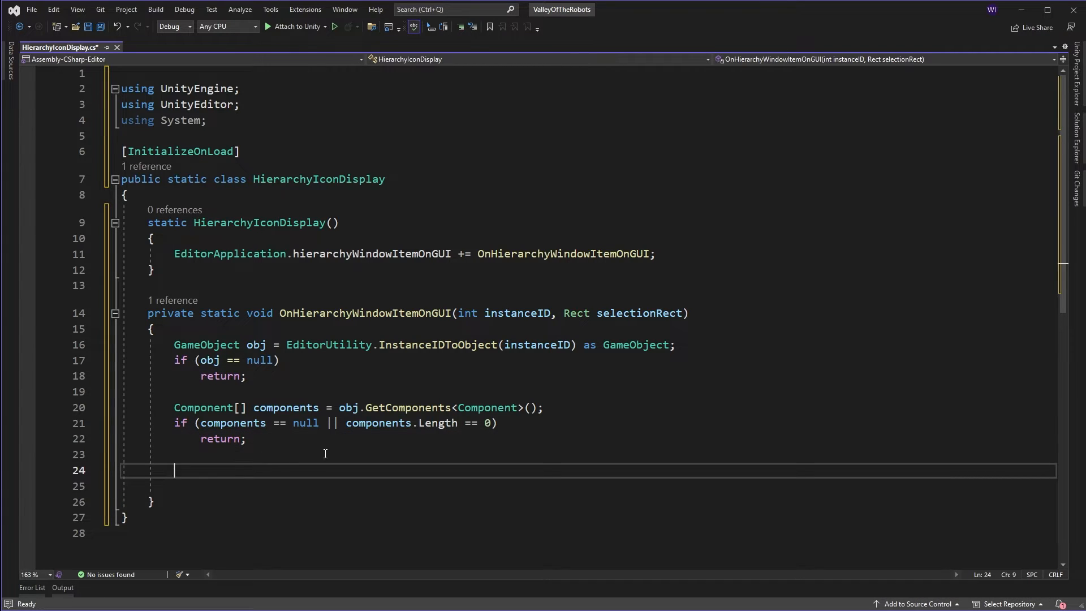
pyautogui.moveTo(389, 531)
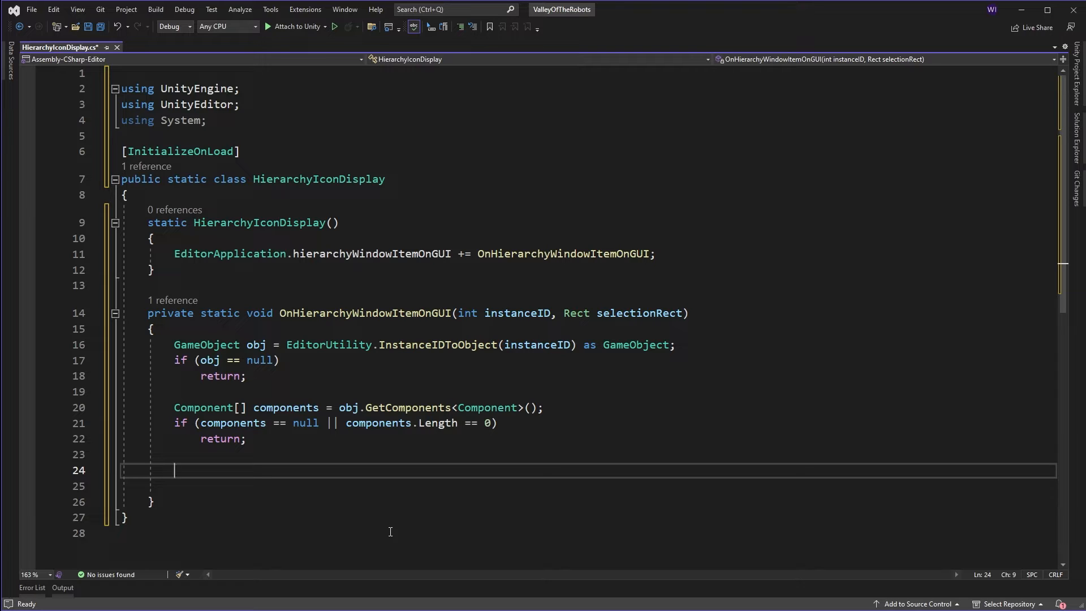
pyautogui.moveTo(379, 531)
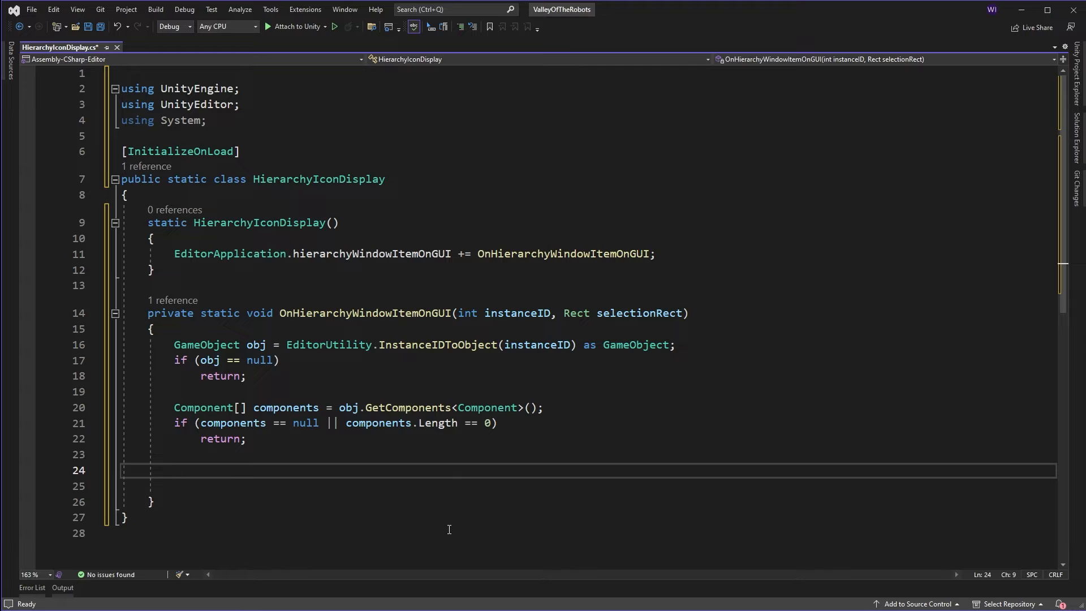
# Write 'Component component = components.Length > 1 ? components[1] : components[0];'
pyautogui.write('Component')
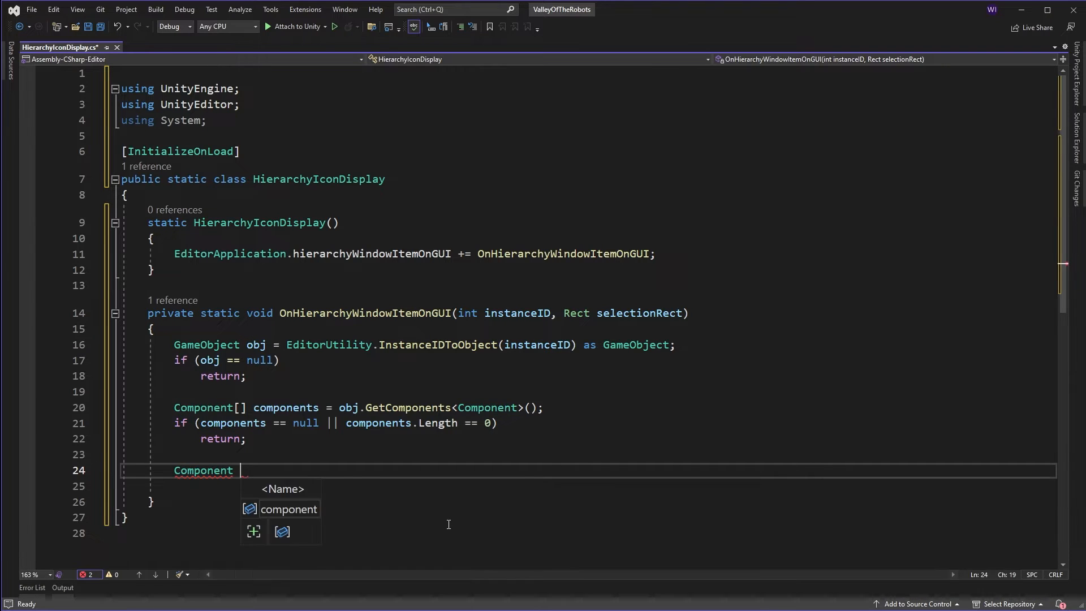
pyautogui.write('component = components[0];')
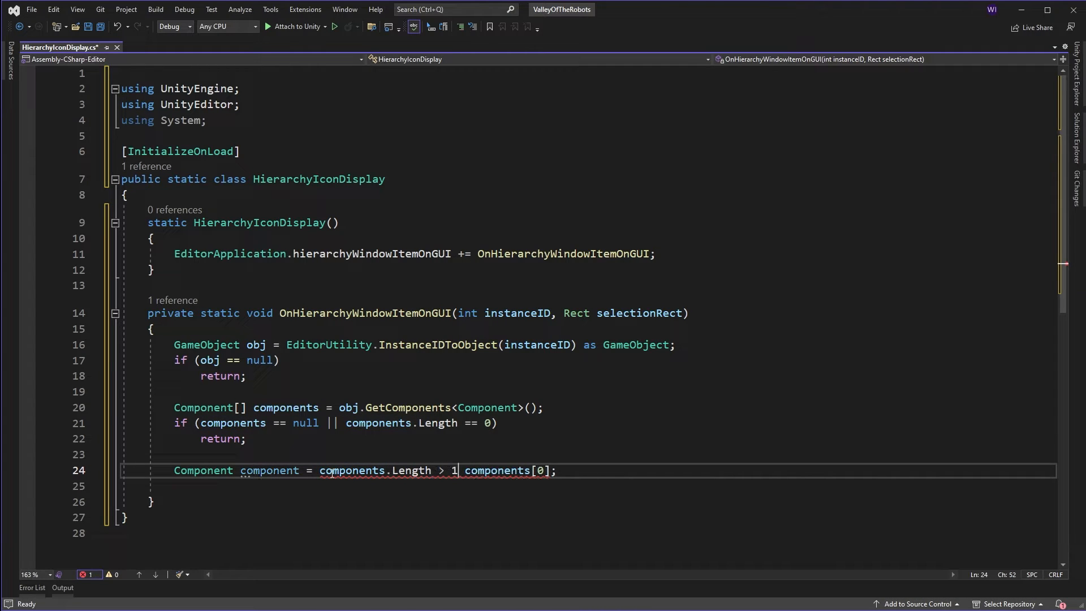
pyautogui.write('?')
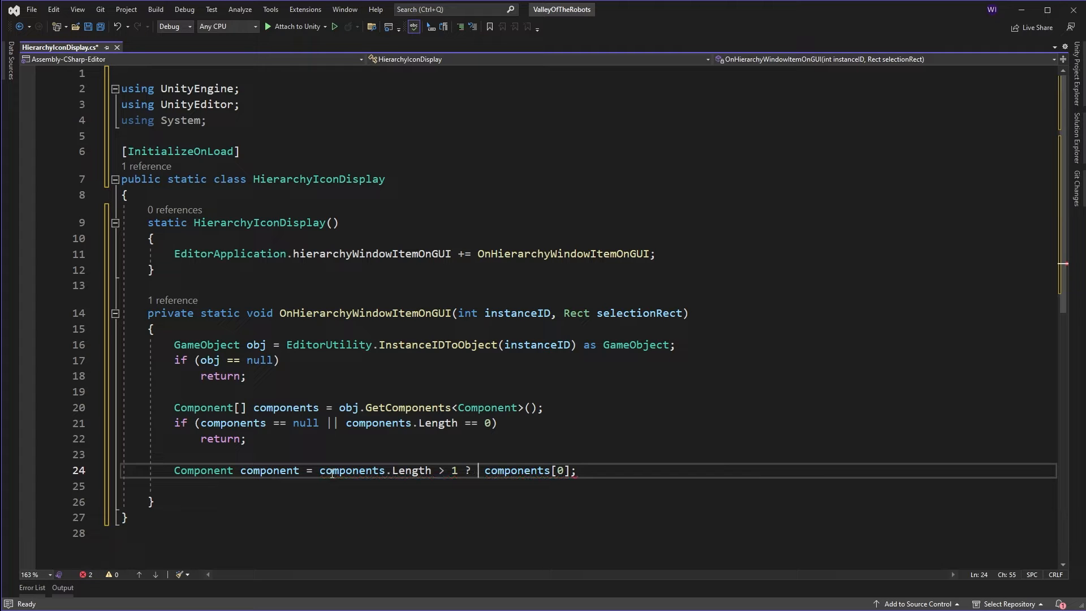
pyautogui.write('components')
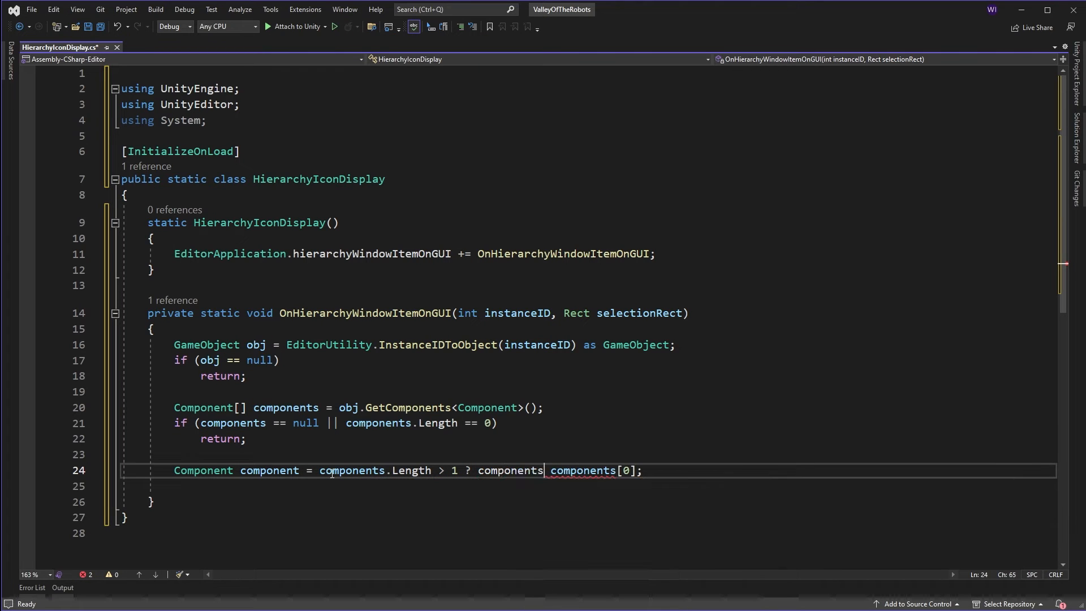
pyautogui.write('[1]')
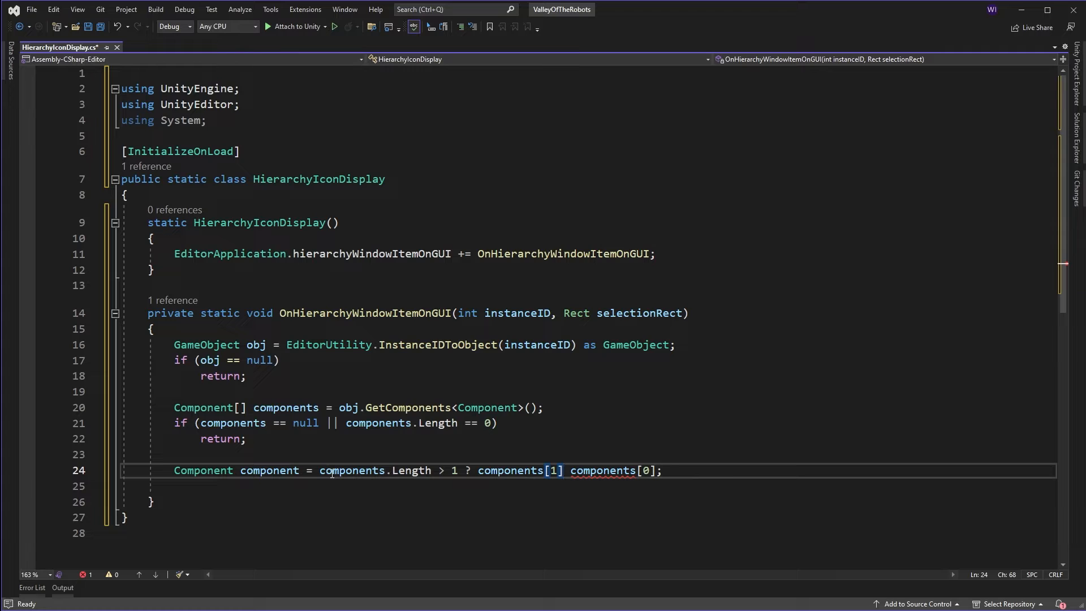
pyautogui.write(':')
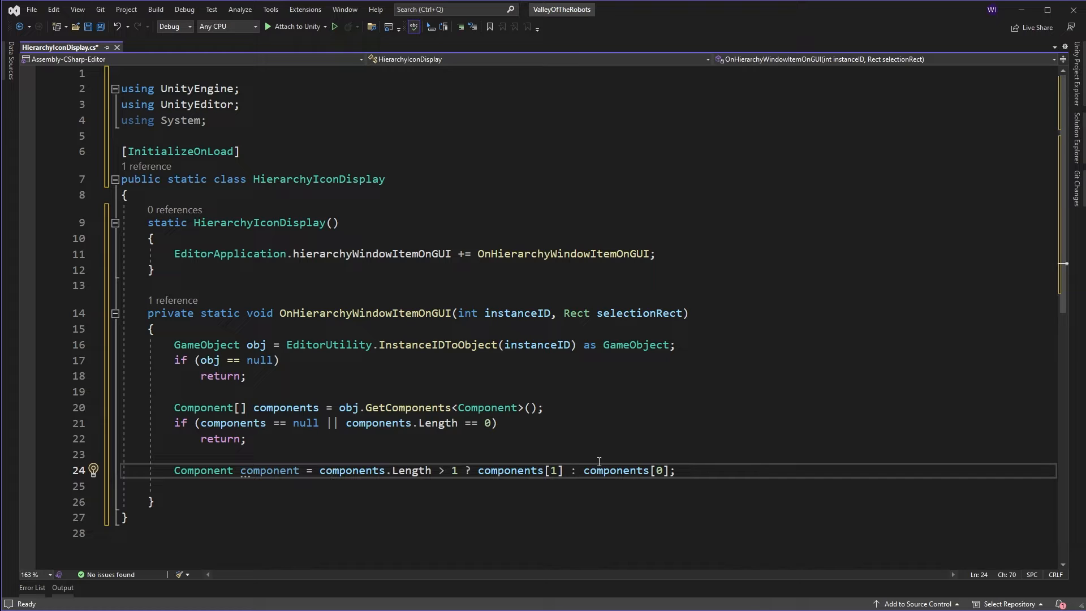
pyautogui.moveTo(582, 470); pyautogui.dragTo(675, 470)
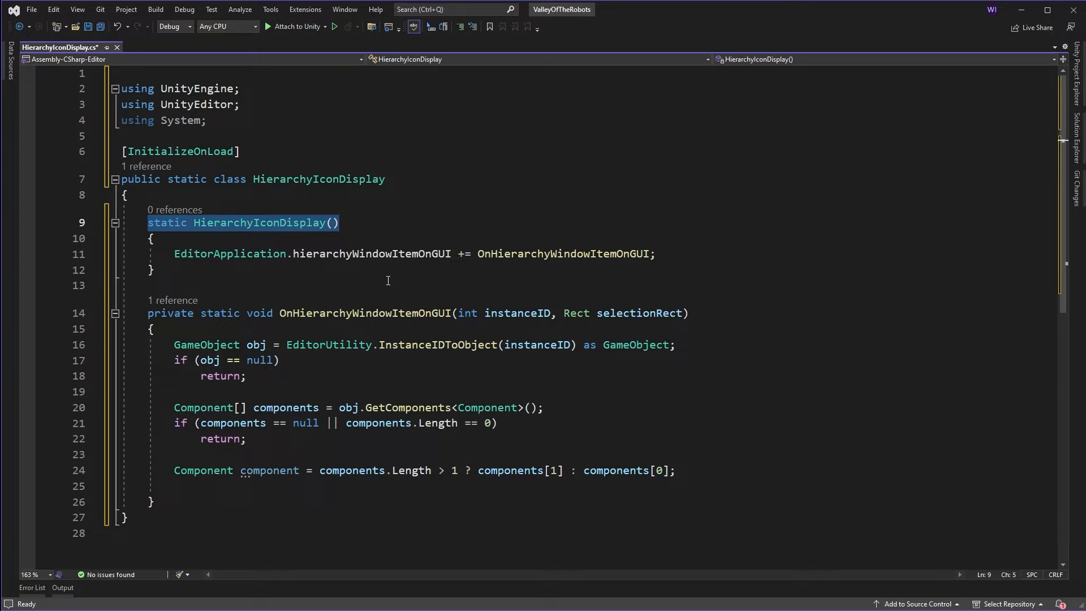
pyautogui.moveTo(361, 385)
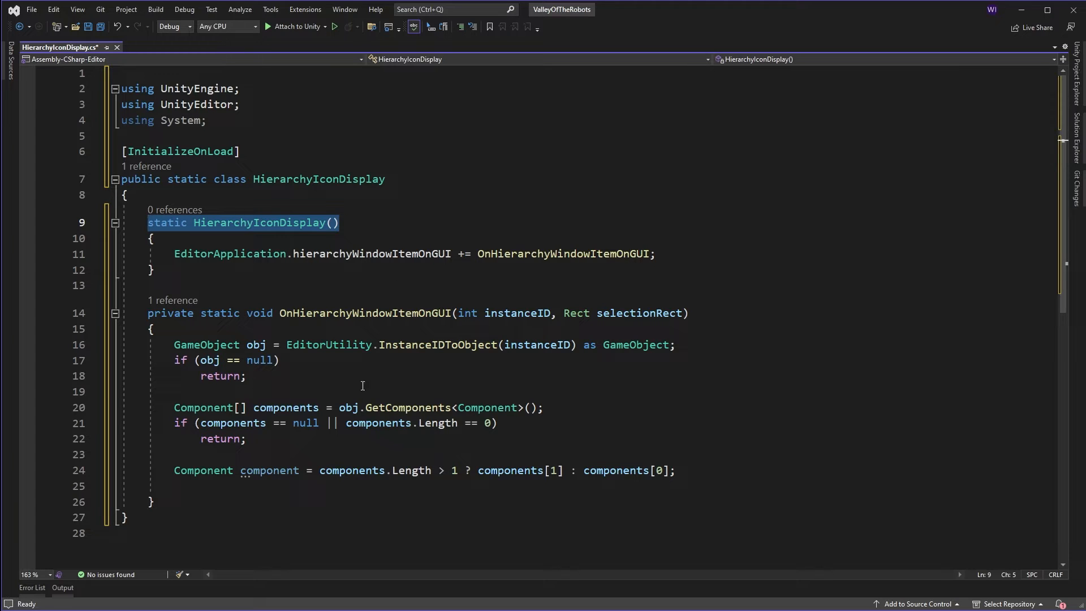
pyautogui.moveTo(281, 483)
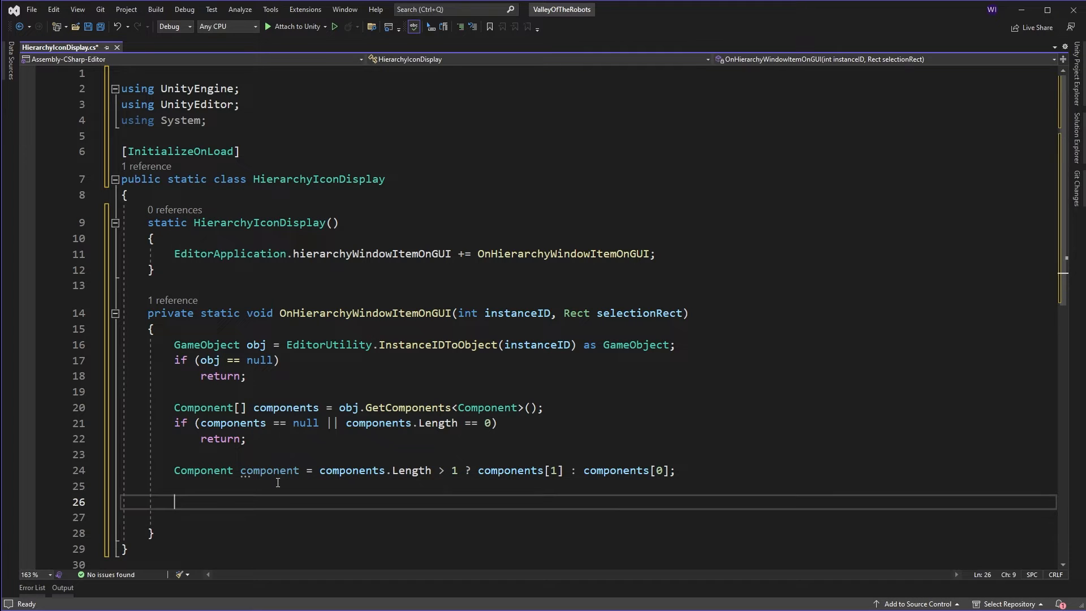
# Add 'Type type = component.GetType();' and GUIContent content = EditorGUIUtility.ObjectContent(null, type)
pyautogui.write('Type')
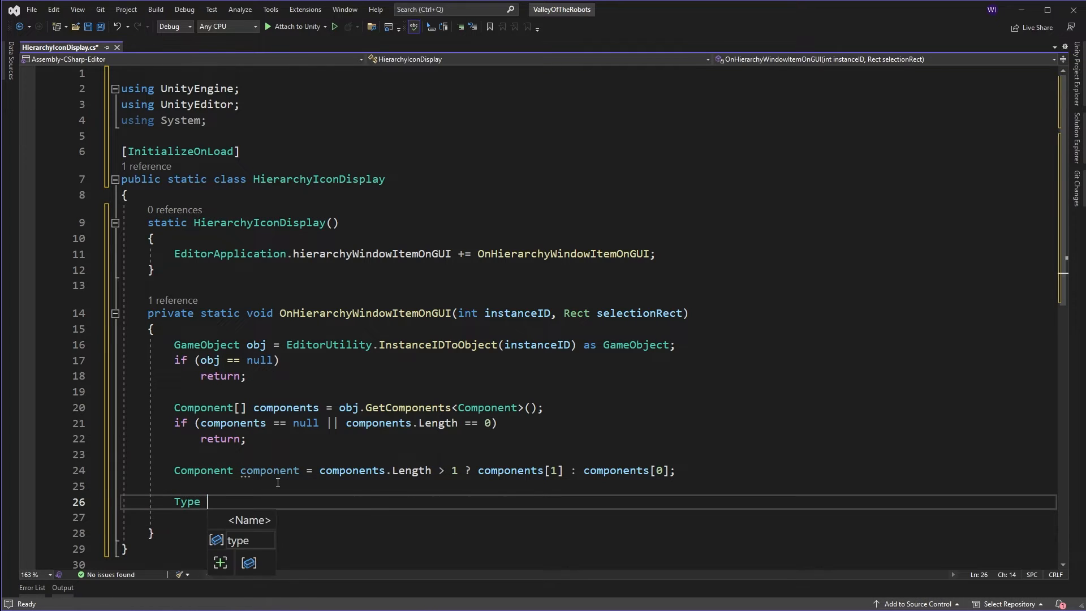
pyautogui.write('type = component.GetType();')
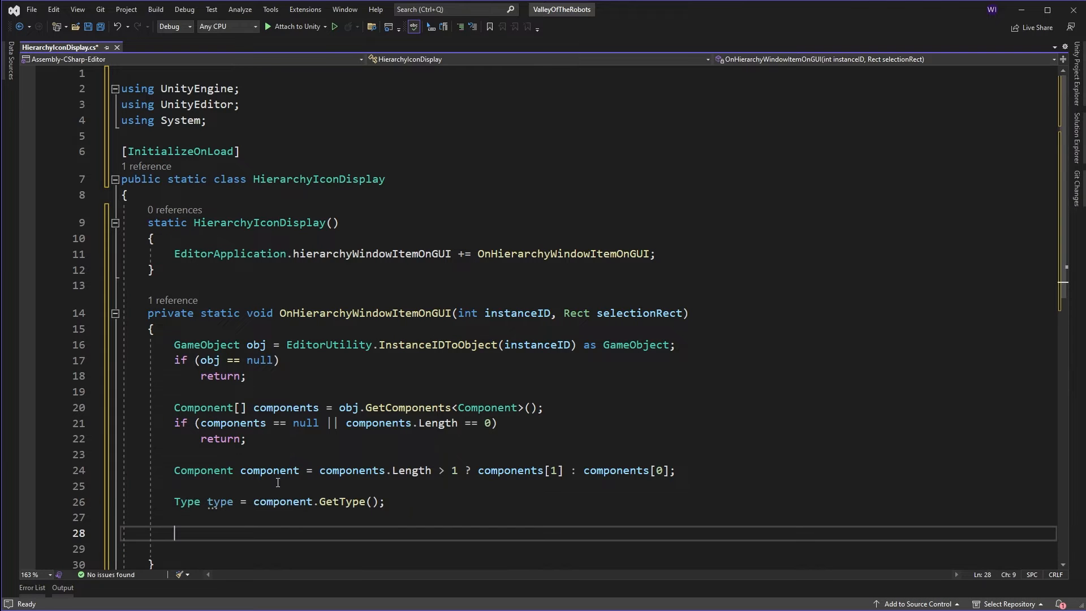
pyautogui.write('GUIContent')
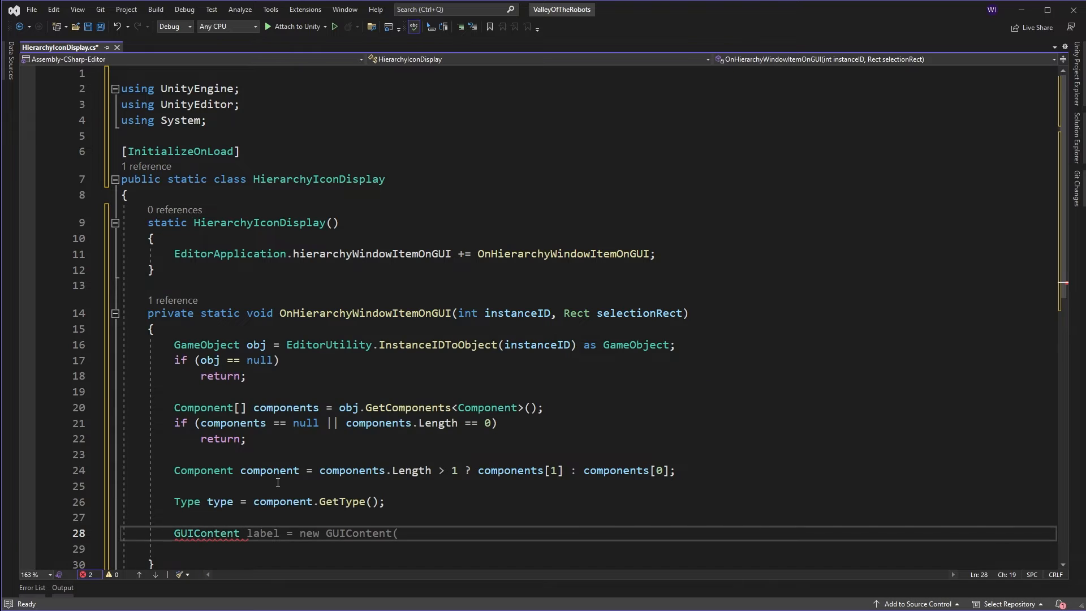
pyautogui.write('content')
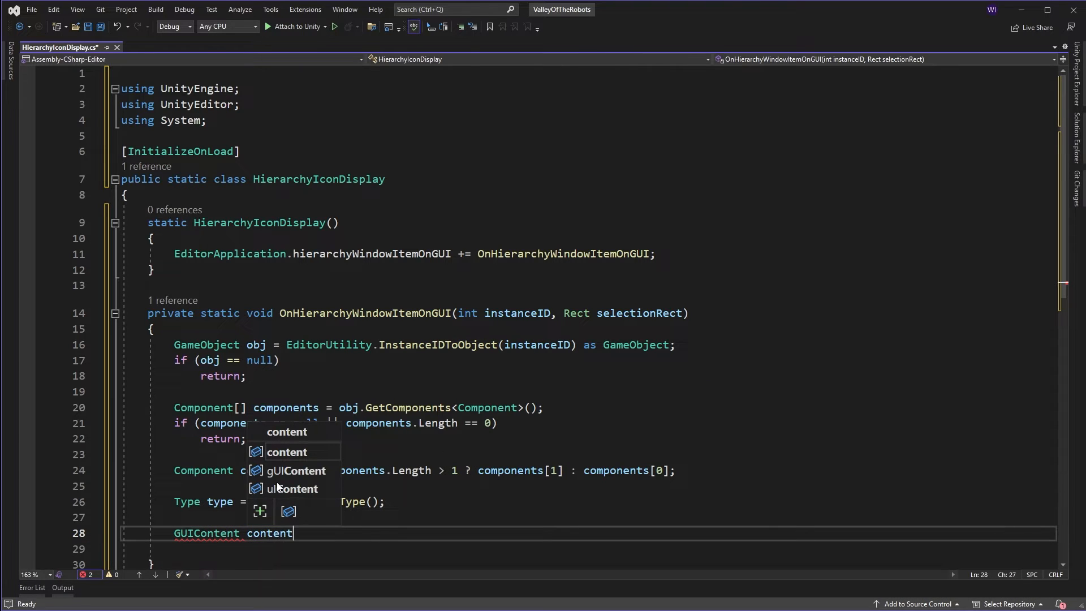
pyautogui.write('= new GUIContent(')
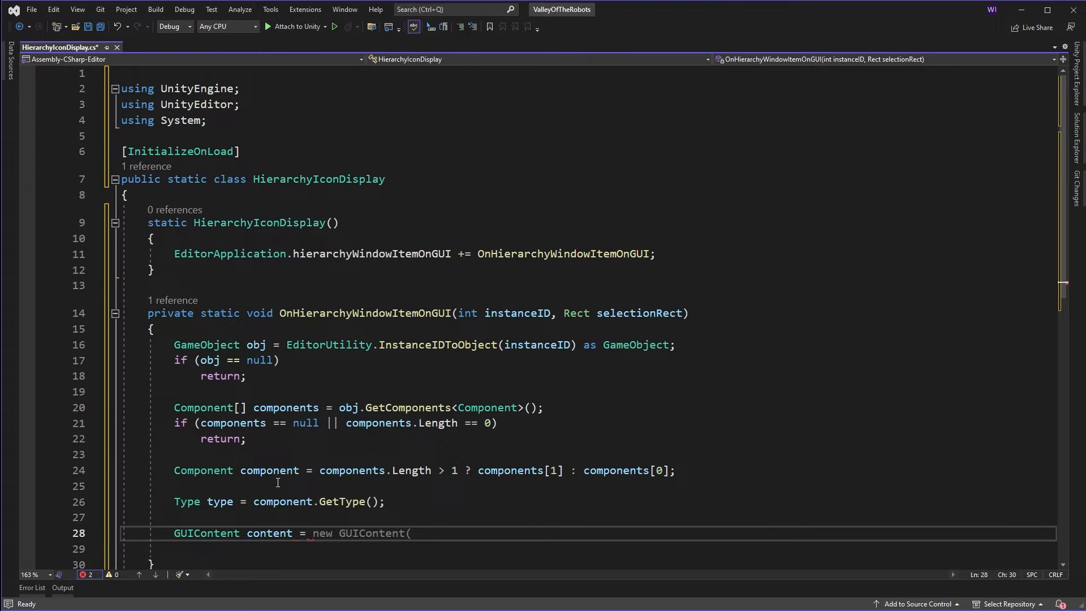
pyautogui.write('Editor')
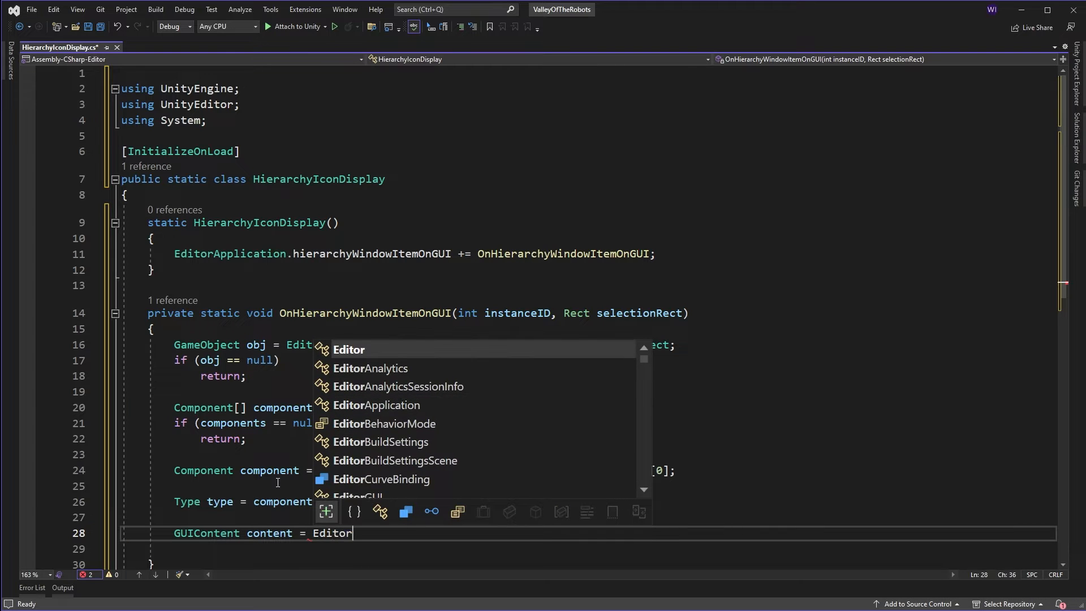
pyautogui.write('GUIUtility')
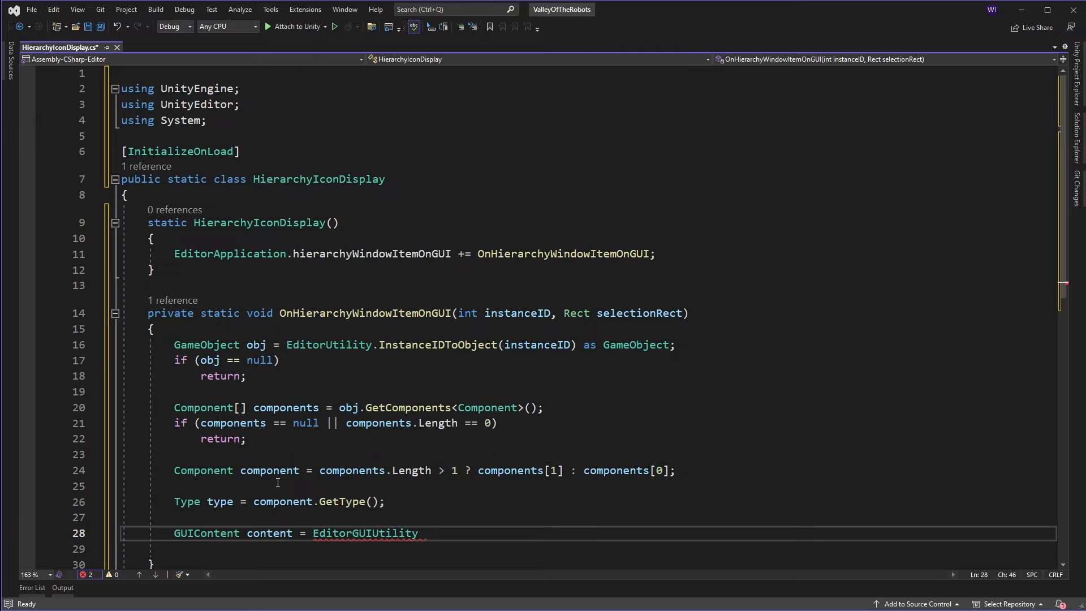
pyautogui.write('.')
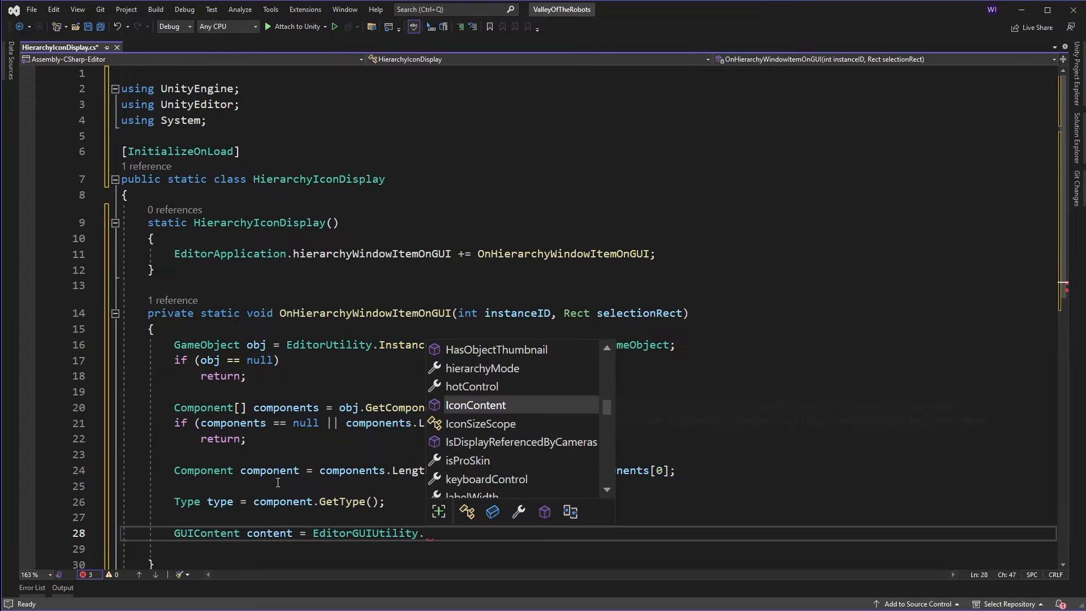
pyautogui.write('ObjectContent')
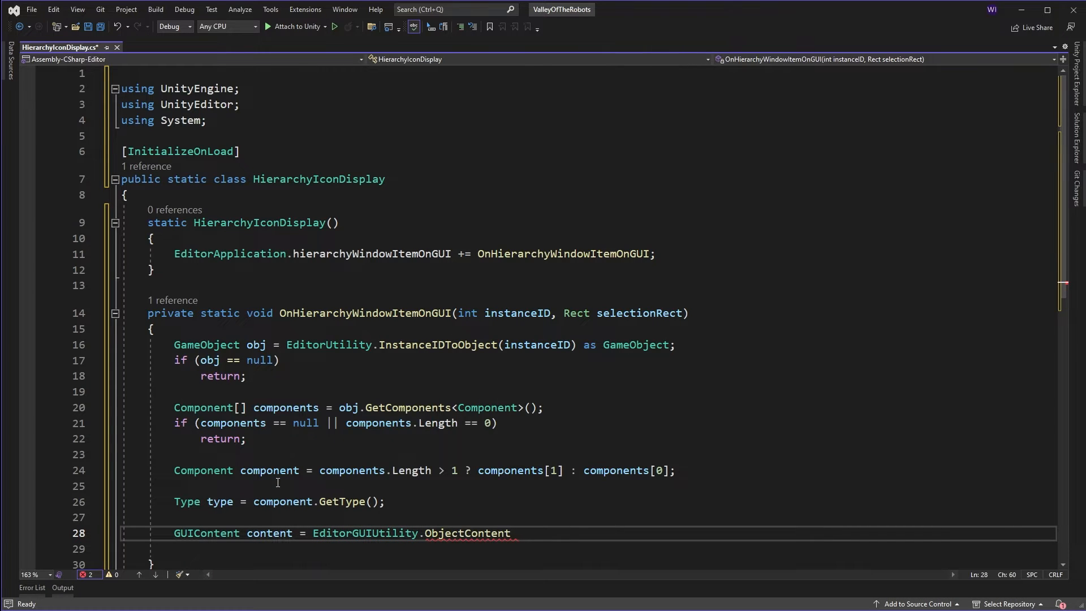
pyautogui.write('(null, type);')
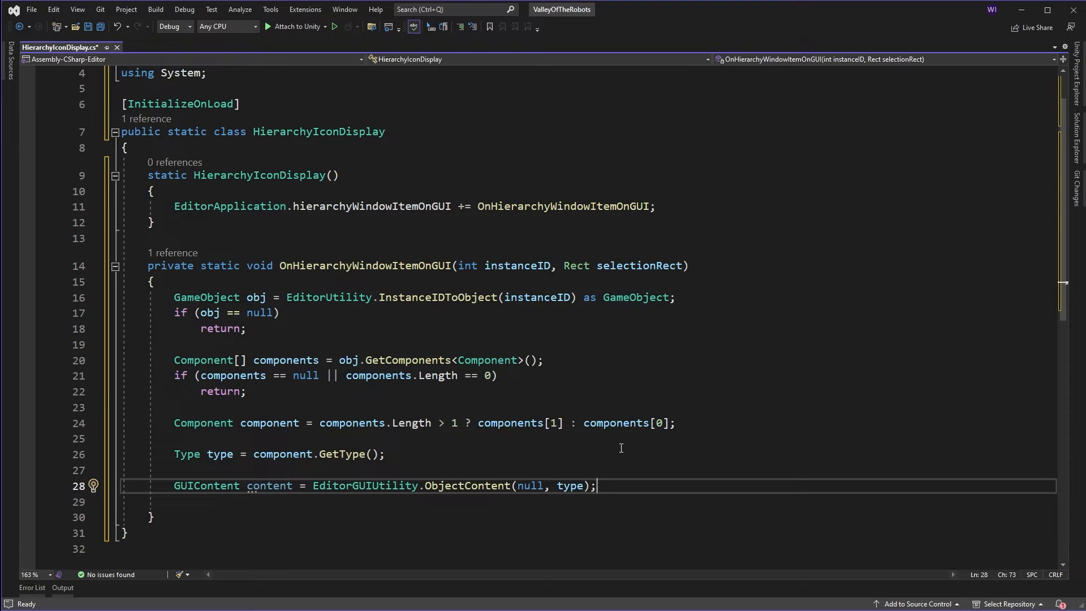
pyautogui.moveTo(617, 471)
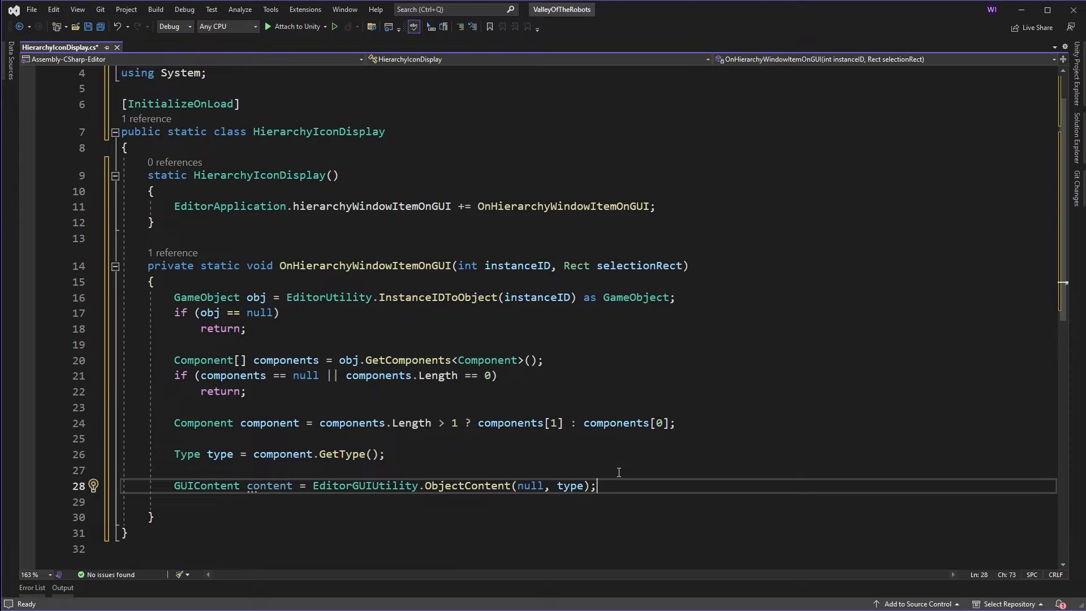
# Clear the icon label with 'content.text = null;'
pyautogui.write('content.')
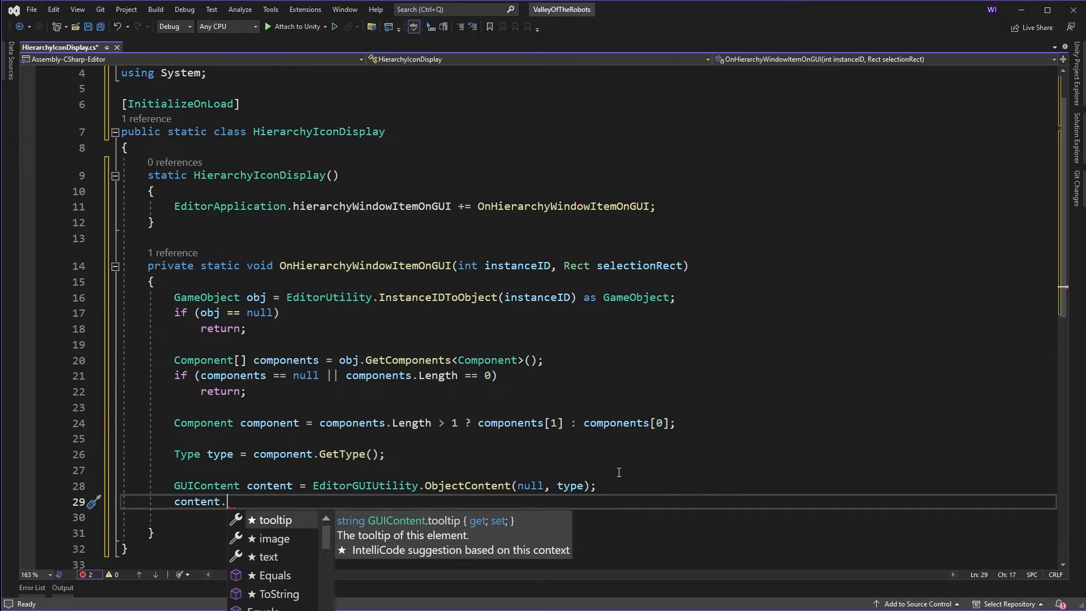
pyautogui.write('text')
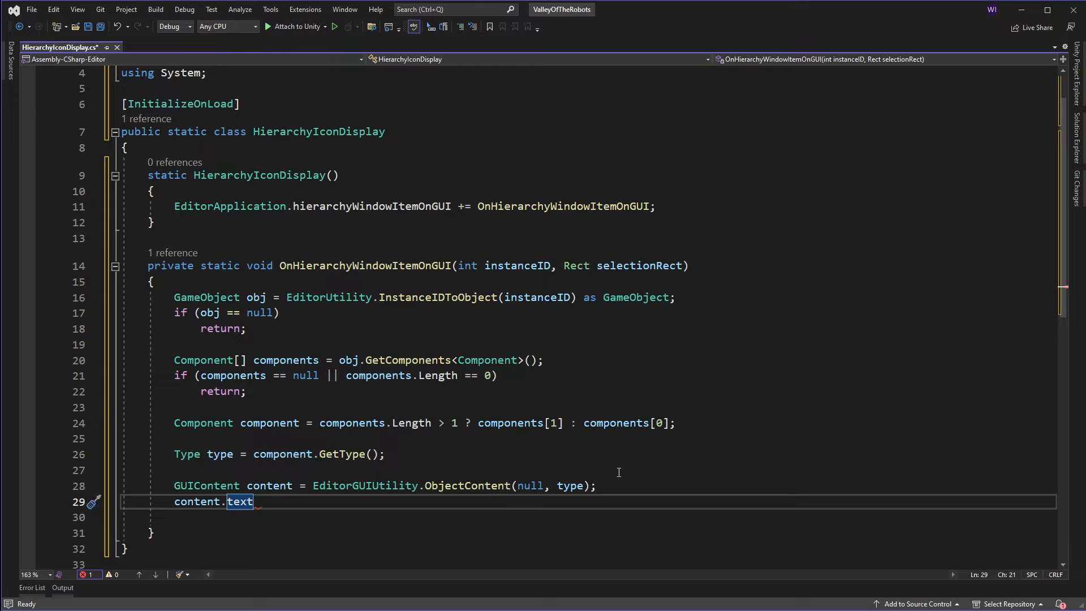
pyautogui.write('= null;')
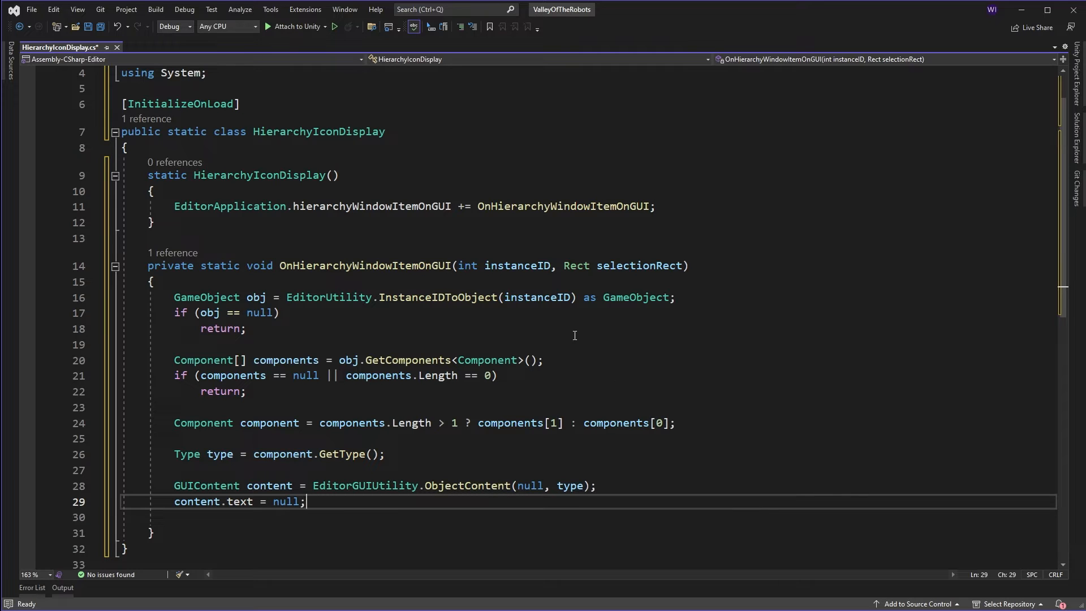
pyautogui.moveTo(289, 515)
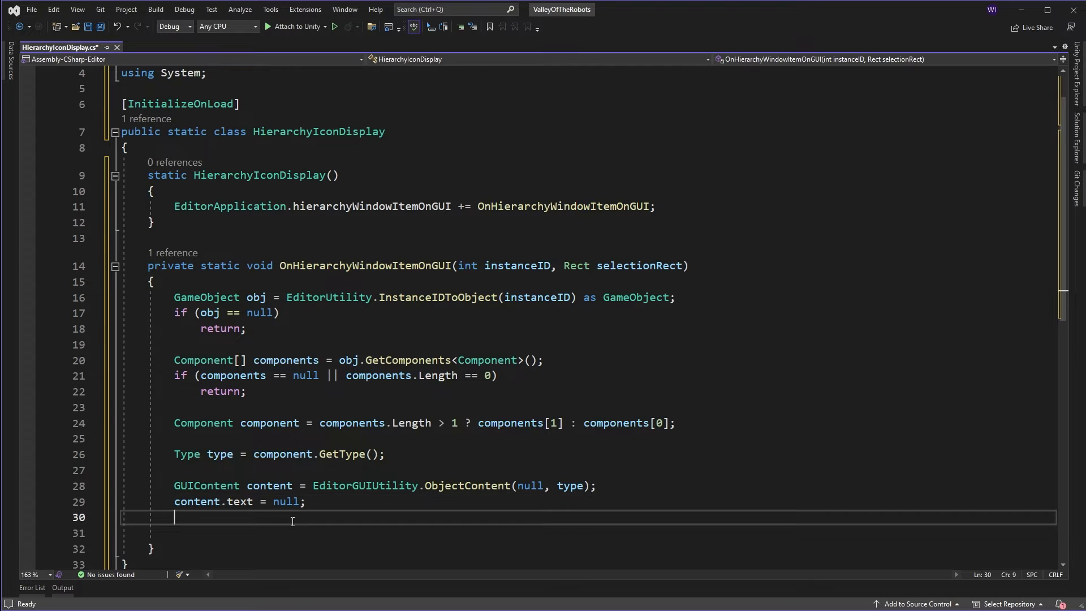
# Set the content's tooltip with 'content.tooltip = type.Name;'
pyautogui.write('tooltip =')
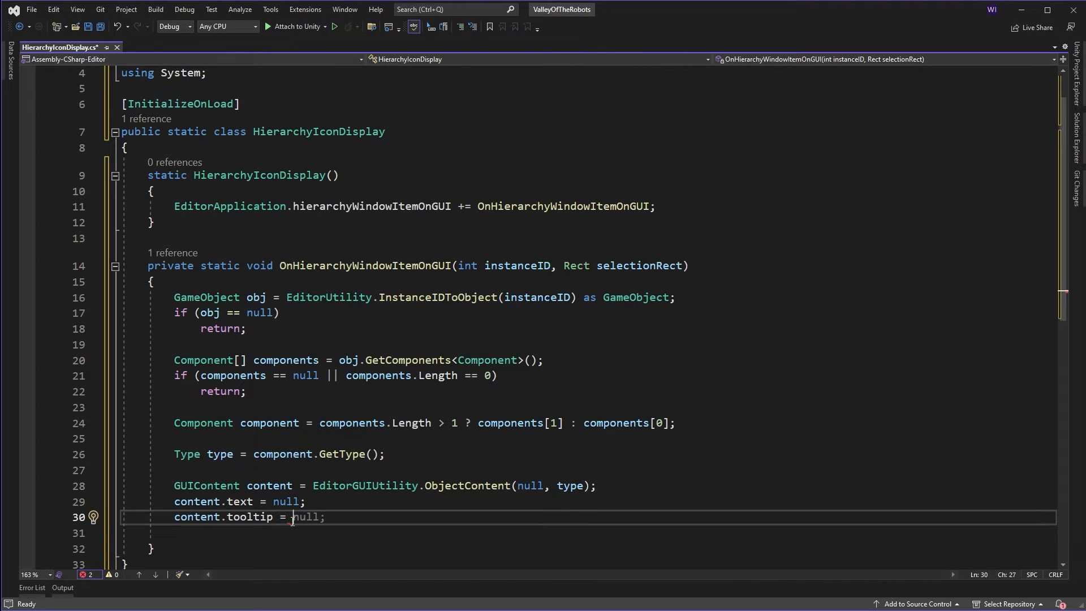
pyautogui.write('type.')
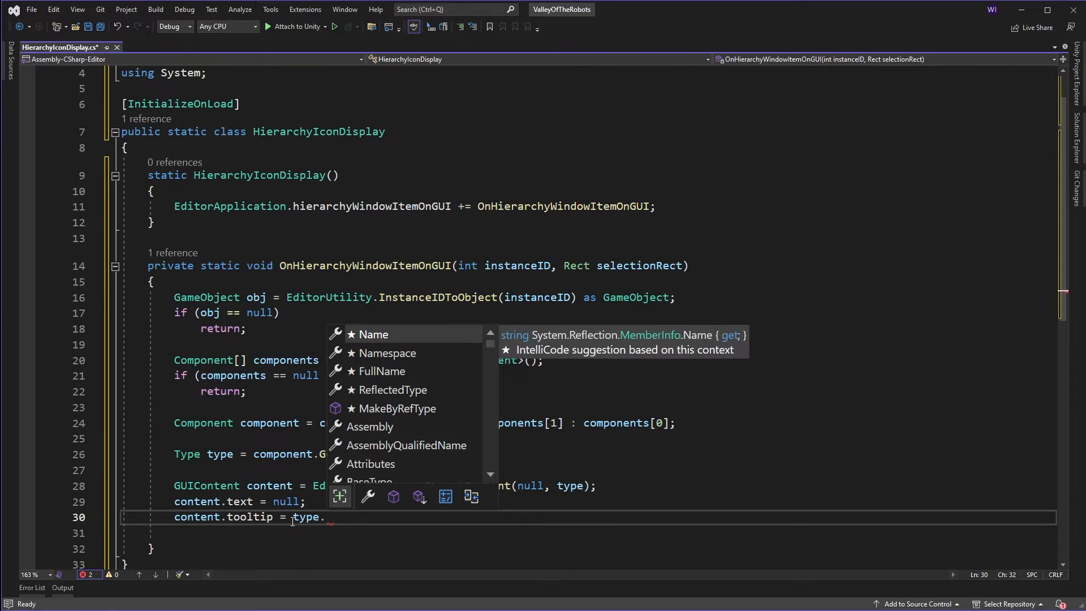
pyautogui.write('Name;')
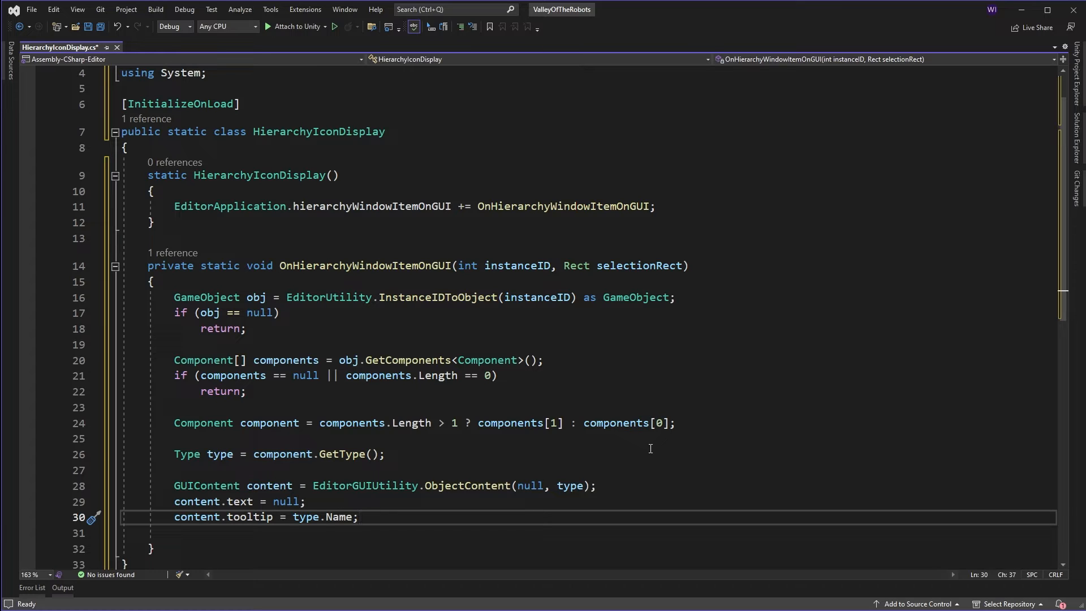
pyautogui.click(358, 516)
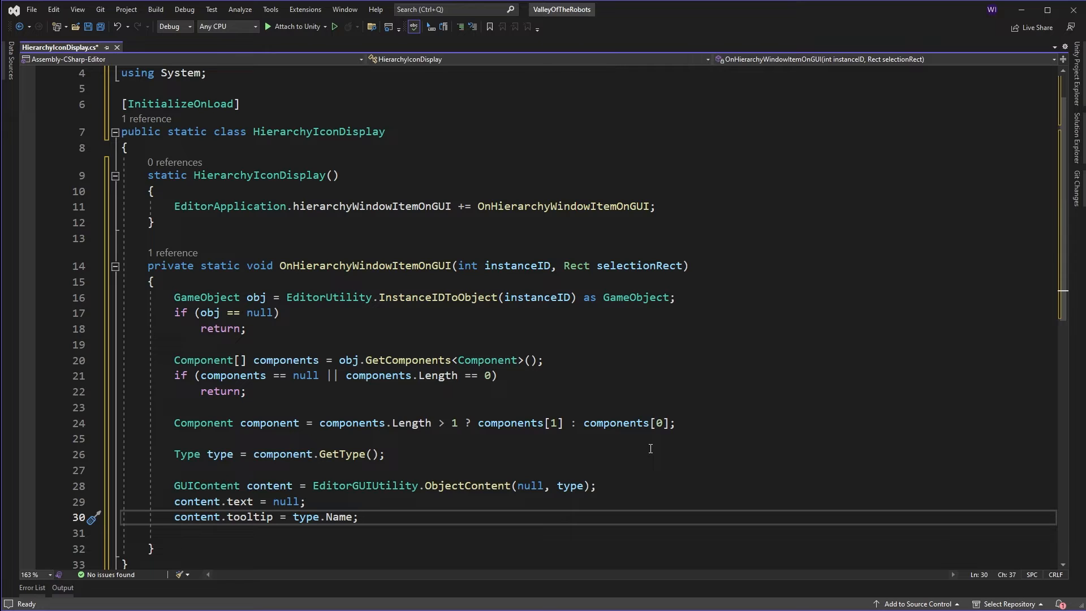
# Add 'if (content.image == null) return;' and an EditorGUI.LabelField(selectionRect, content) call
pyautogui.write('i')
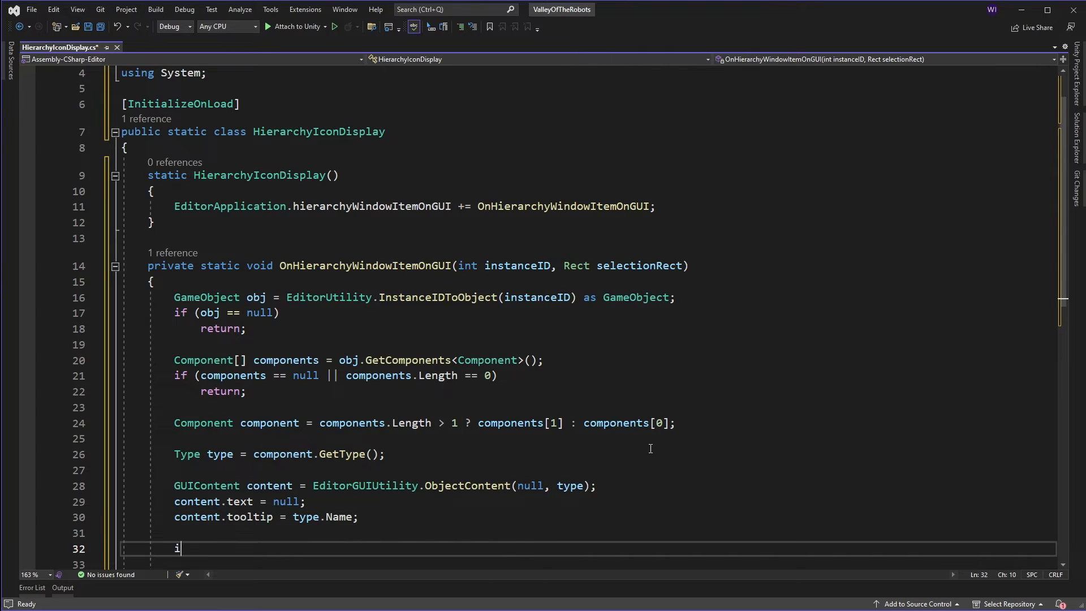
pyautogui.write('f(content.tooltip != null)')
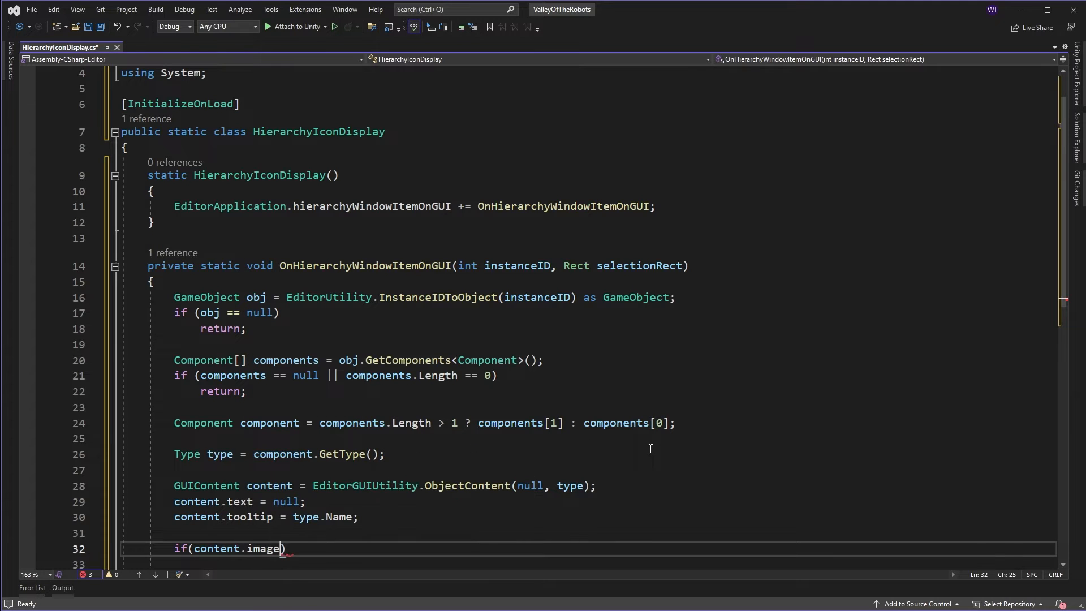
pyautogui.write('== null')
pyautogui.click(587, 564)
pyautogui.write('return;')
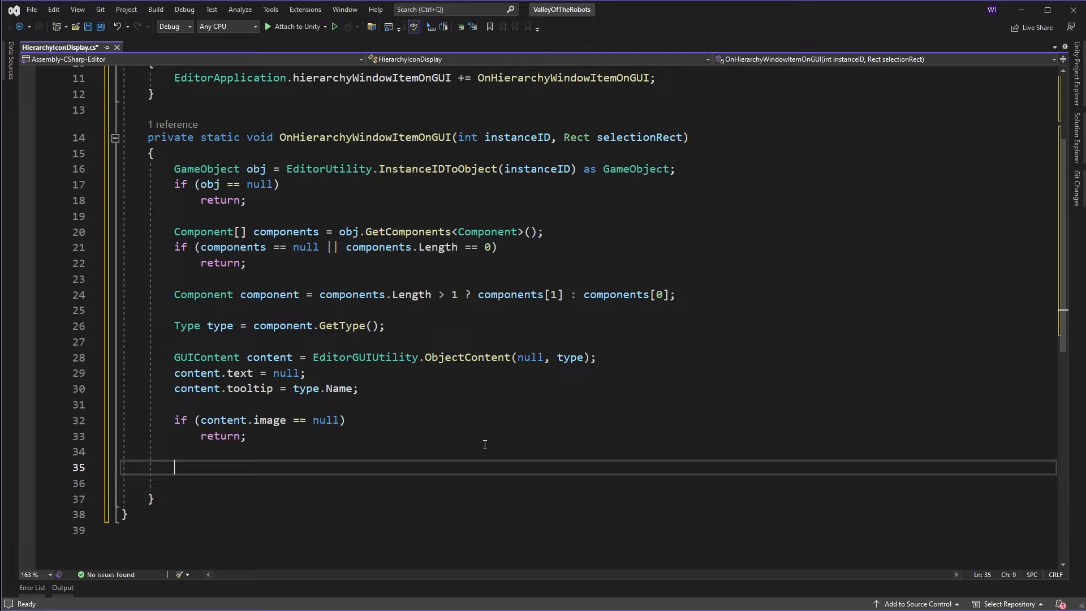
pyautogui.write('EditorGUI.L')
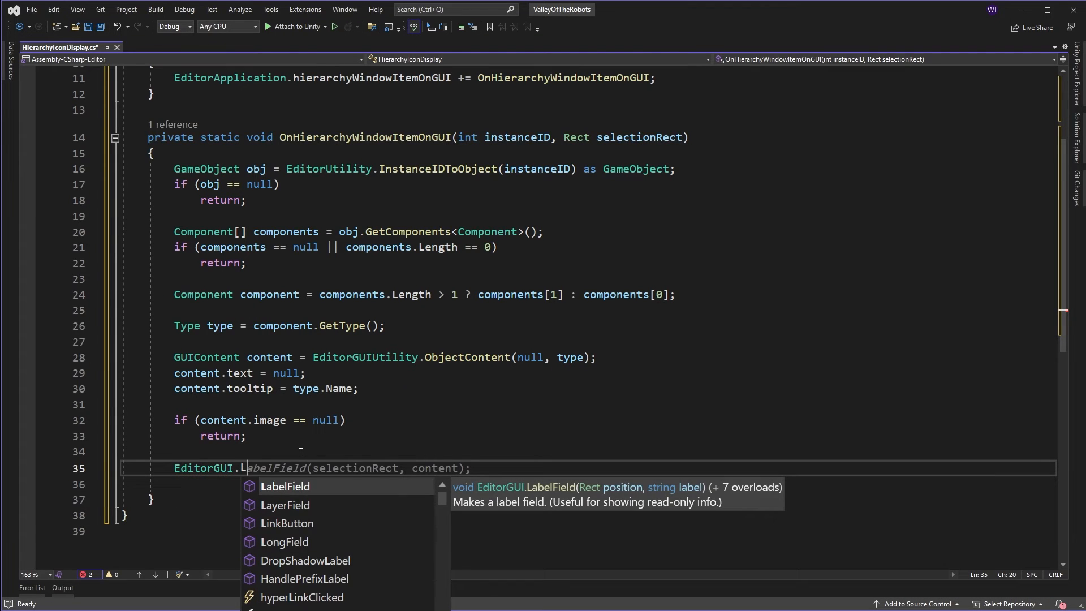
pyautogui.press('Tab')
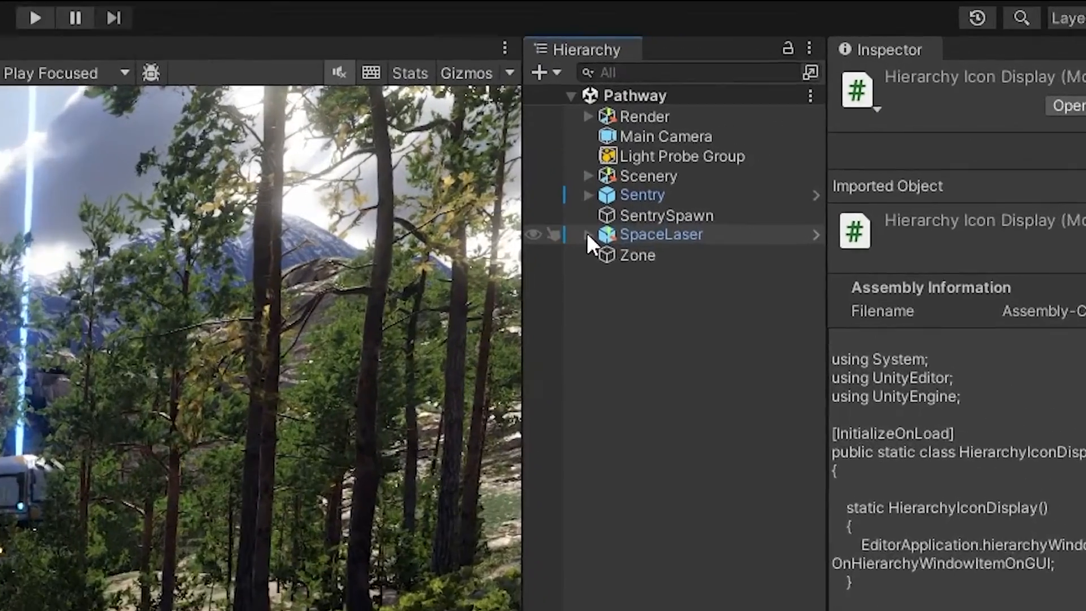
pyautogui.click(588, 234)
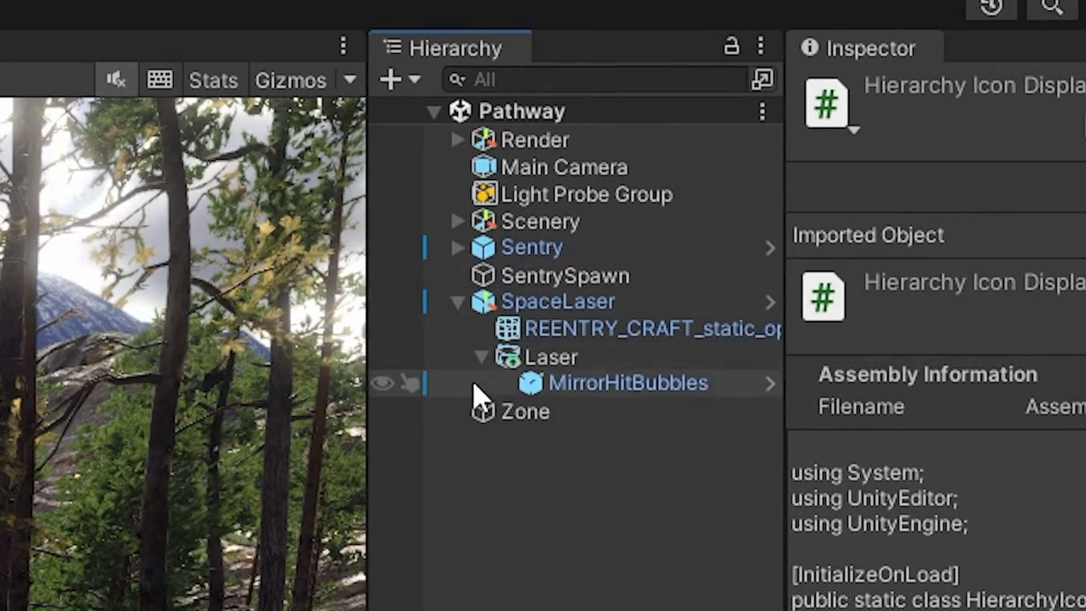
pyautogui.click(457, 246)
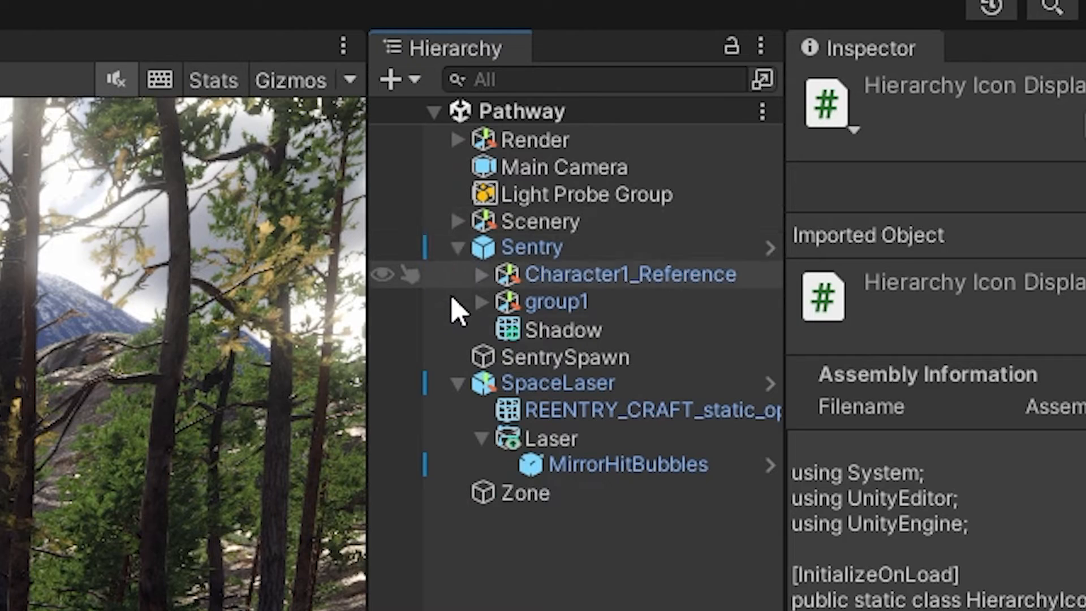
pyautogui.click(458, 246)
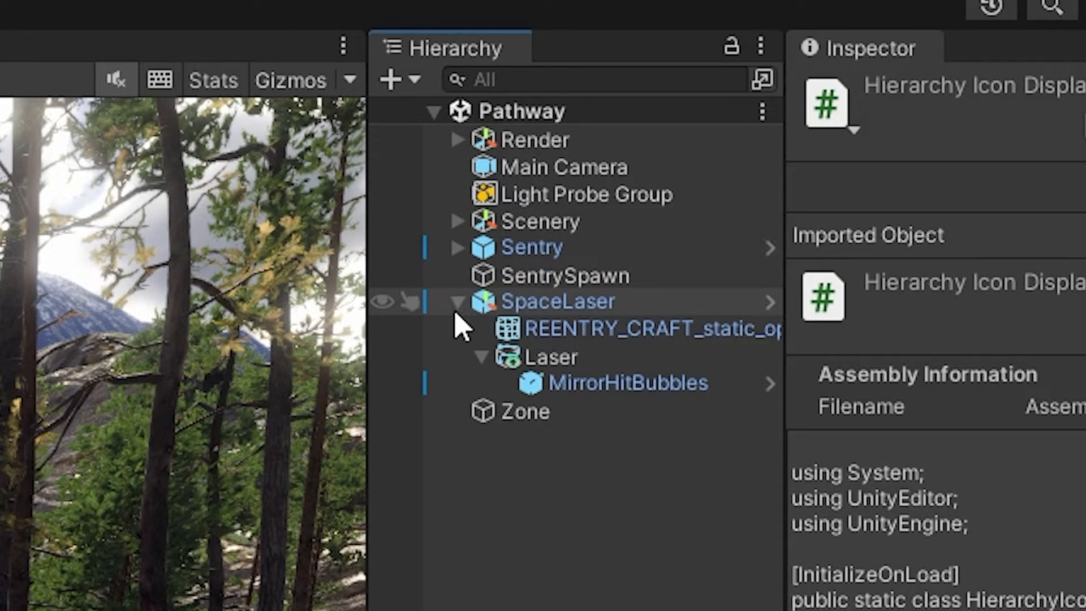
pyautogui.click(459, 300)
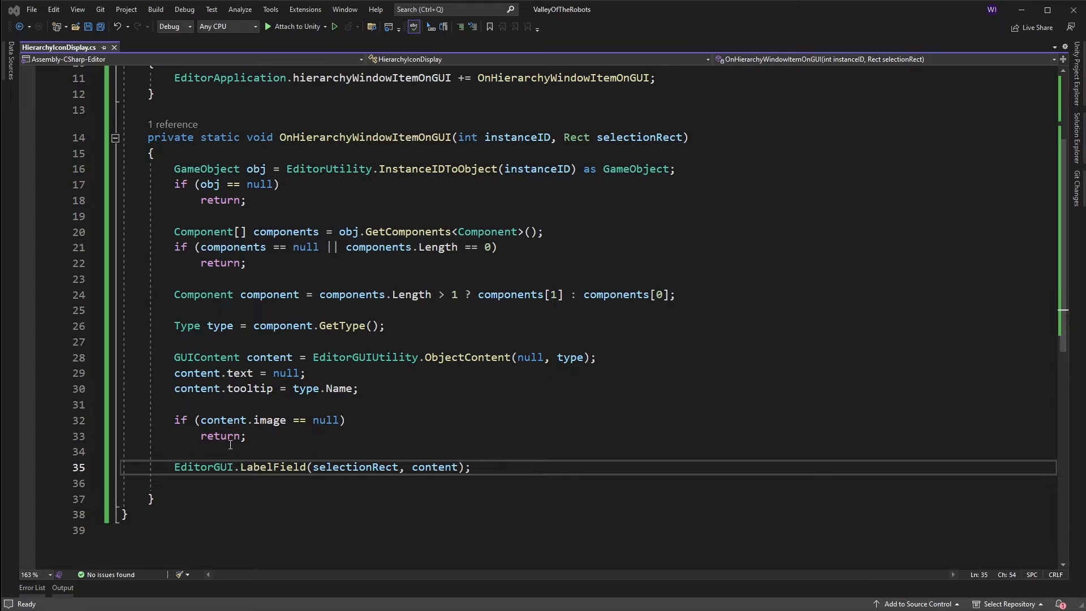
# Store the current GUI colour in 'Color color = GUI.color;'
pyautogui.press('Enter')
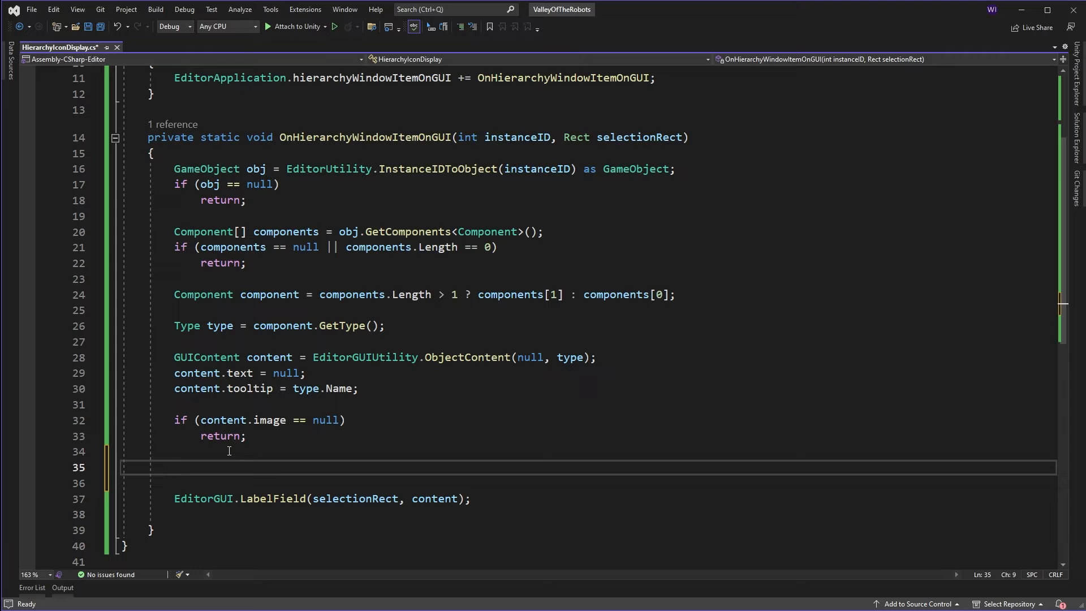
pyautogui.write('Color color')
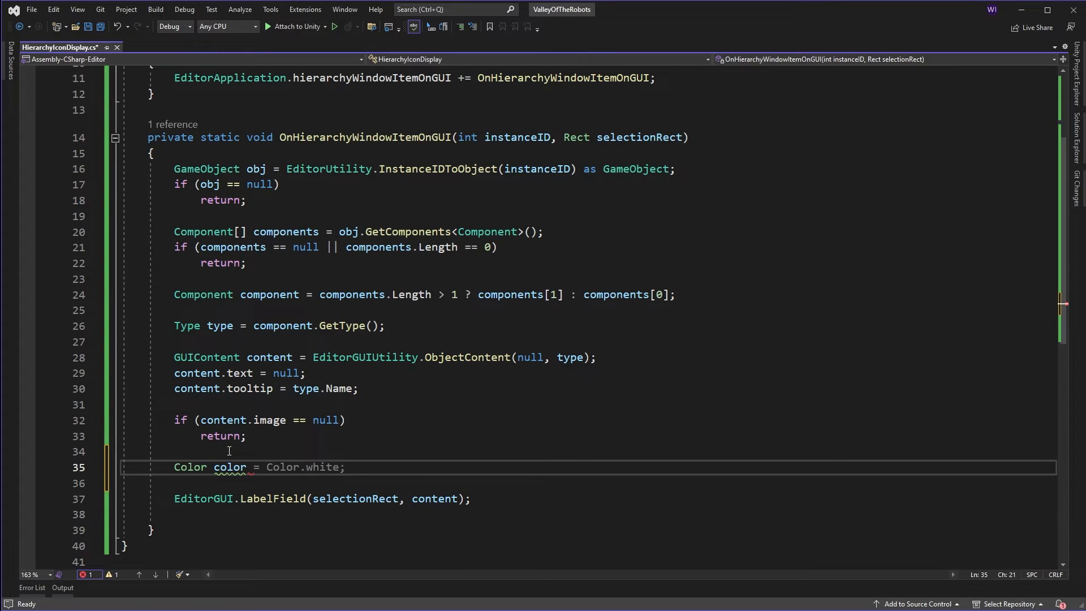
pyautogui.write('GUI')
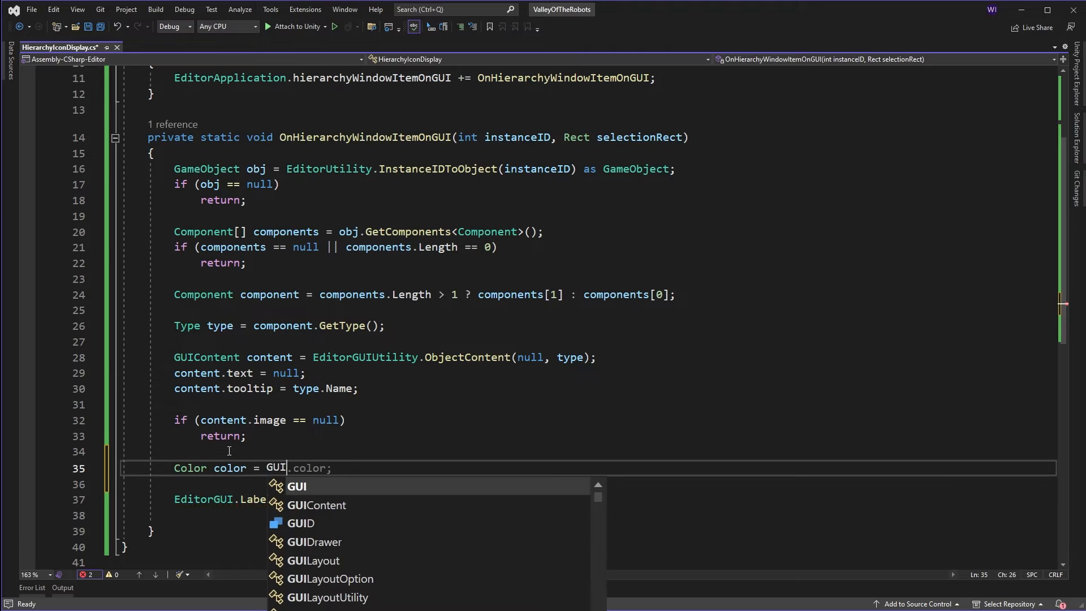
pyautogui.press('Enter')
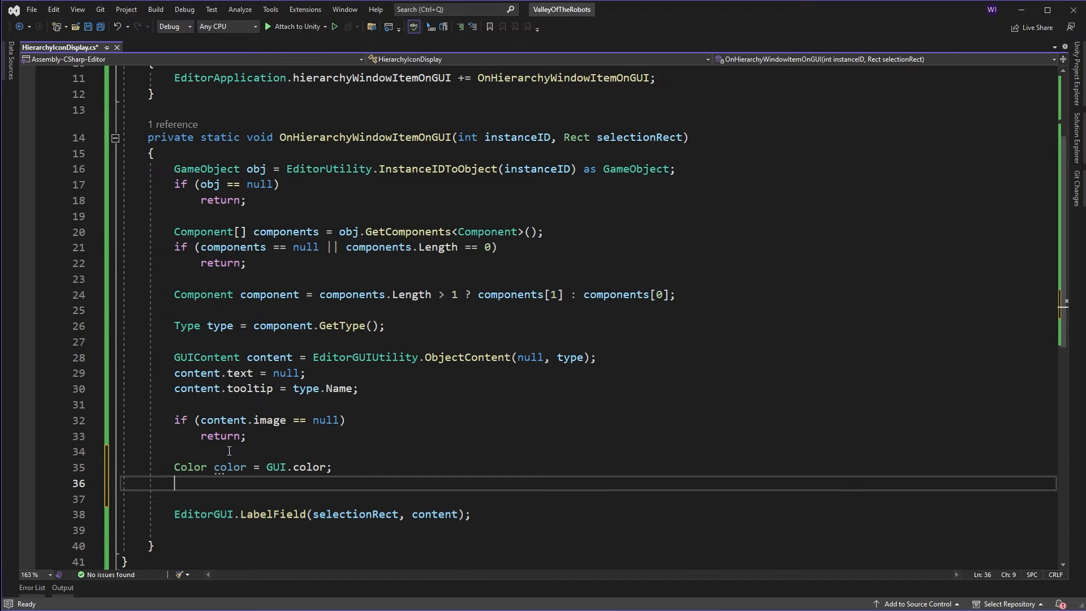
# Create backgroundRect from selectionRect, width 18.5f, and draw it with EditorGUI.DrawRect
pyautogui.write('Rect b')
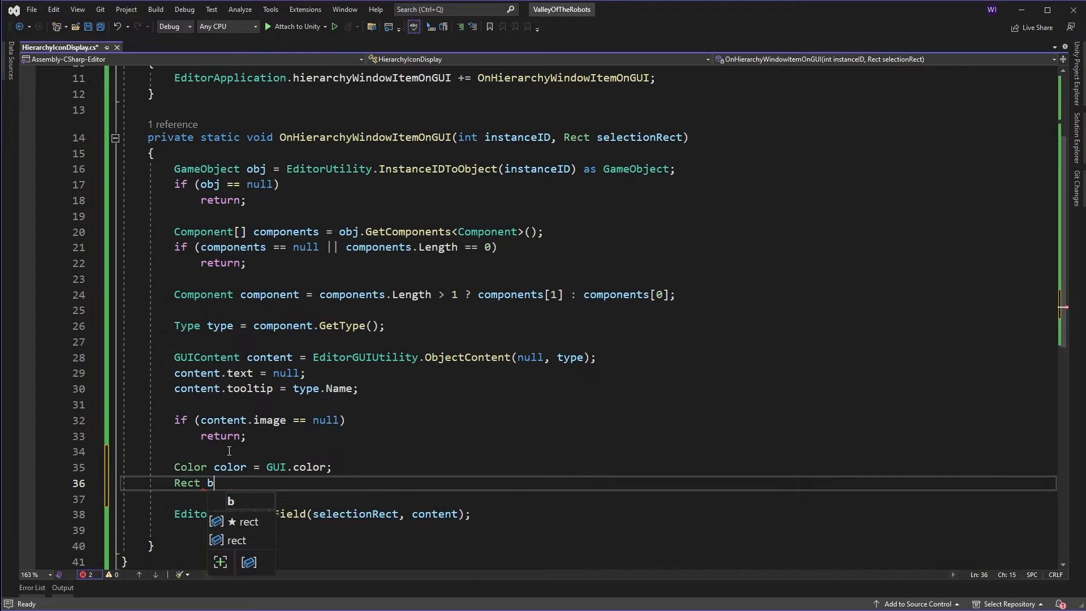
pyautogui.write('ackgroundRect')
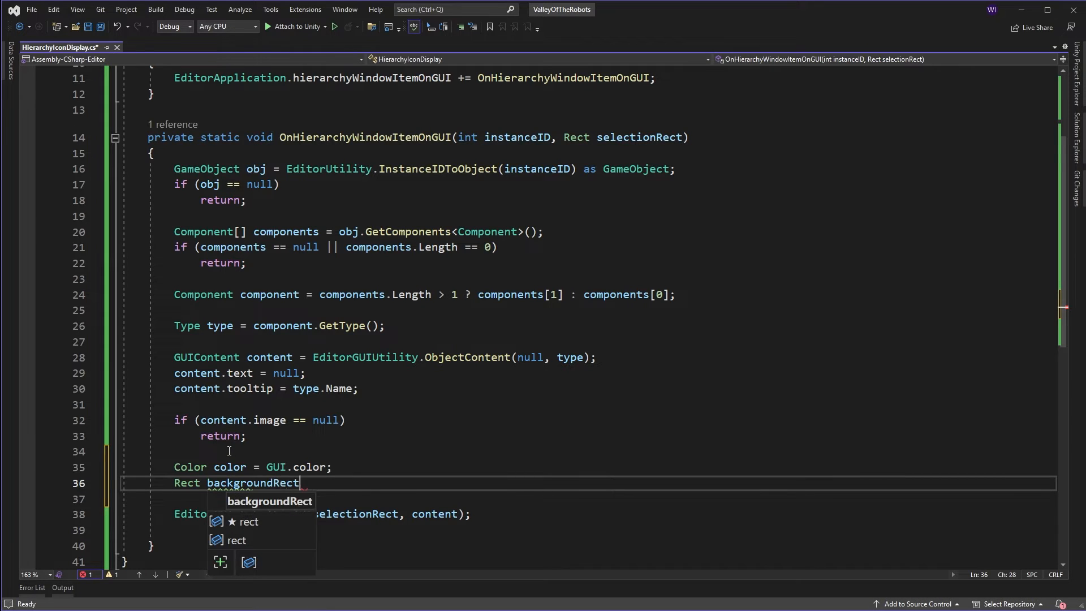
pyautogui.write('= electionRect;')
pyautogui.click(590, 498)
pyautogui.write('bac')
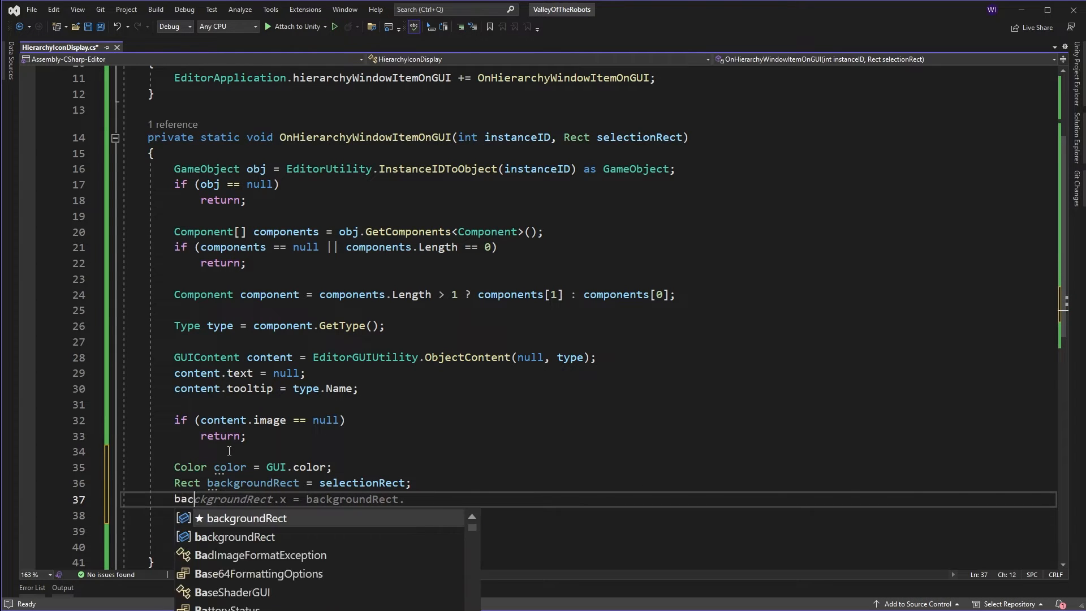
pyautogui.write('width = 18')
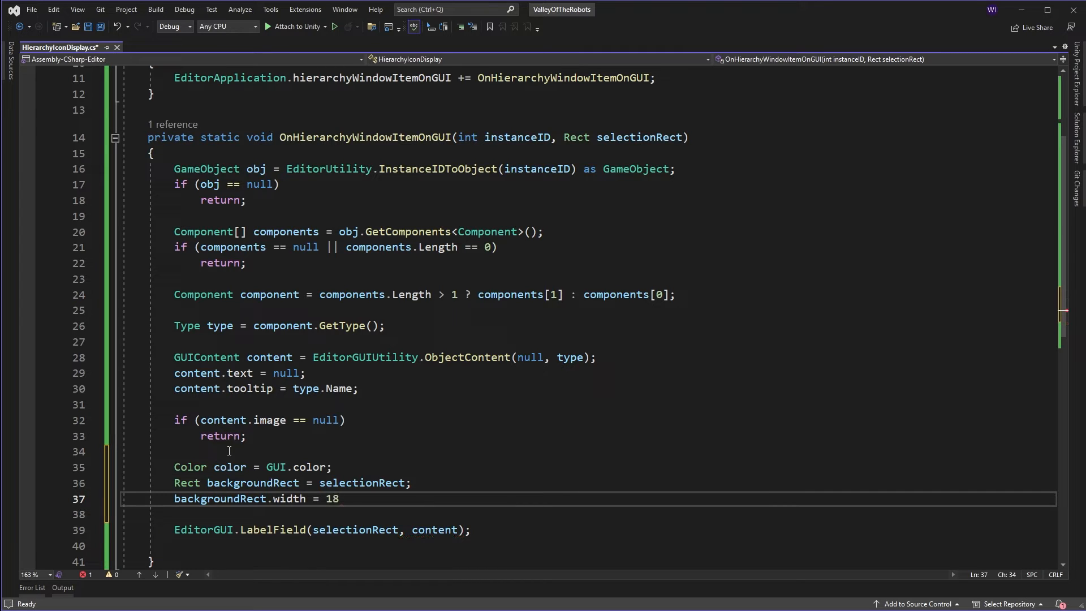
pyautogui.write('.5f;')
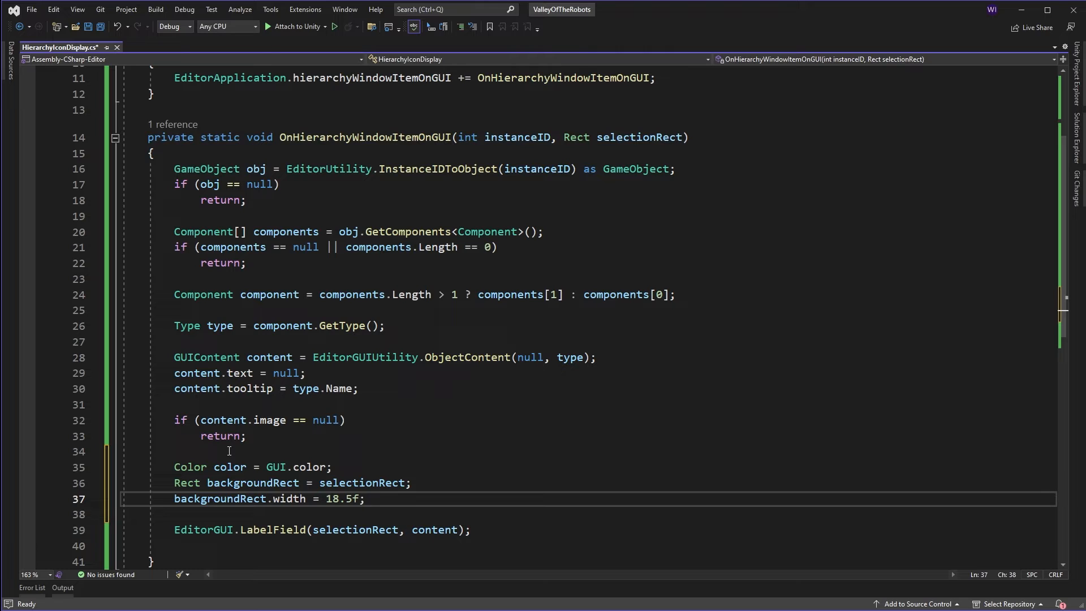
pyautogui.write('backgroundRect.height =')
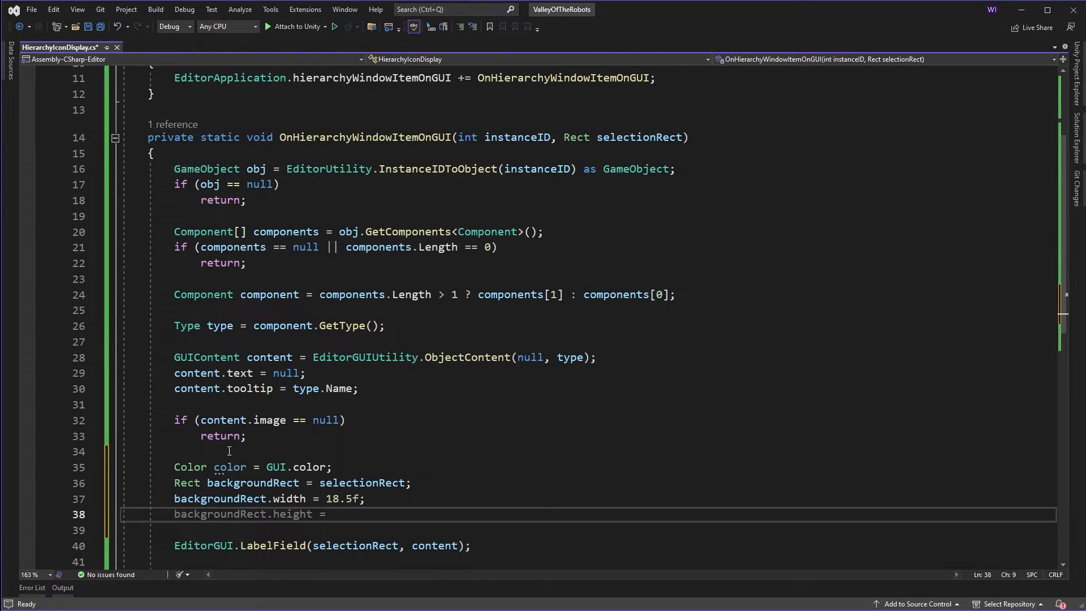
pyautogui.write('EditorGUI.DrawRect')
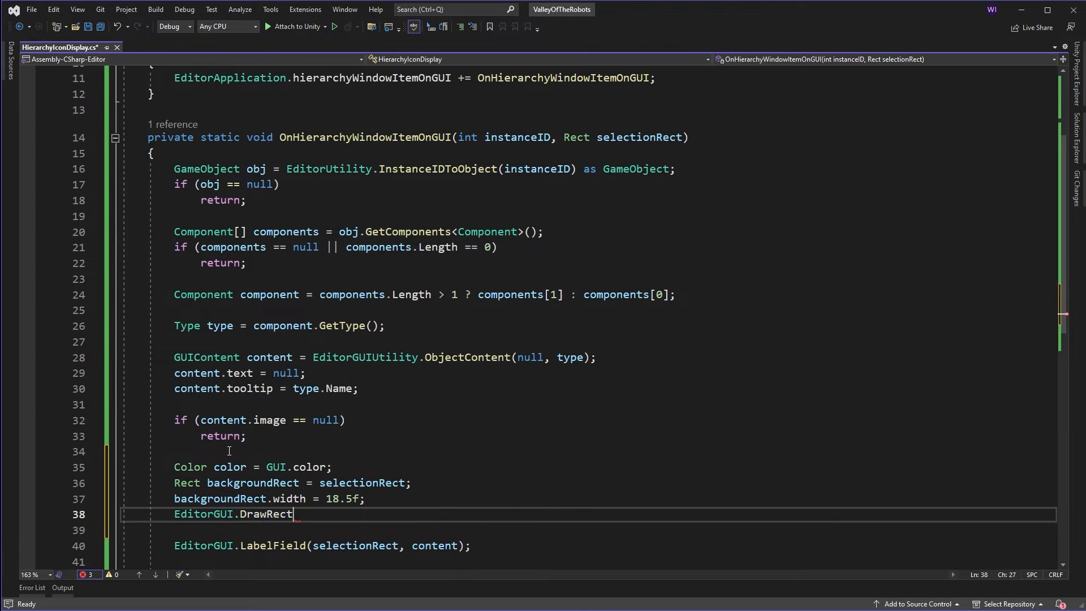
pyautogui.write('(backgroundRect)')
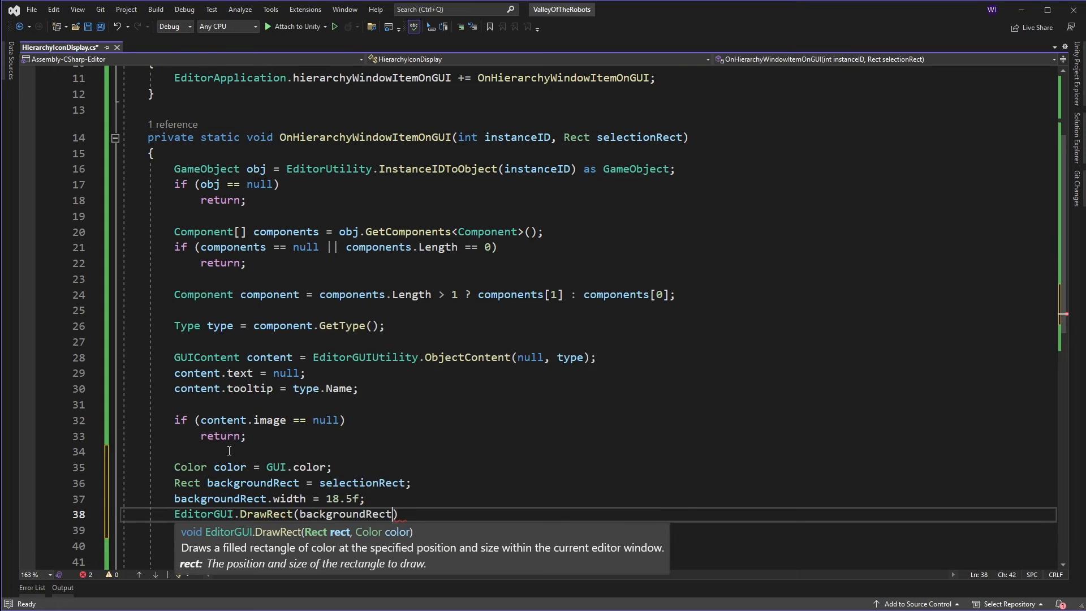
pyautogui.write(', c')
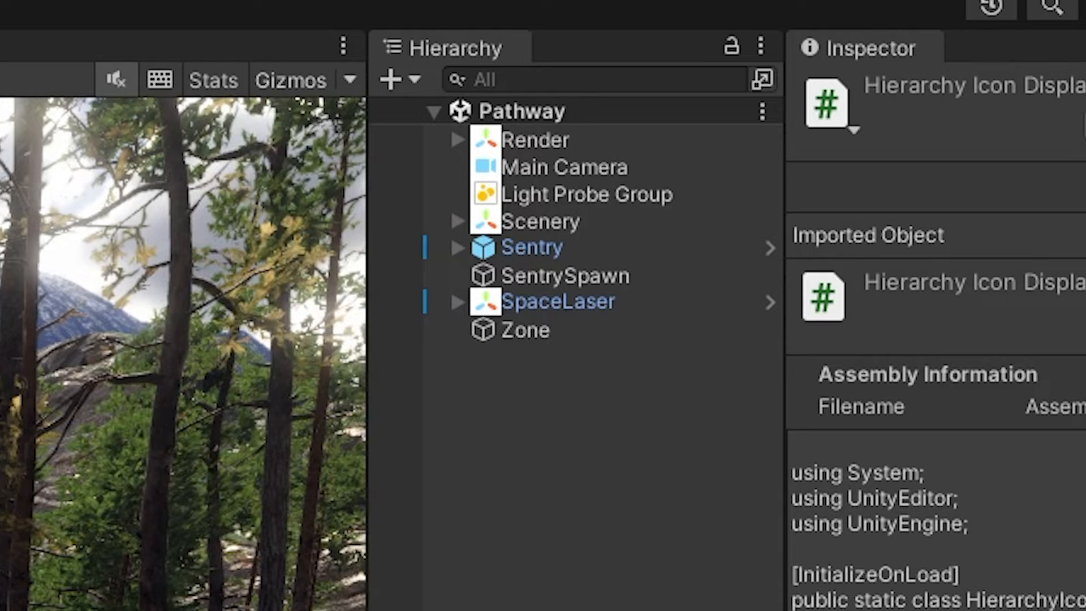
# Back in Unity, deselect the script asset by clicking an empty Hierarchy area
pyautogui.click(546, 454)
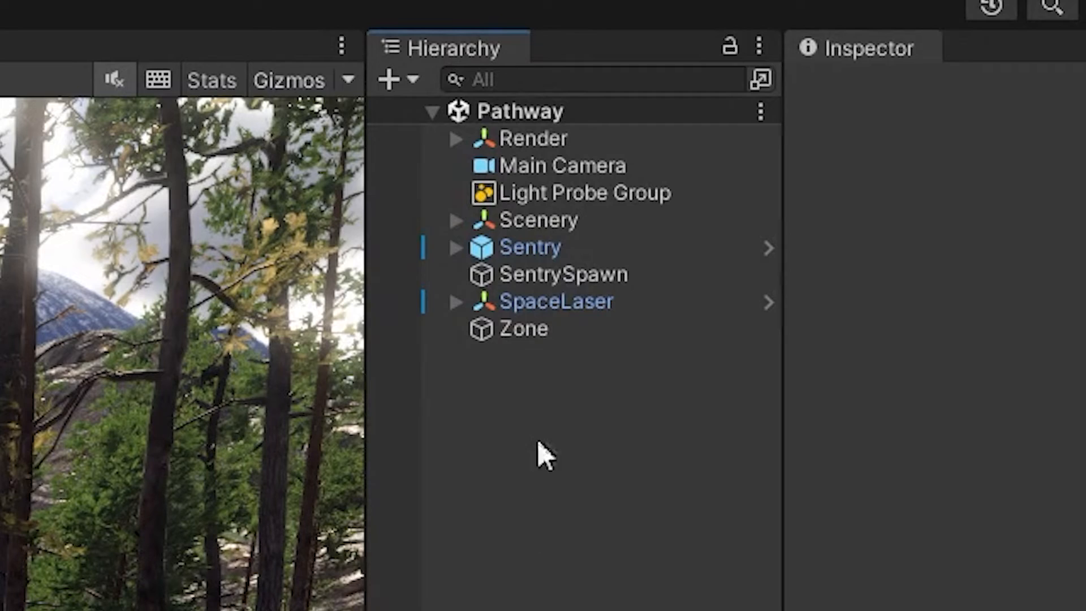
pyautogui.click(539, 219)
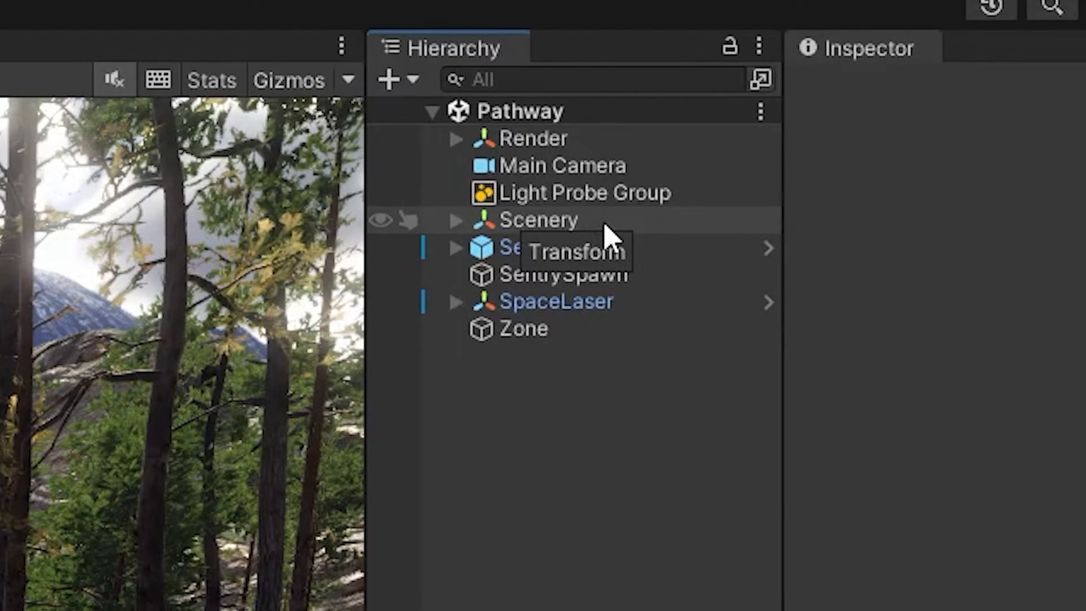
pyautogui.click(261, 26)
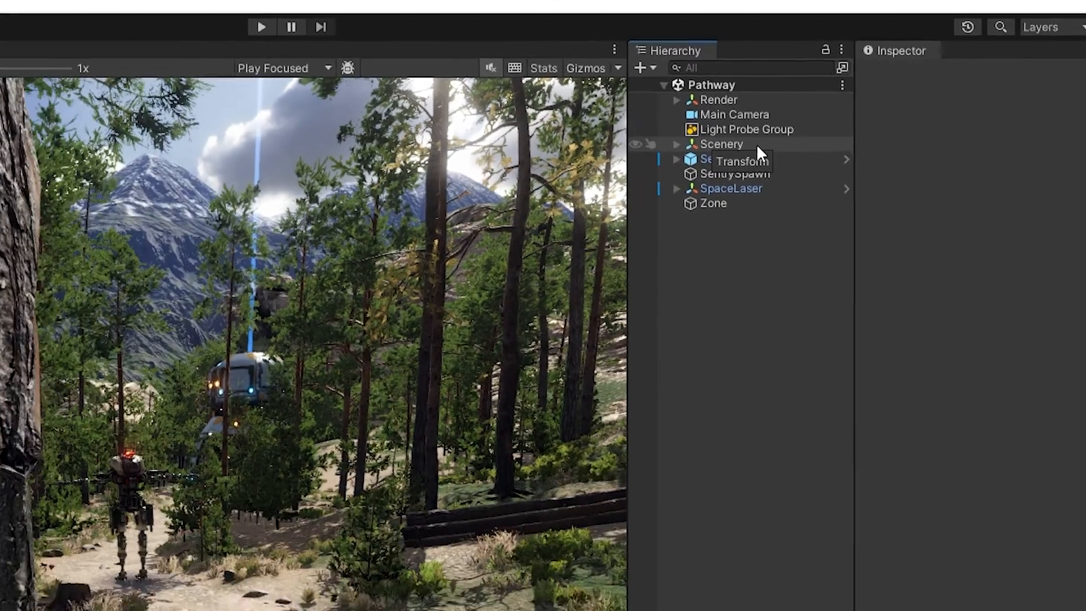
pyautogui.click(25, 23)
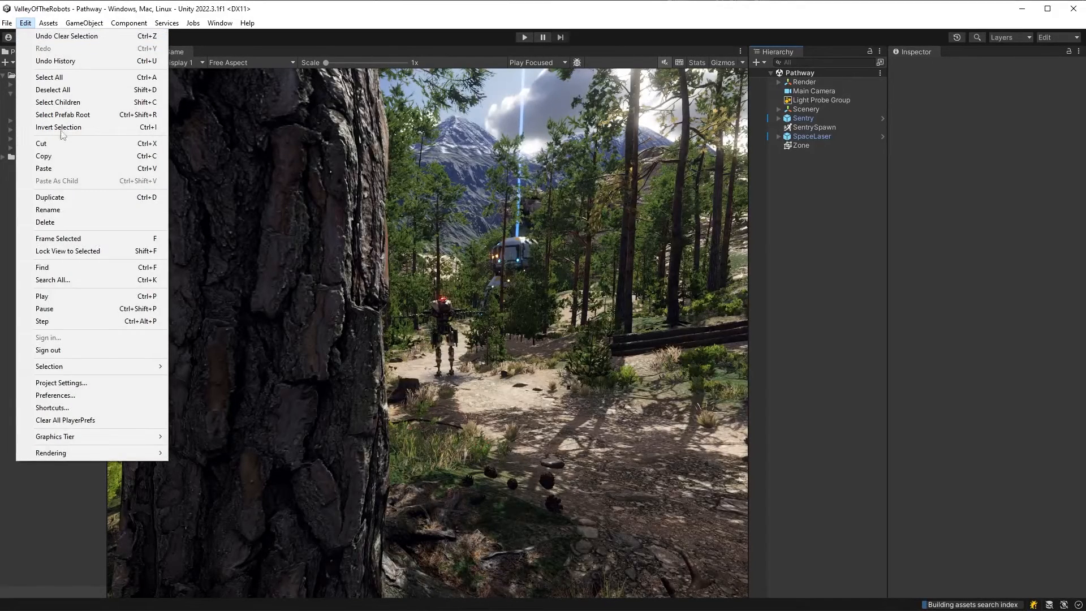
pyautogui.click(56, 395)
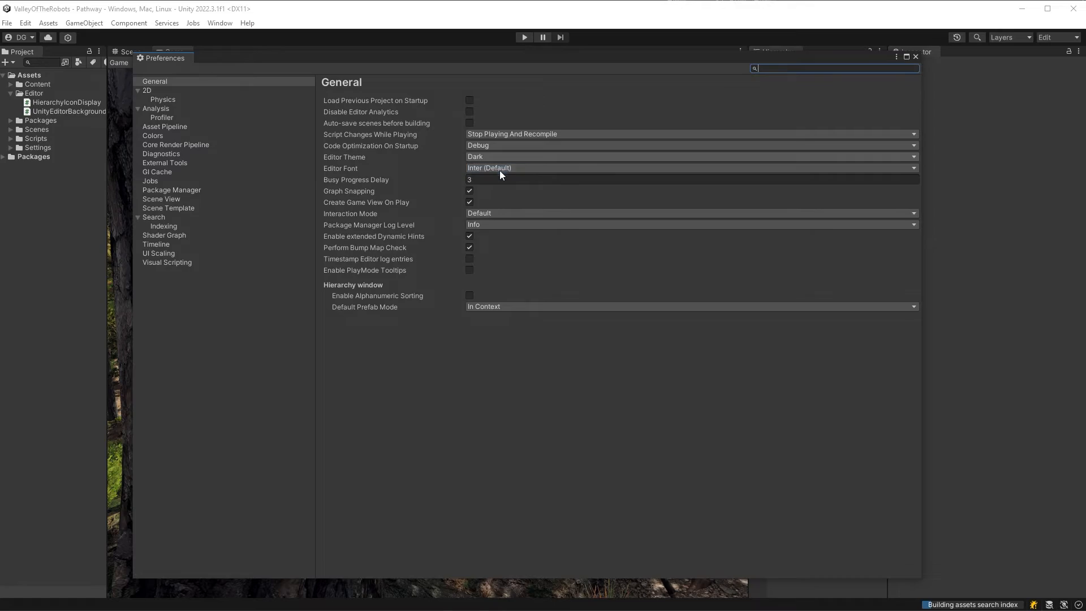
pyautogui.click(690, 157)
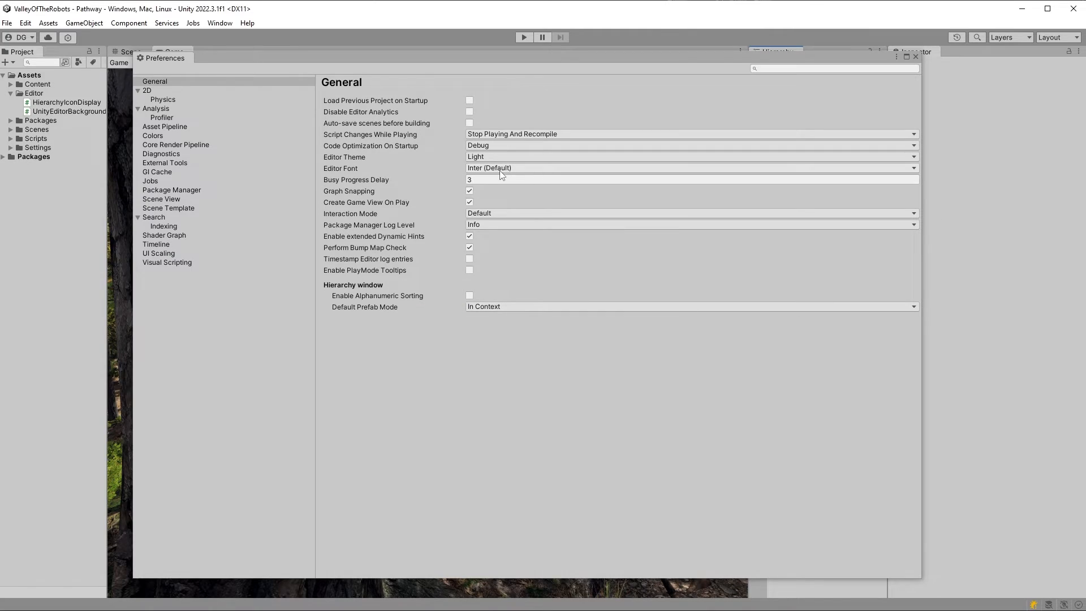
pyautogui.click(915, 57)
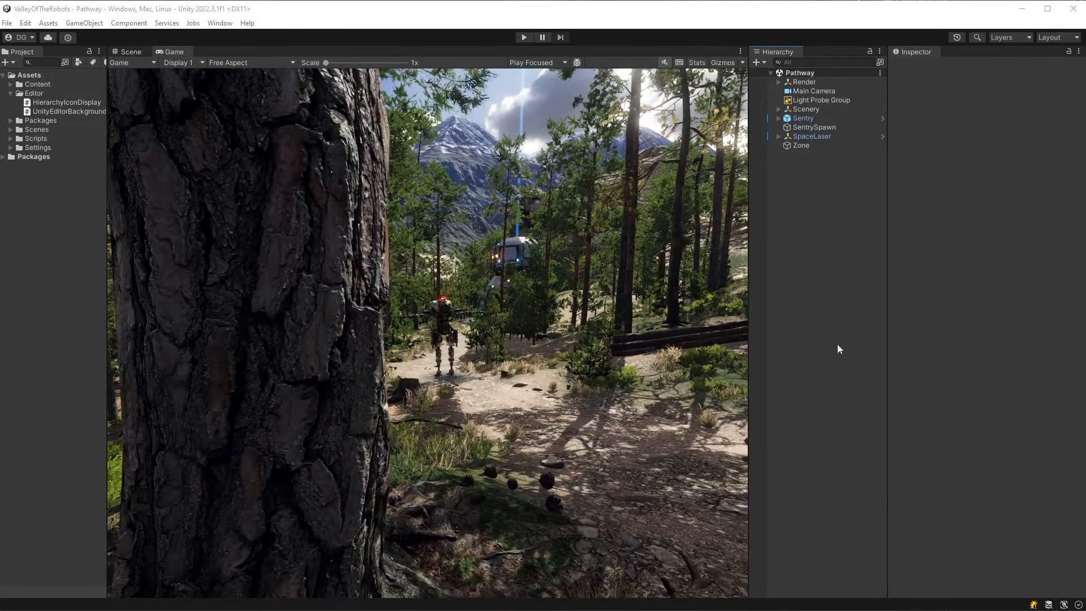
pyautogui.click(805, 109)
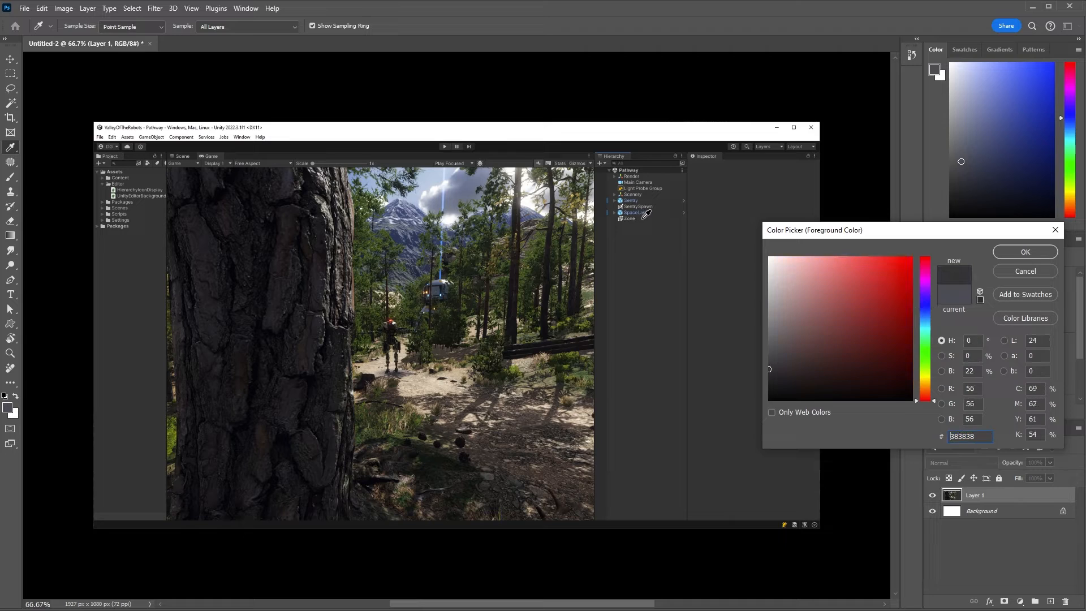
# Select the sampled Hierarchy background hex code, 383838, in the colour picker
pyautogui.tripleClick(963, 435)
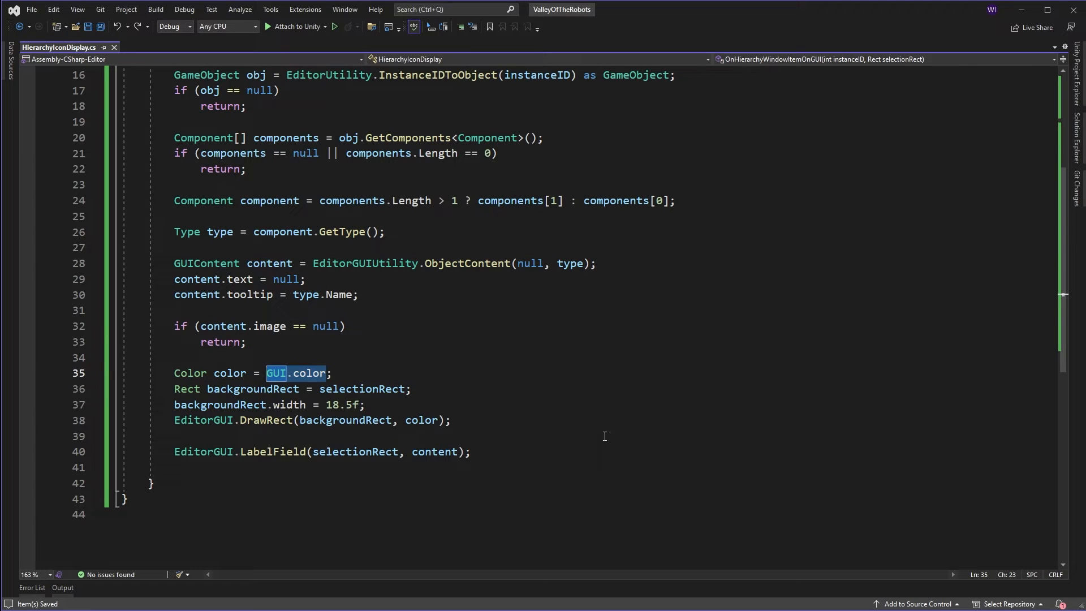
# Replace GUI.color with UnityEditorBackgroundColor.Get() and declare bool isSelected
pyautogui.write('UnityEditorBackgroundC')
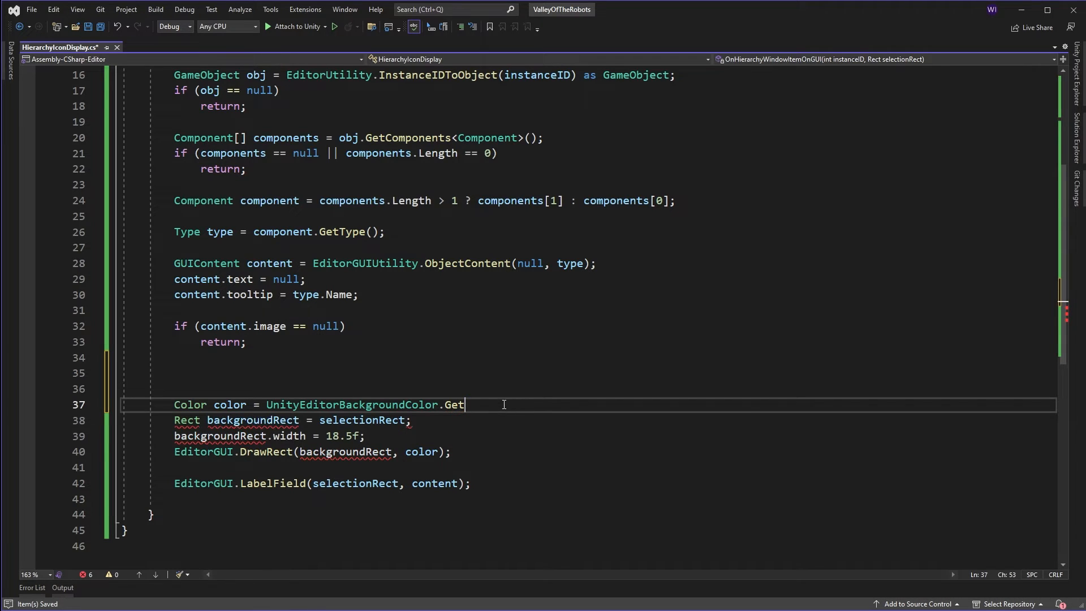
pyautogui.write('()')
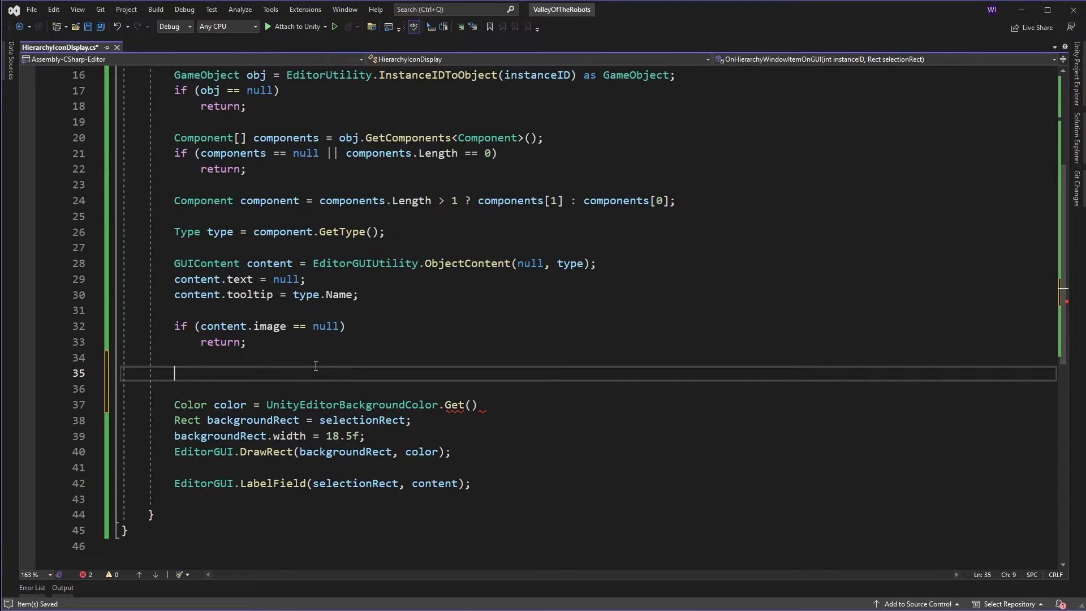
pyautogui.write('bool is')
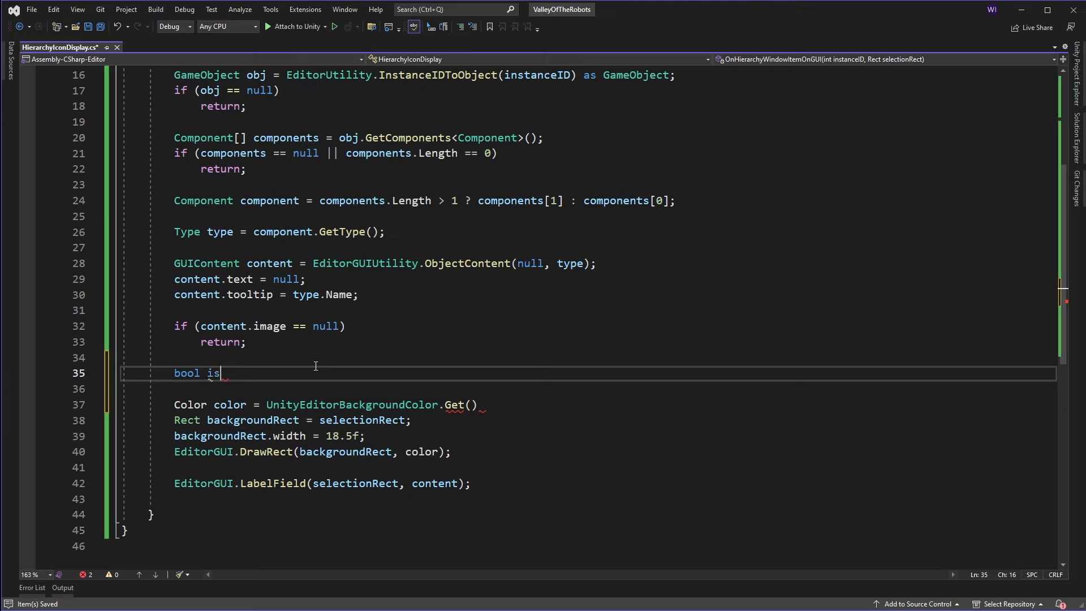
pyautogui.write('Sele')
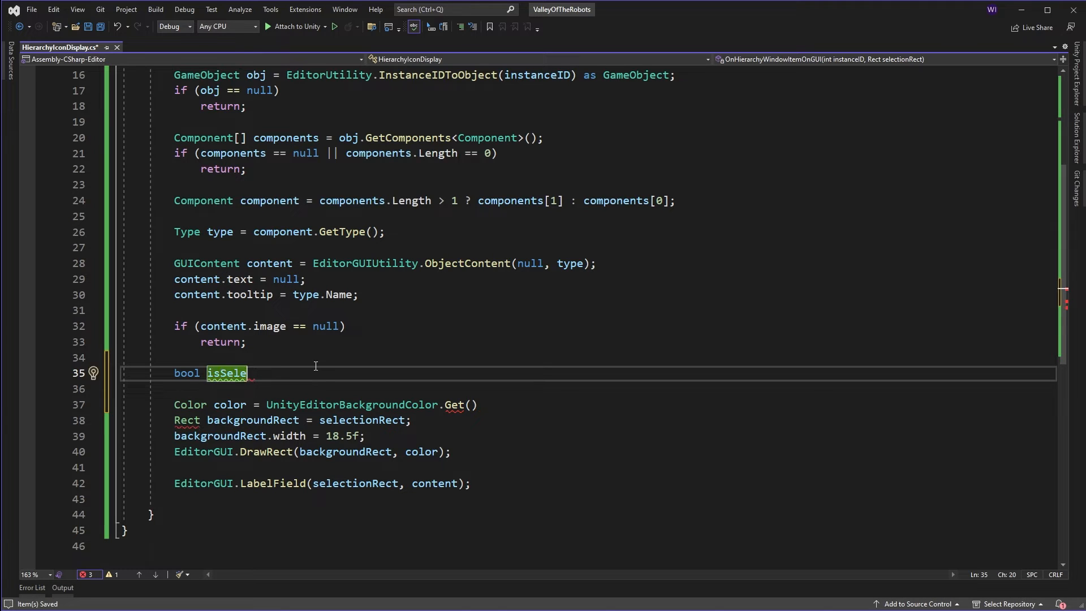
pyautogui.write('cted = false;')
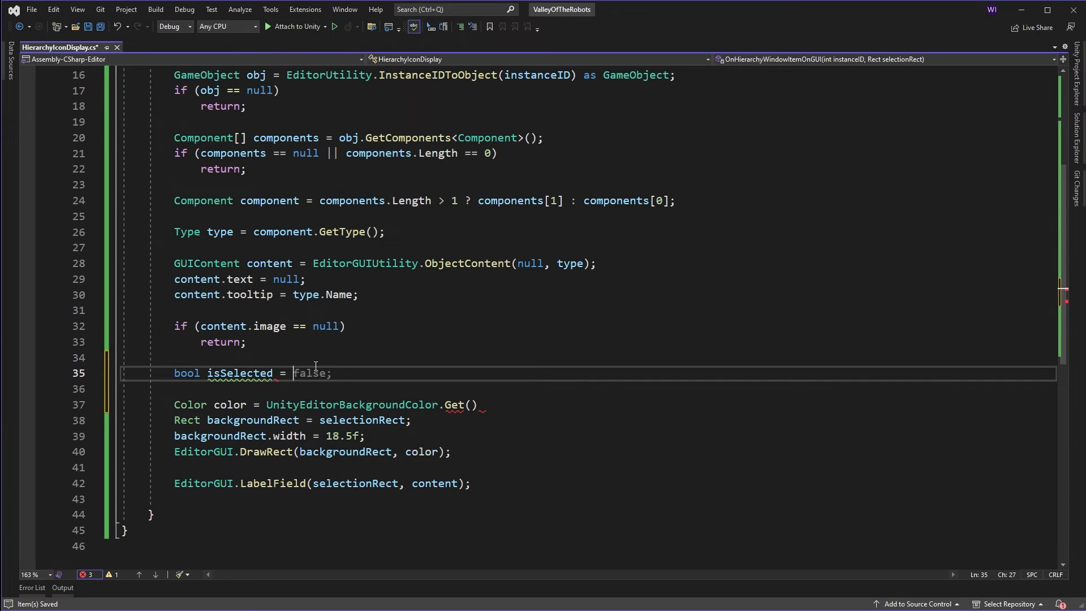
# Set isSelected from Selection.instanceIDs.Contains(instanceID) and pass it to Get
pyautogui.write('Selection.activeGameObject == obj;')
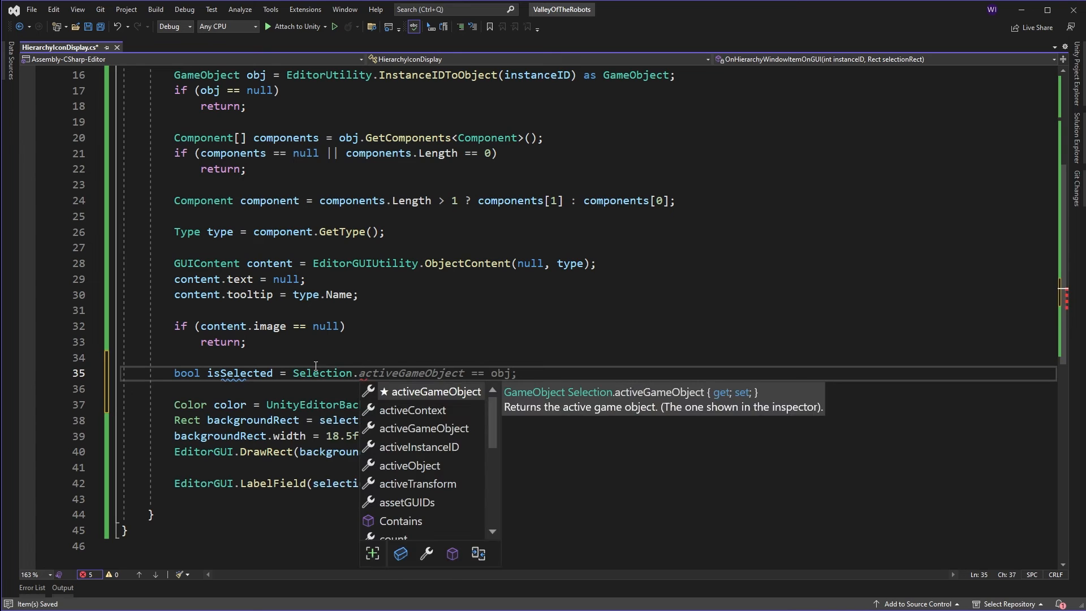
pyautogui.write('instanceIDs')
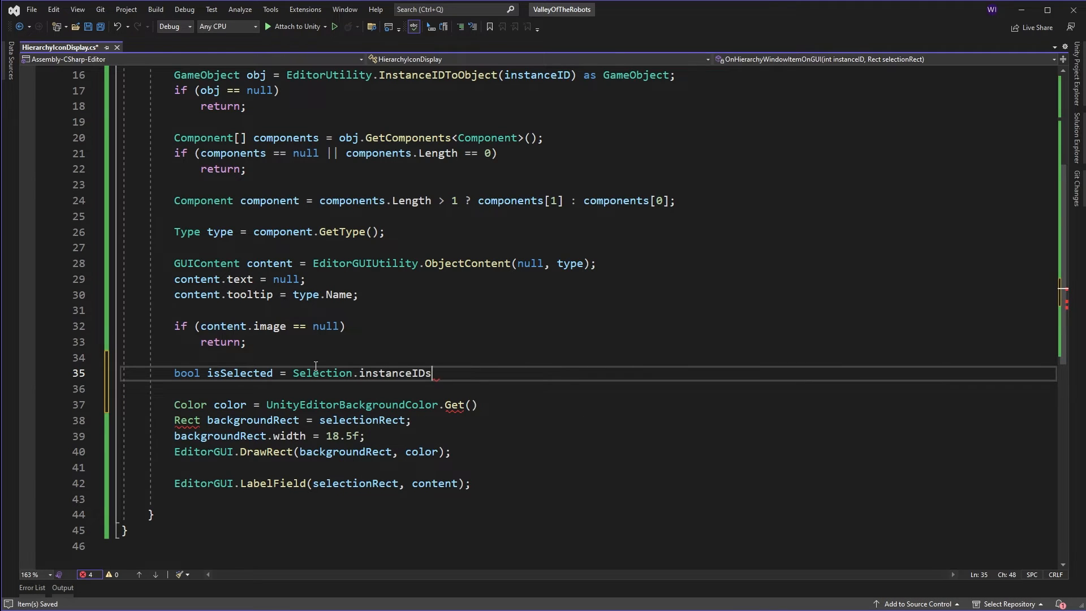
pyautogui.write('.c')
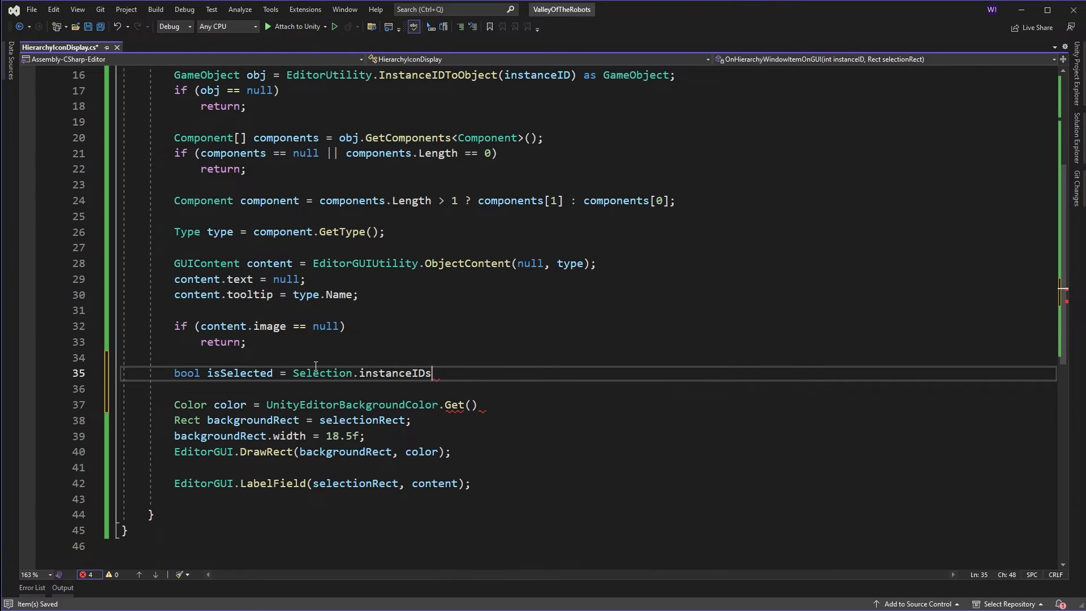
pyautogui.write('.Co')
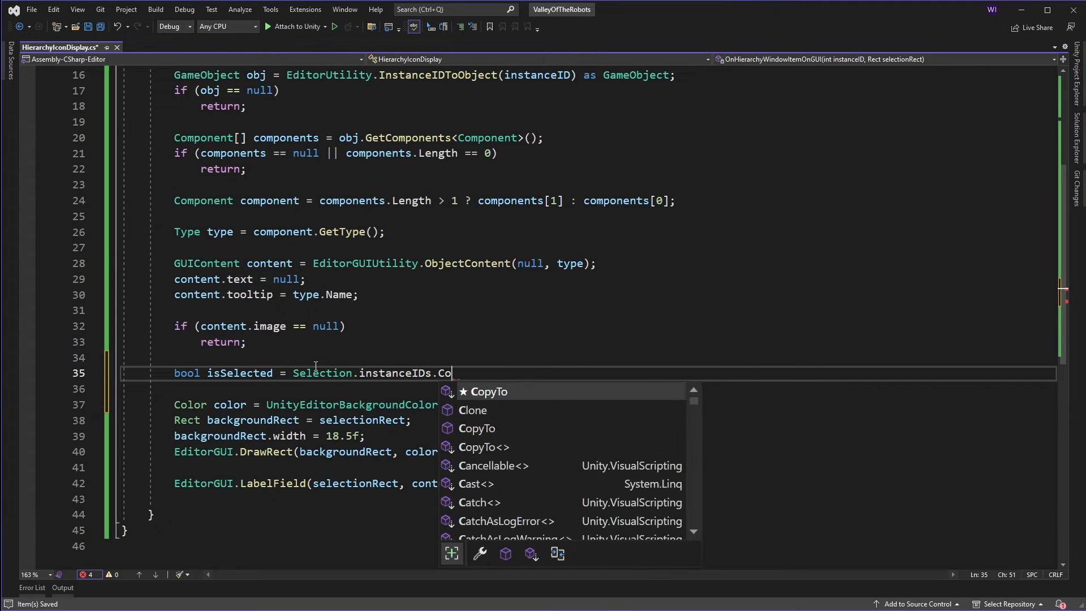
pyautogui.write('ntains(instanceID);')
pyautogui.click(588, 404)
pyautogui.write('.Get(')
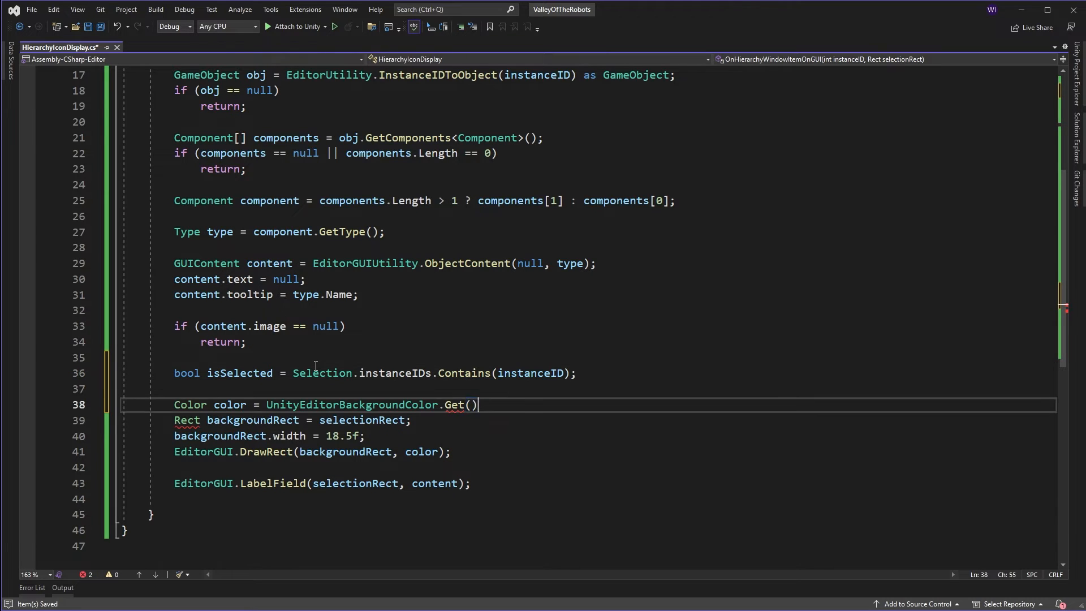
pyautogui.write('is')
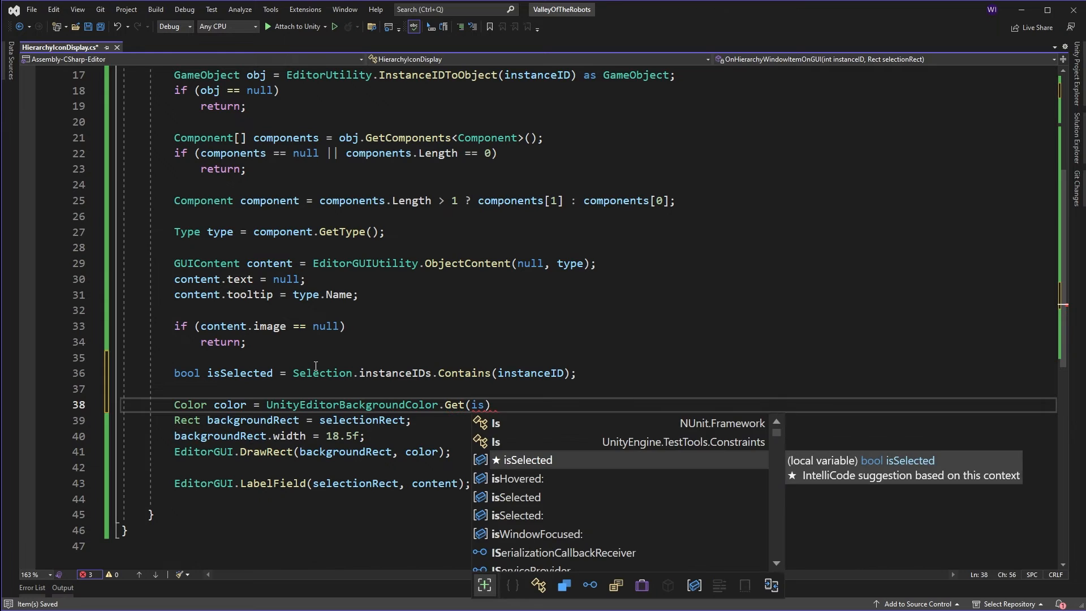
pyautogui.press('Tab')
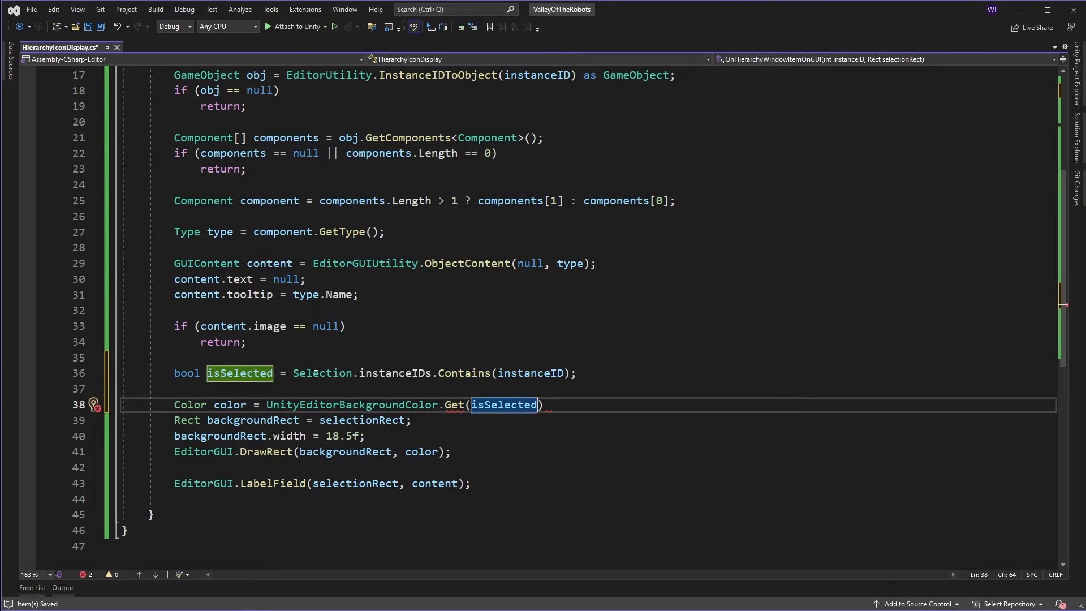
pyautogui.press('enter')
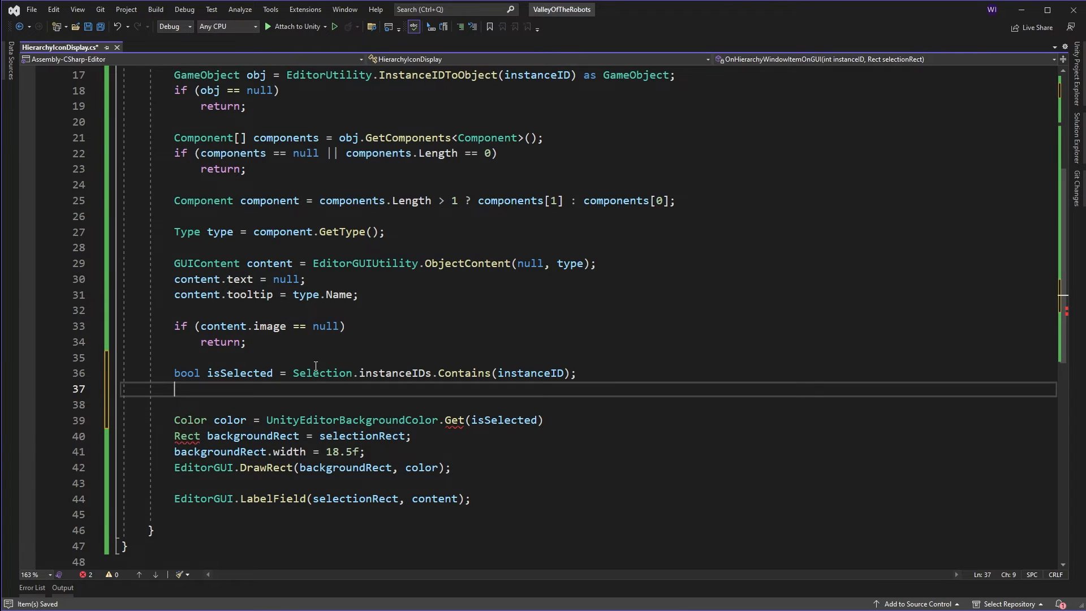
# Declare isHovering = selectionRect.Contains(Event.current.mousePosition) and pass it as Get's second argument
pyautogui.write('bool is')
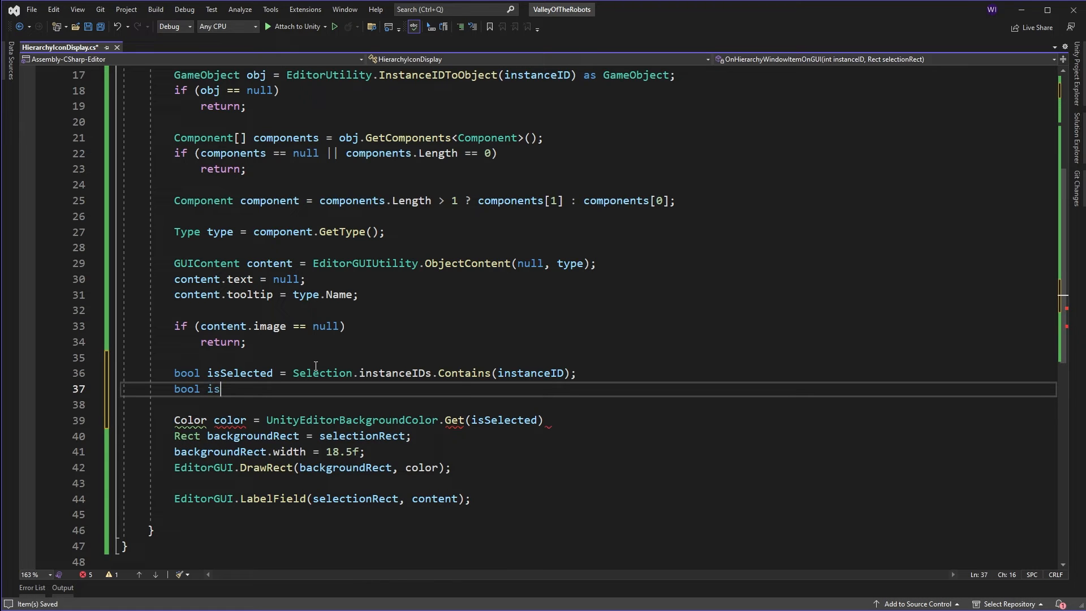
pyautogui.write('Hovering = selectionRect')
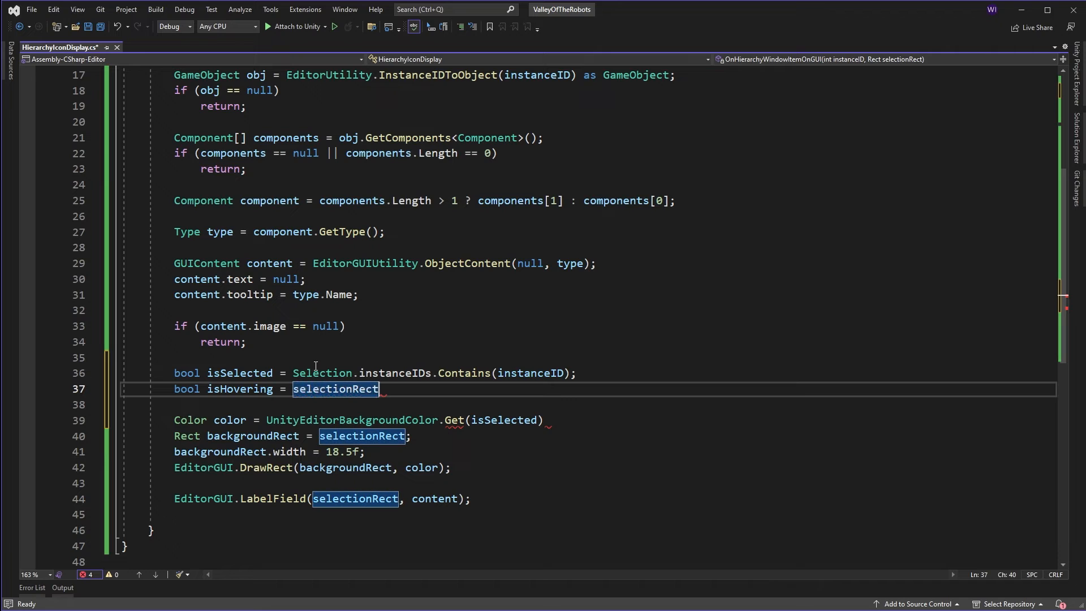
pyautogui.write('.Contains')
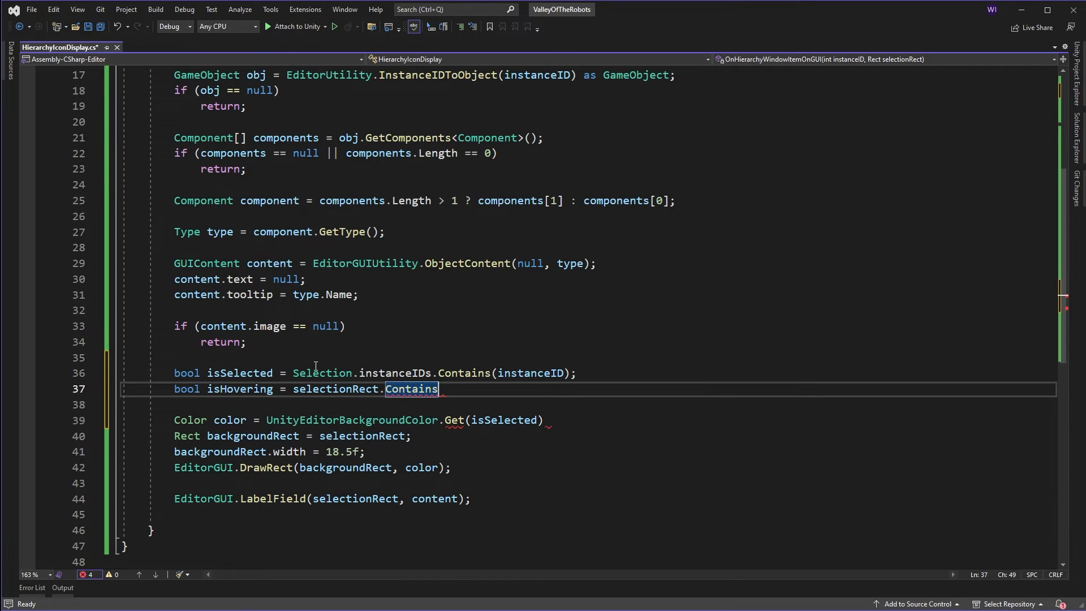
pyautogui.write('(Event.current.mousePosition);')
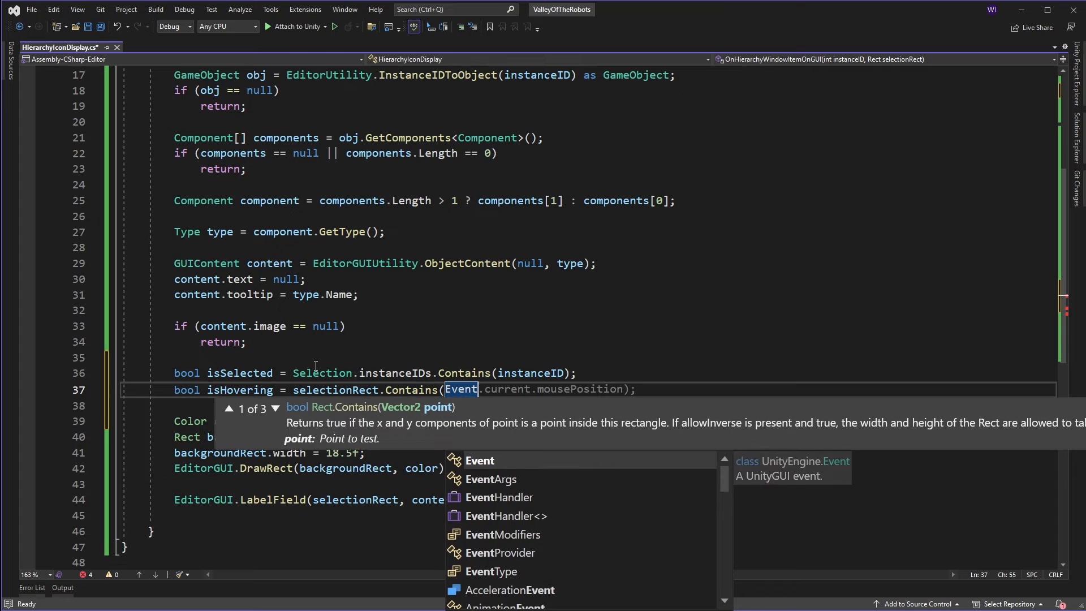
pyautogui.write('.cviu')
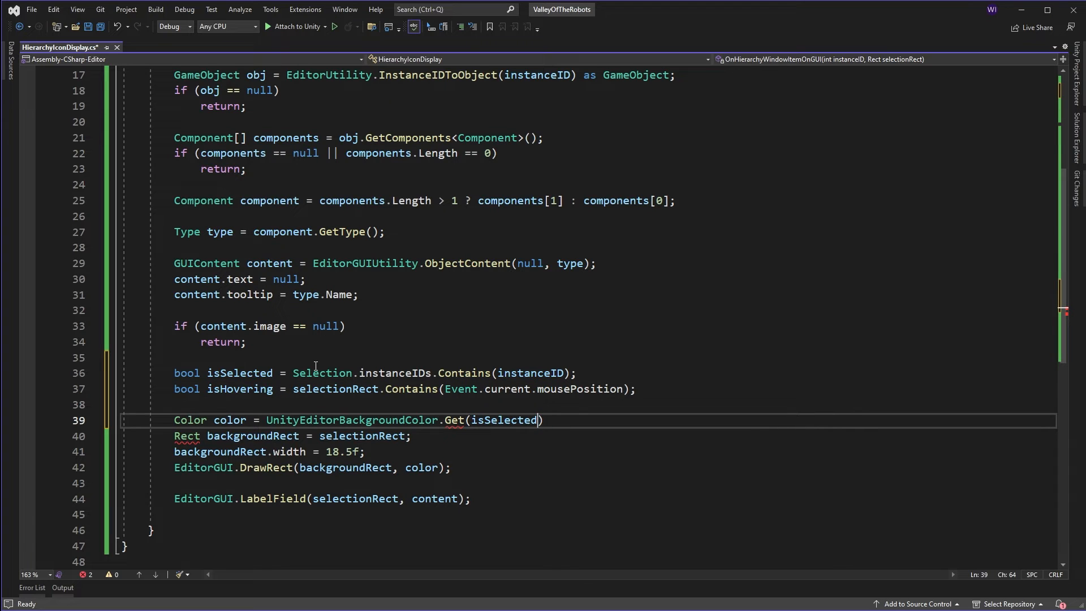
pyautogui.write(', isHovering')
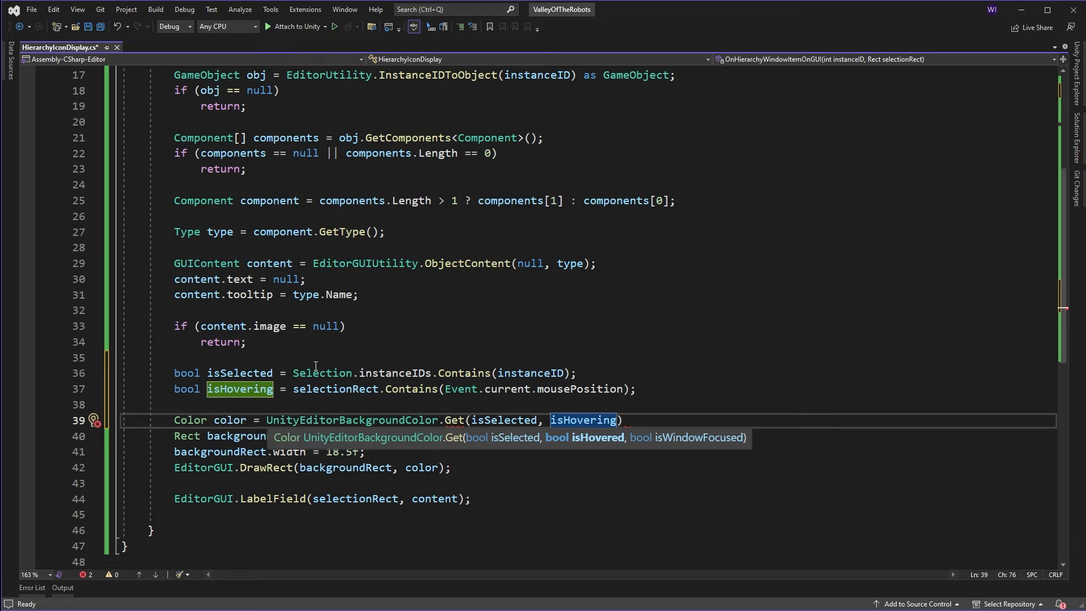
pyautogui.write(',')
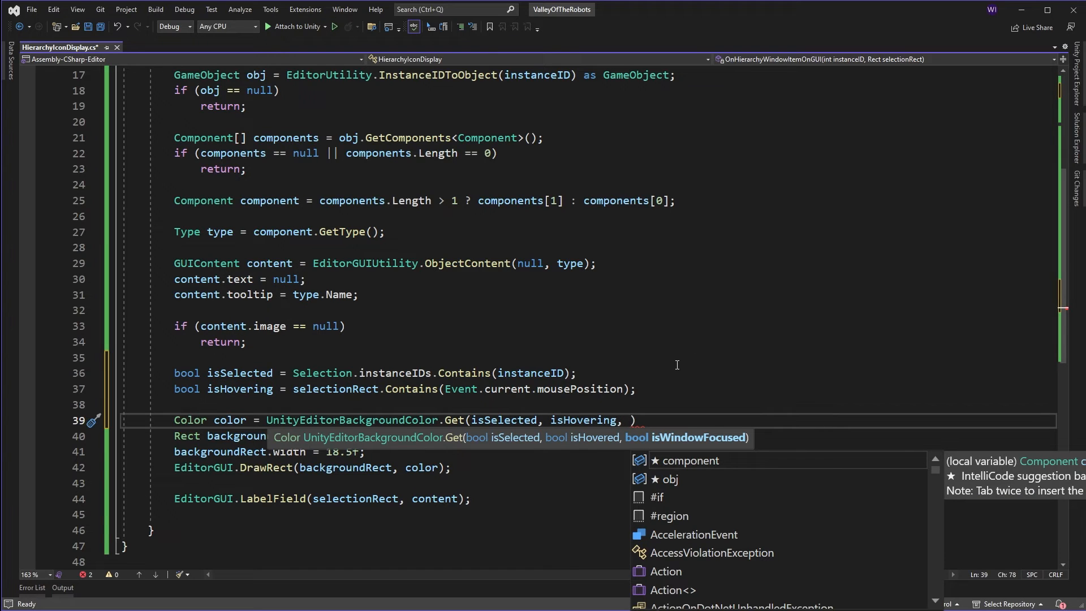
pyautogui.moveTo(666, 345)
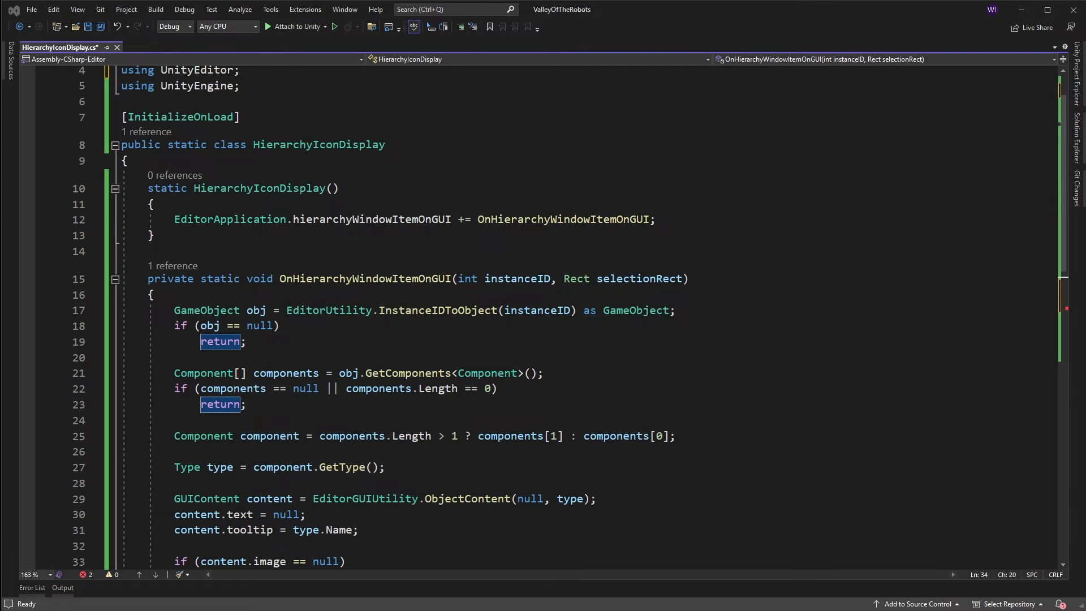
# Subscribe OnEditorUpdate to EditorApplication.update and generate the OnEditorUpdate method stub
pyautogui.write('EditorApplication.update += OnEditorUpdate;')
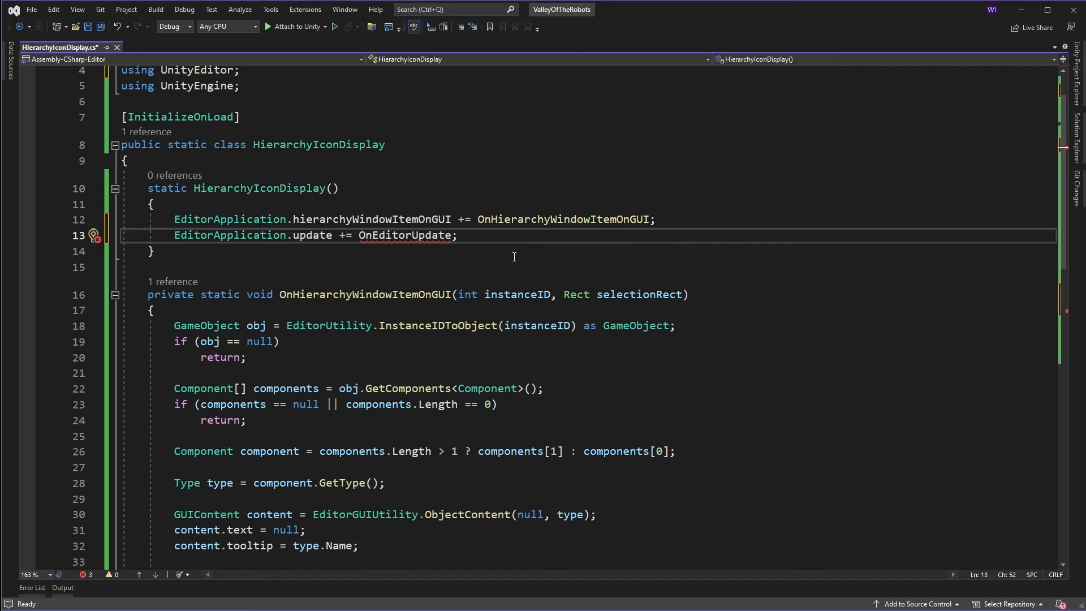
pyautogui.click(93, 235)
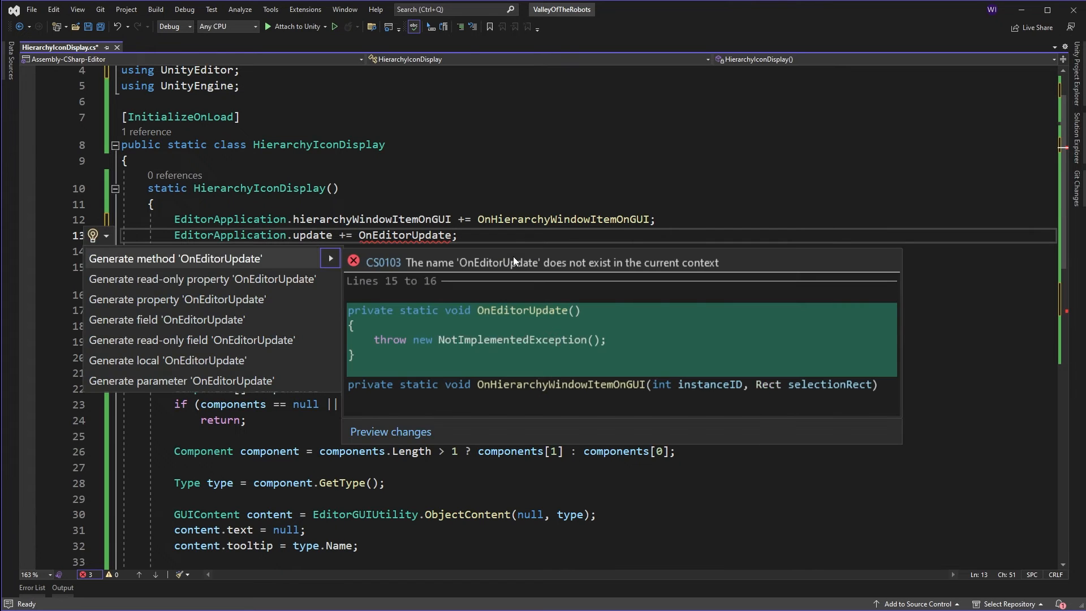
pyautogui.click(175, 258)
pyautogui.write('static EditorWindow _hierarchyEditorWindow;')
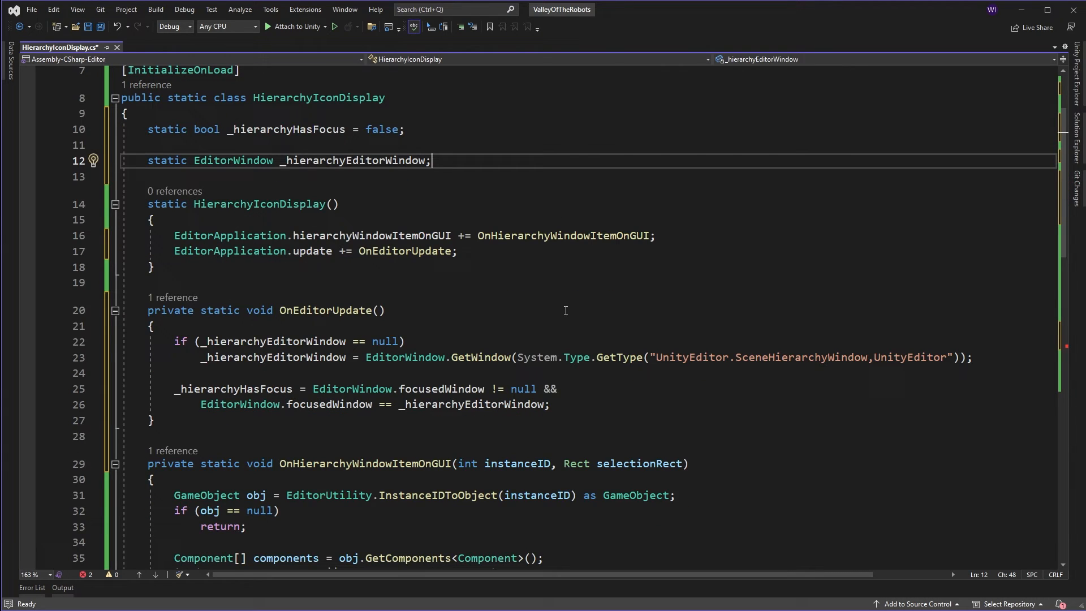
pyautogui.moveTo(399, 236)
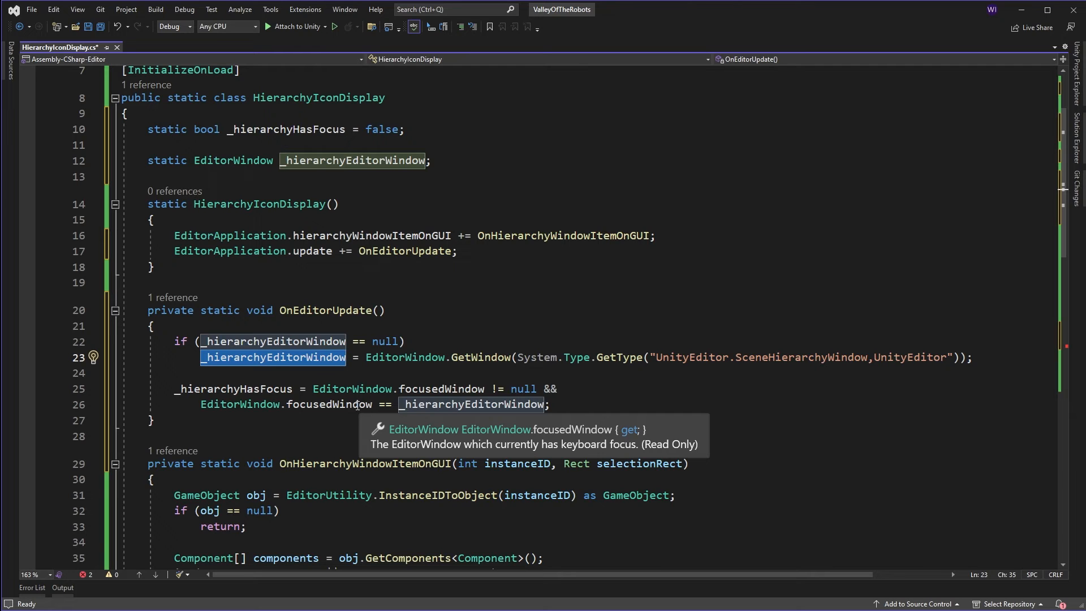
pyautogui.moveTo(476, 357)
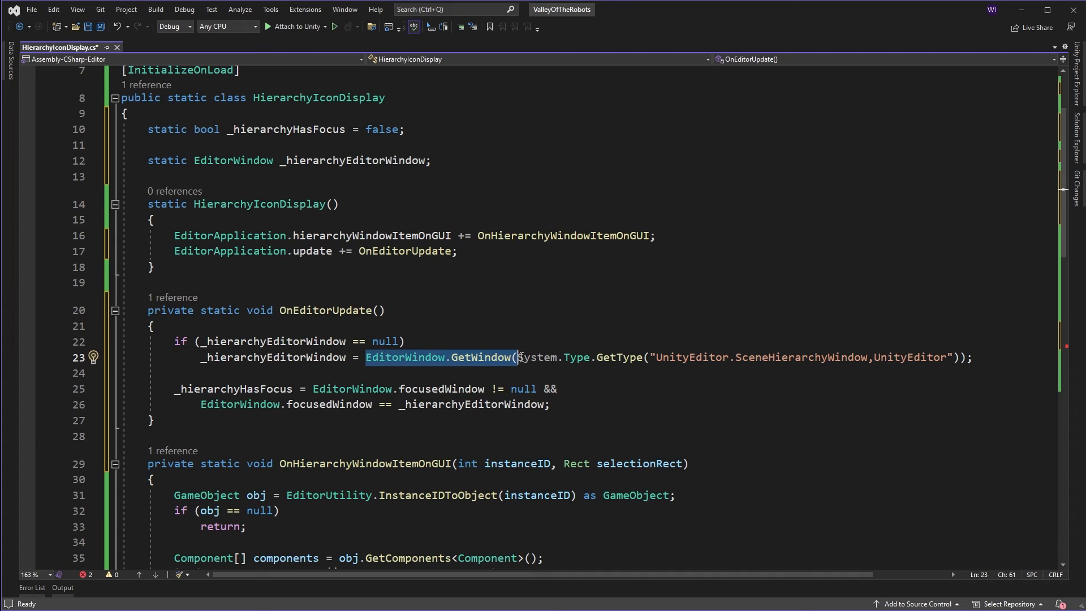
pyautogui.click(407, 358)
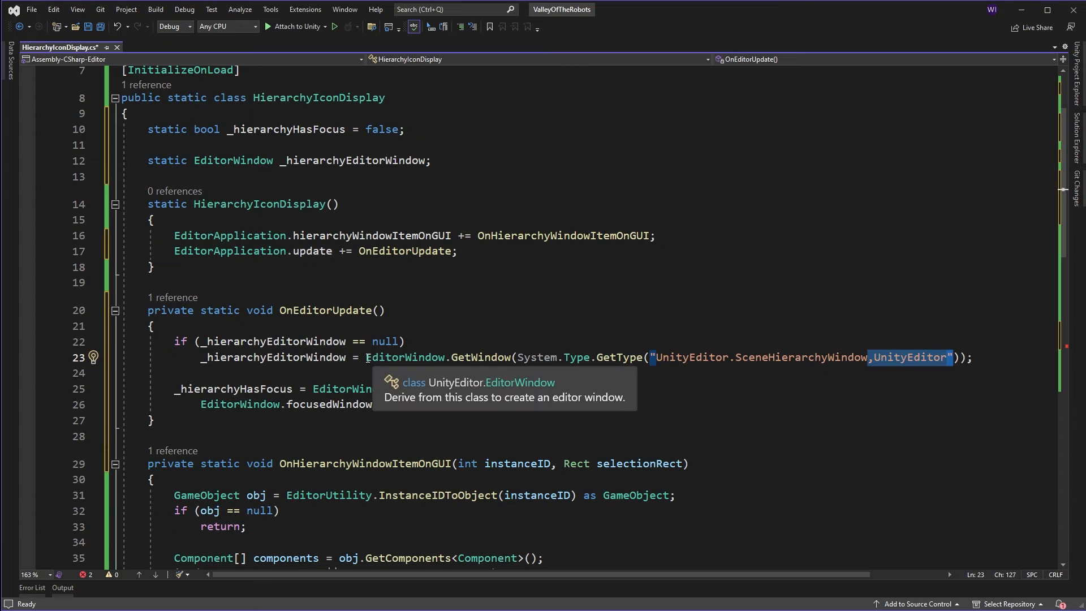
pyautogui.moveTo(611, 424)
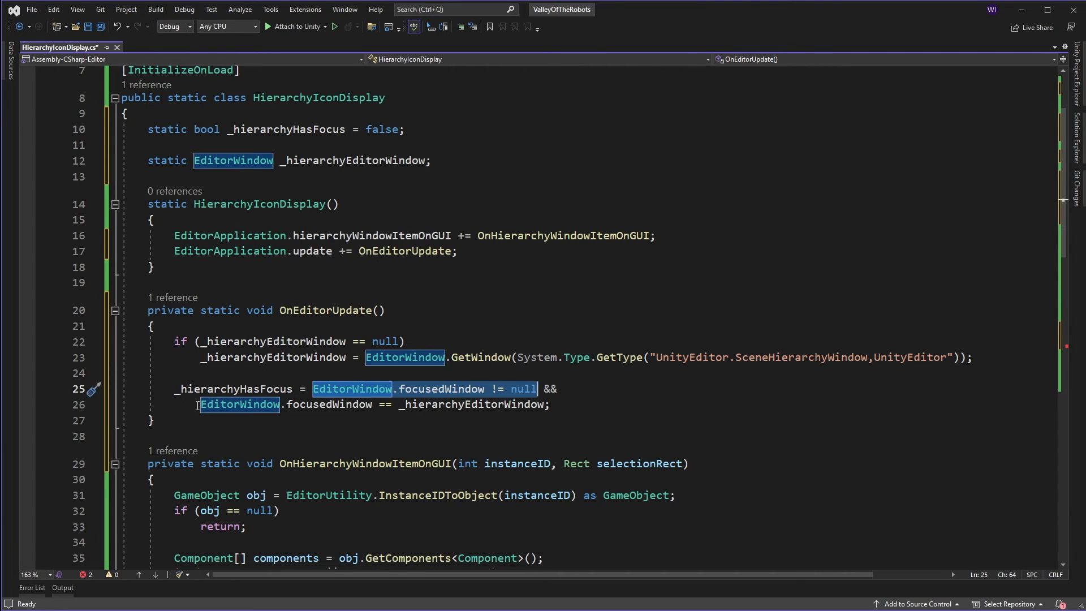
# At line 53, add _hierarchyHasFocus as Get's third argument and close the statement
pyautogui.click(551, 404)
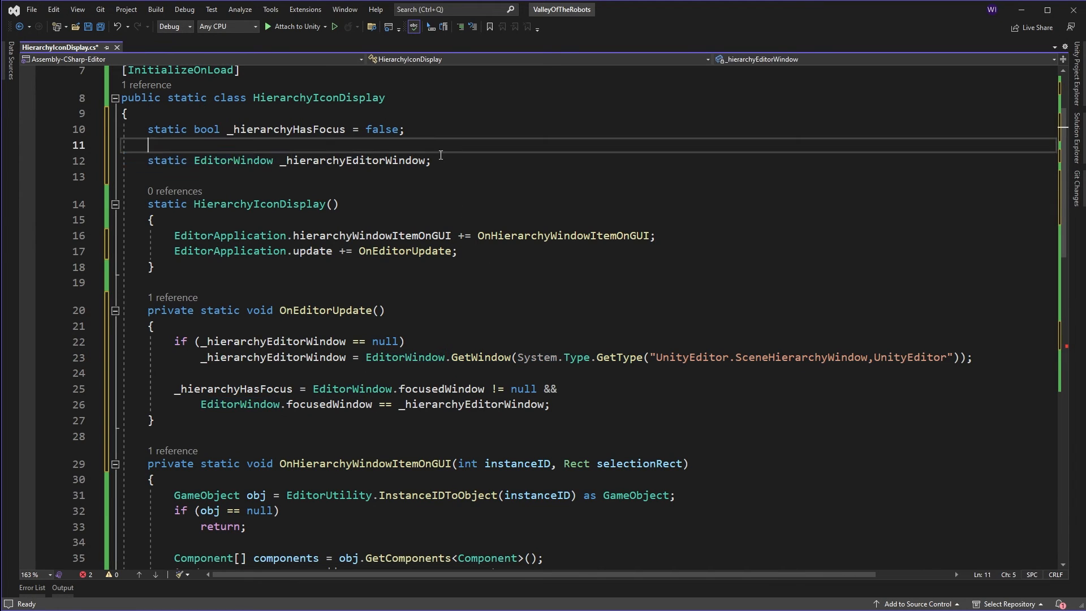
pyautogui.click(397, 129)
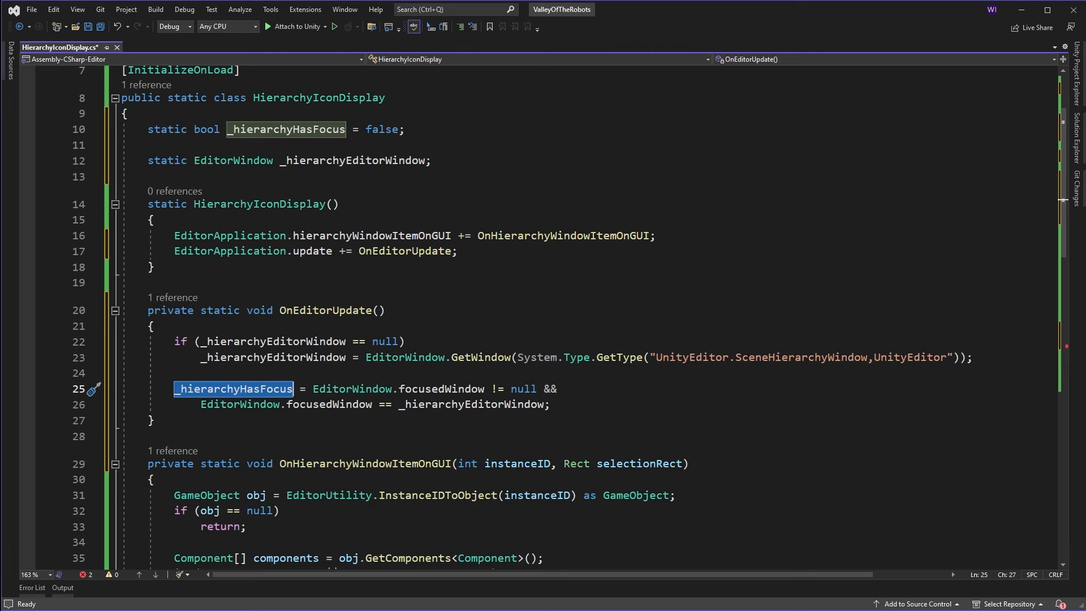
pyautogui.moveTo(644, 483)
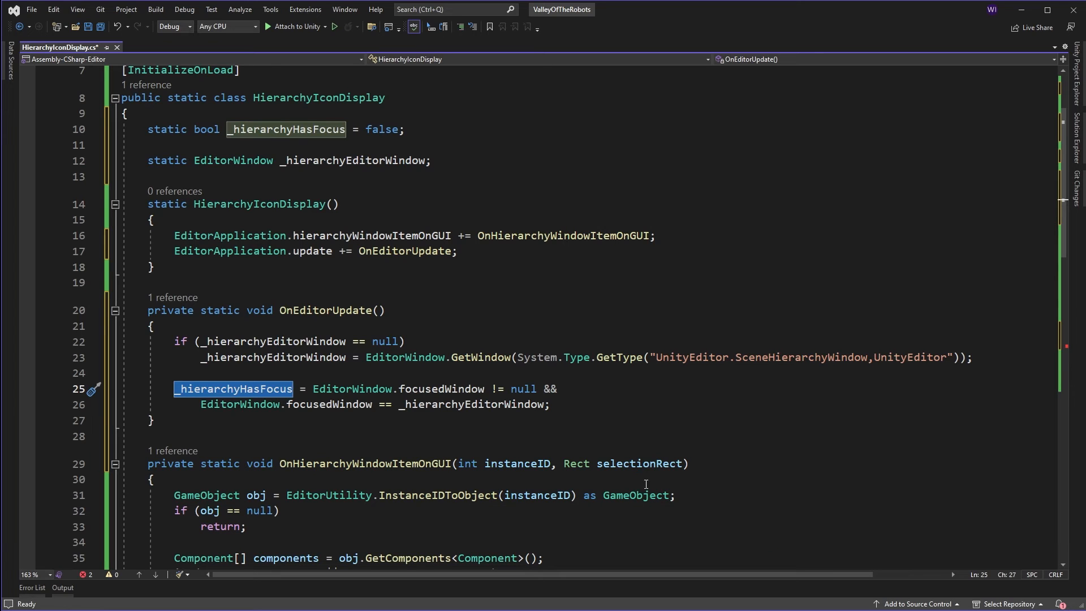
pyautogui.scroll(-3)
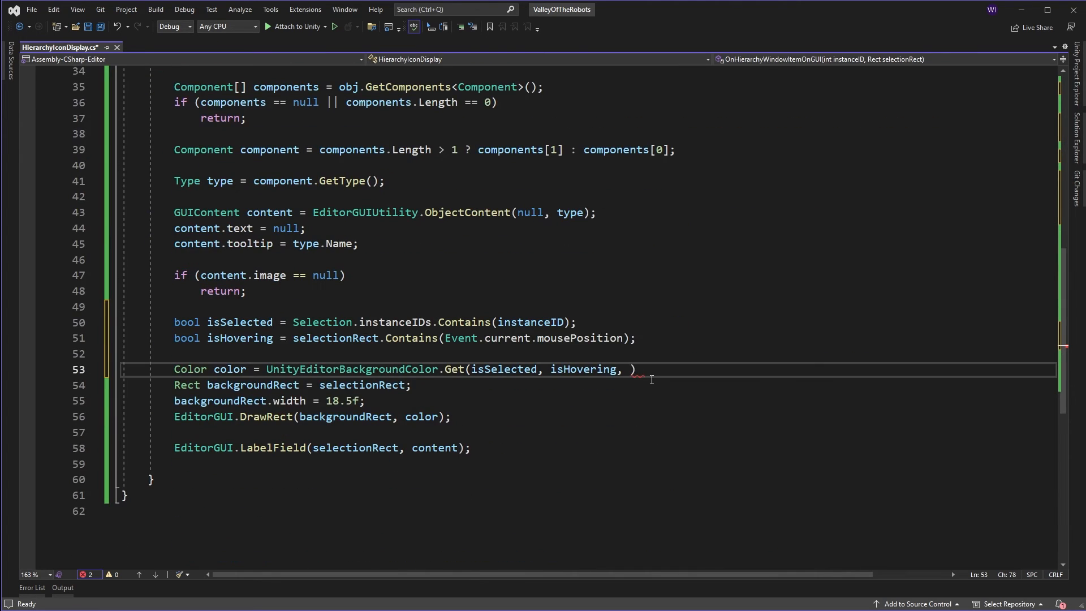
pyautogui.write('_hierarchyHasFocus')
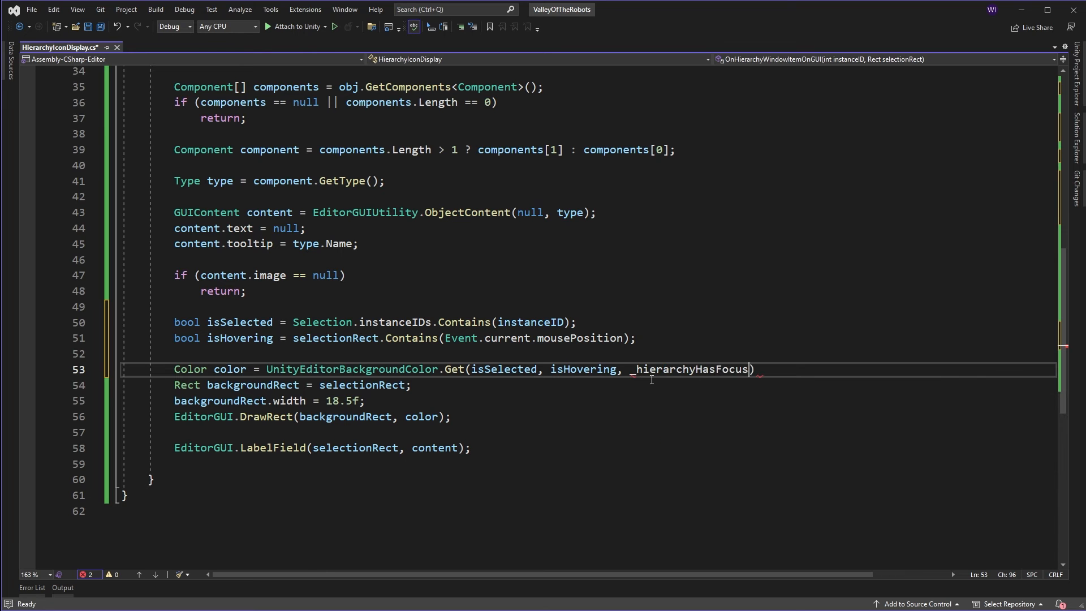
pyautogui.write(';')
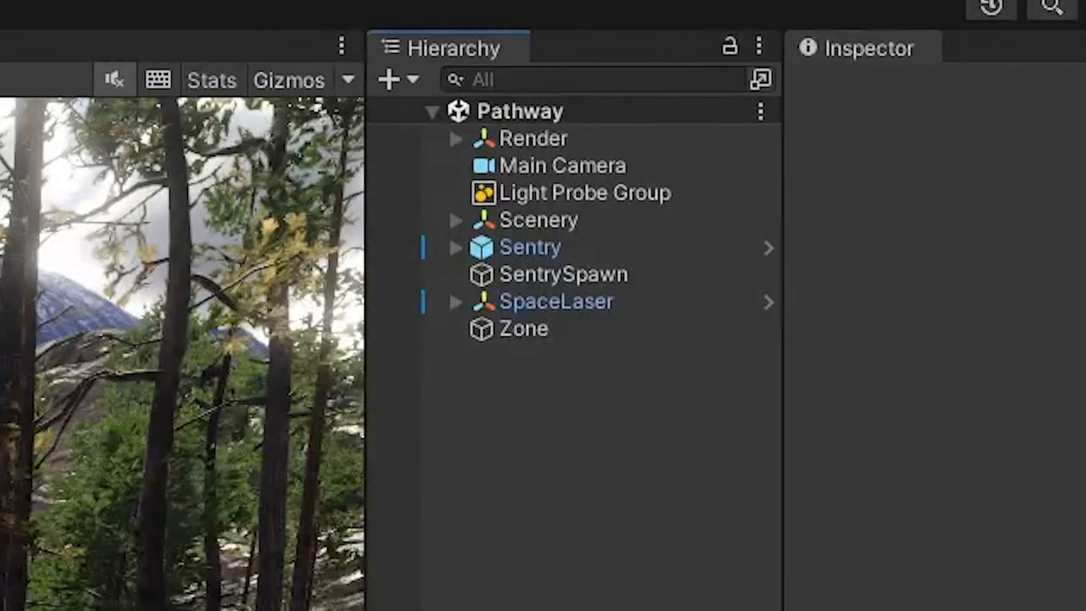
# Inspect the recompiled Hierarchy icons in Unity, then return to the script
pyautogui.click(539, 219)
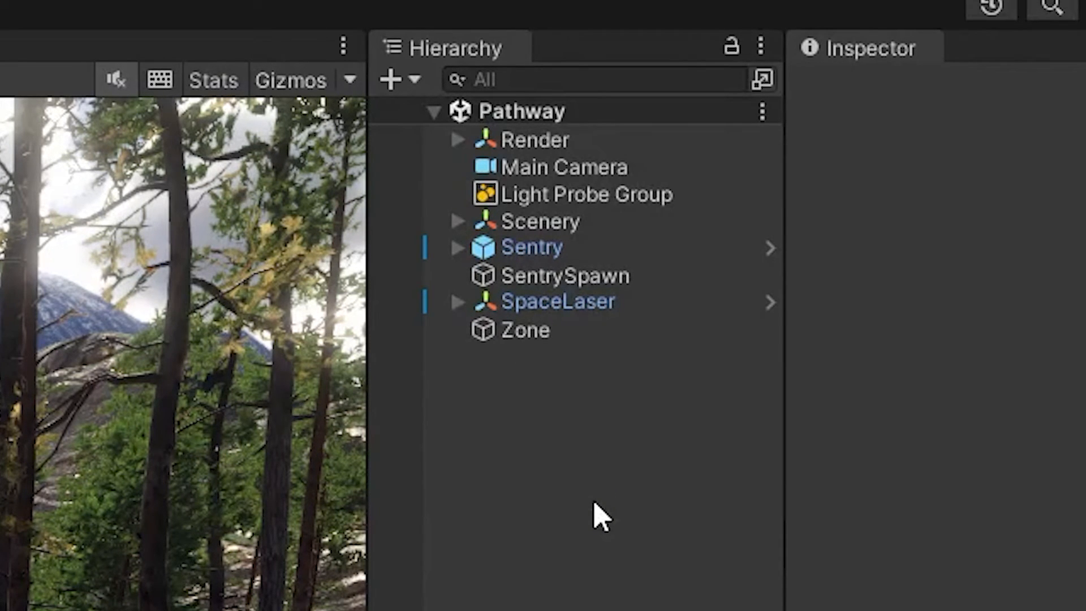
pyautogui.click(68, 19)
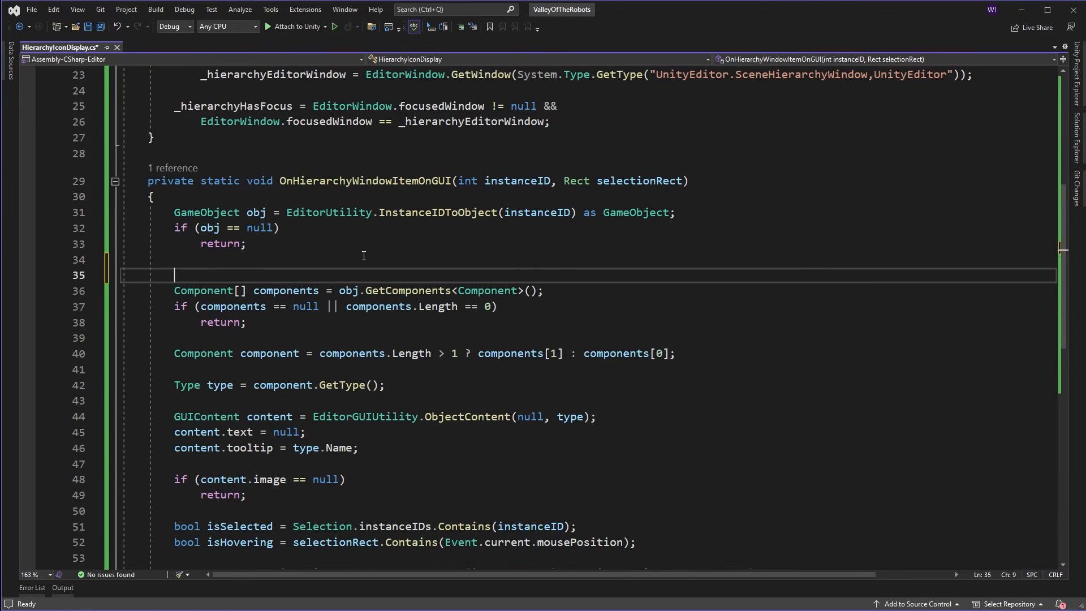
# Add if (PrefabUtility.GetCorrespondingObjectFromOriginalSource(obj) != null) return; and save the script
pyautogui.write('i')
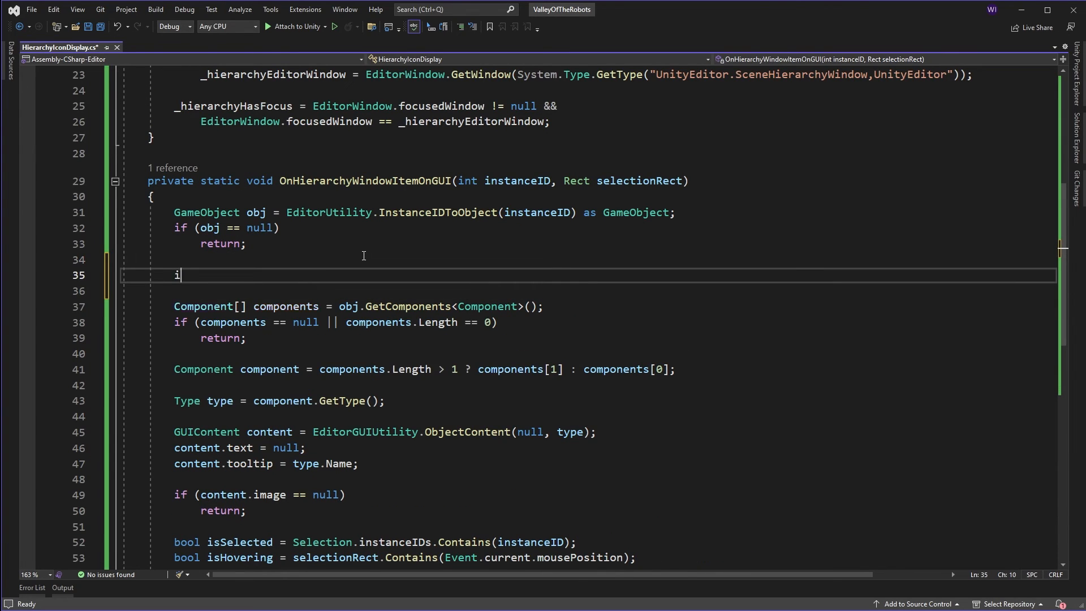
pyautogui.write('f(Prefab')
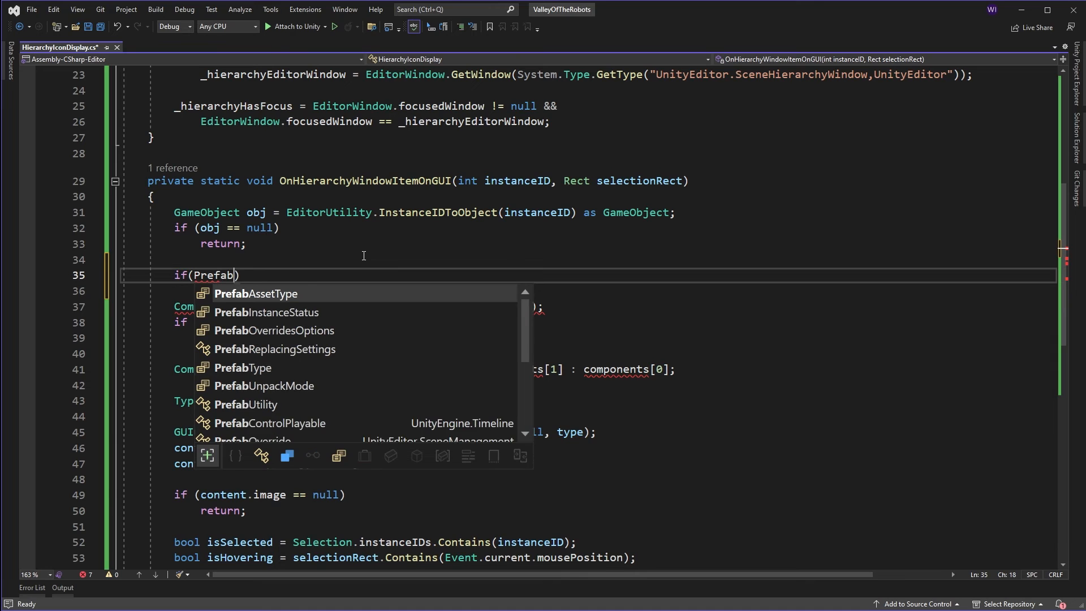
pyautogui.write('Utility.')
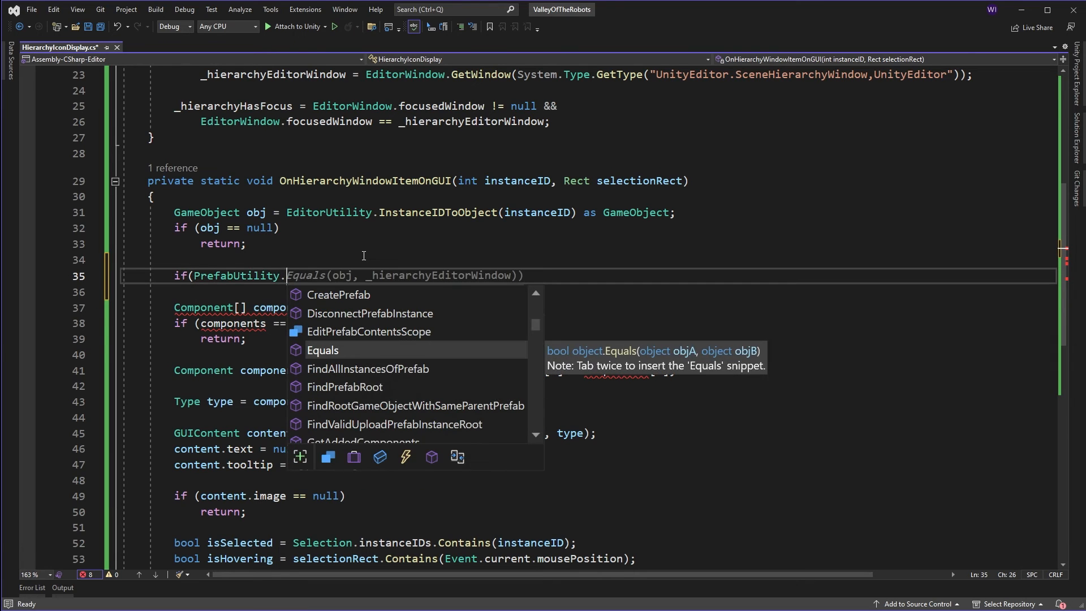
pyautogui.write('getc')
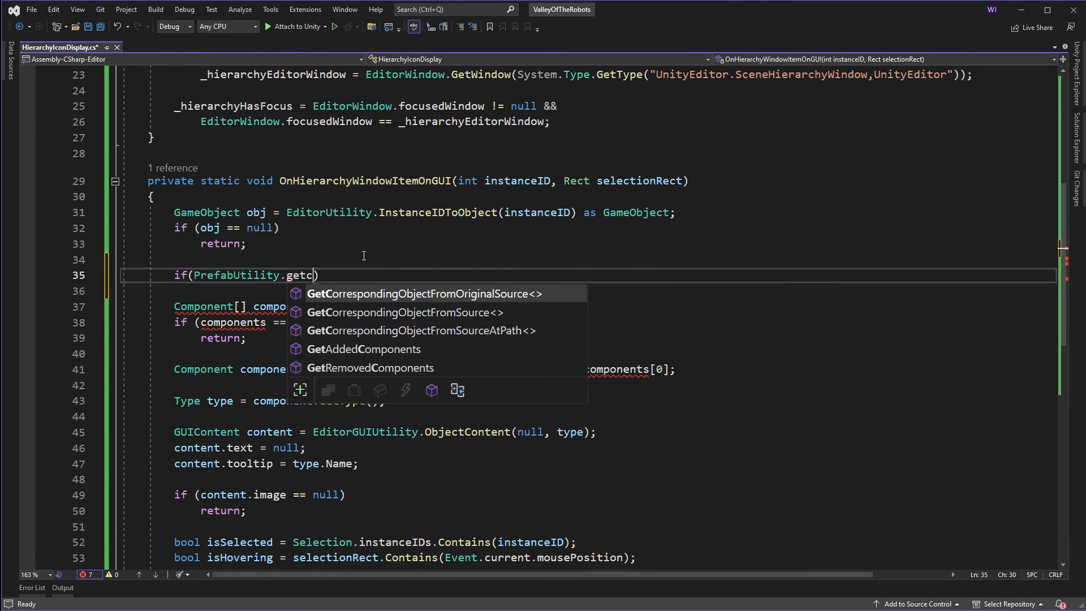
pyautogui.press('Tab')
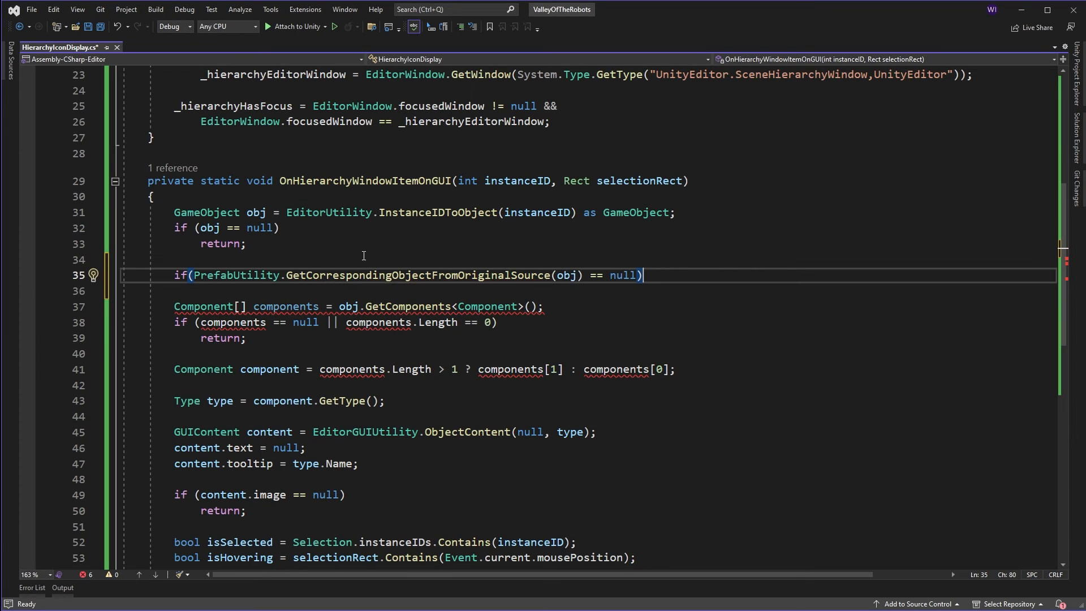
pyautogui.write('!=')
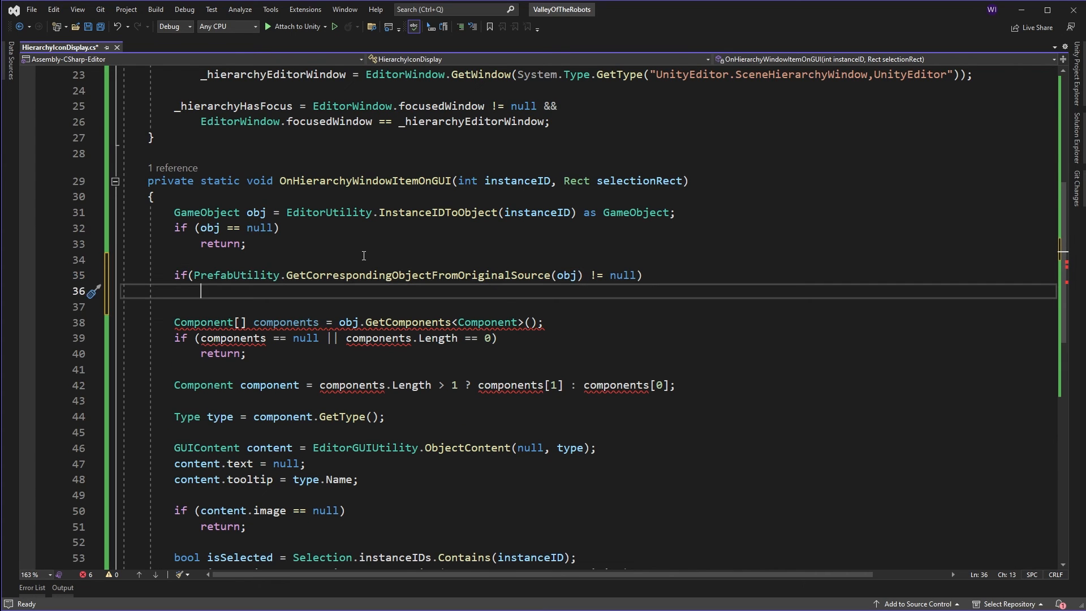
pyautogui.write('return;')
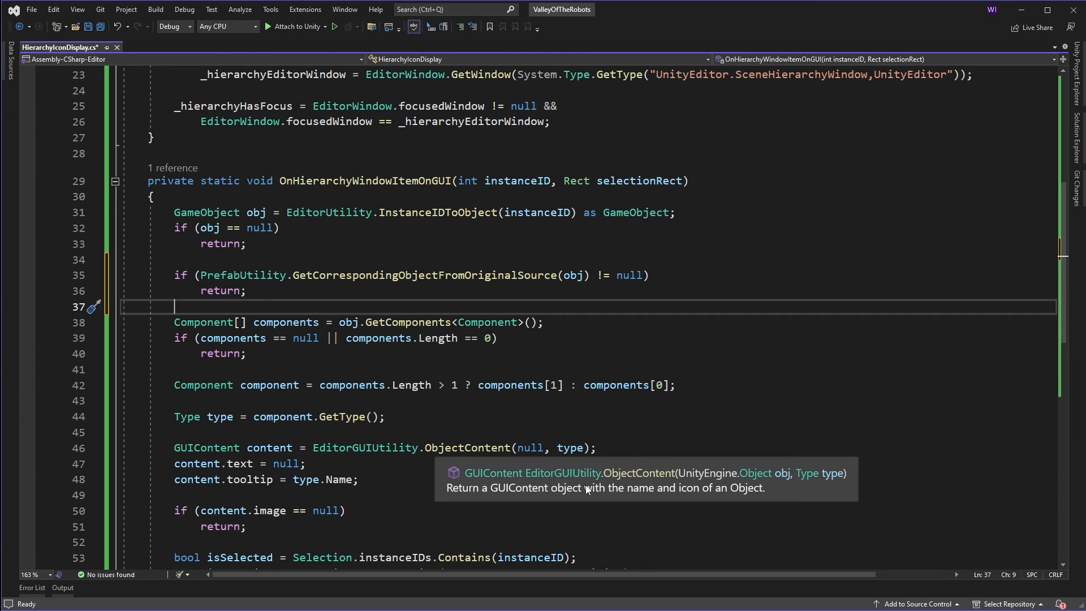
pyautogui.press('ctrl+s')
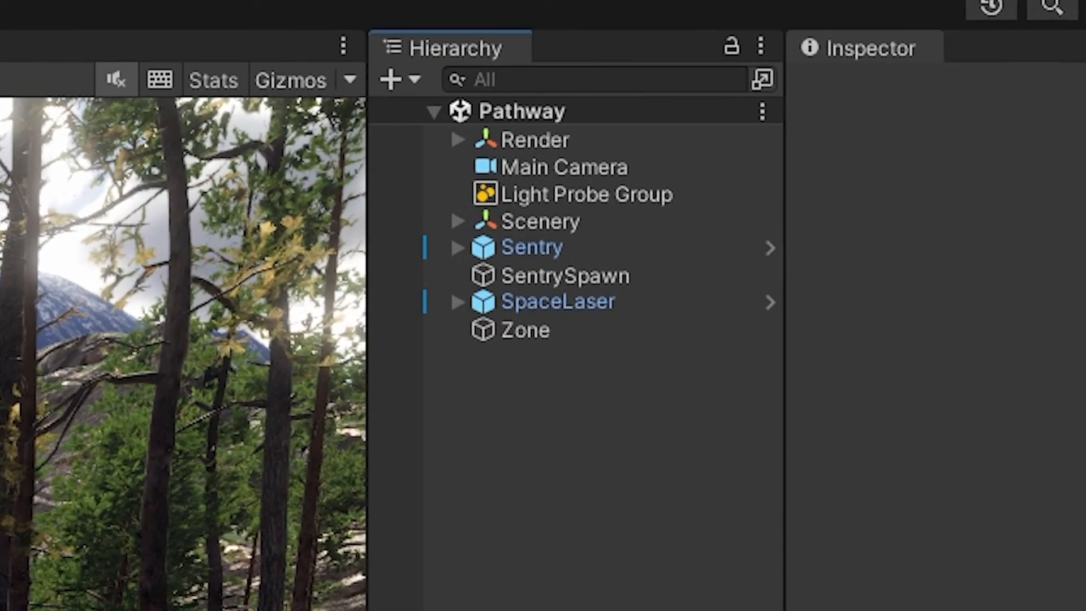
# Expand Render in the Hierarchy to view its child icons, then move to the Asset Store
pyautogui.click(457, 139)
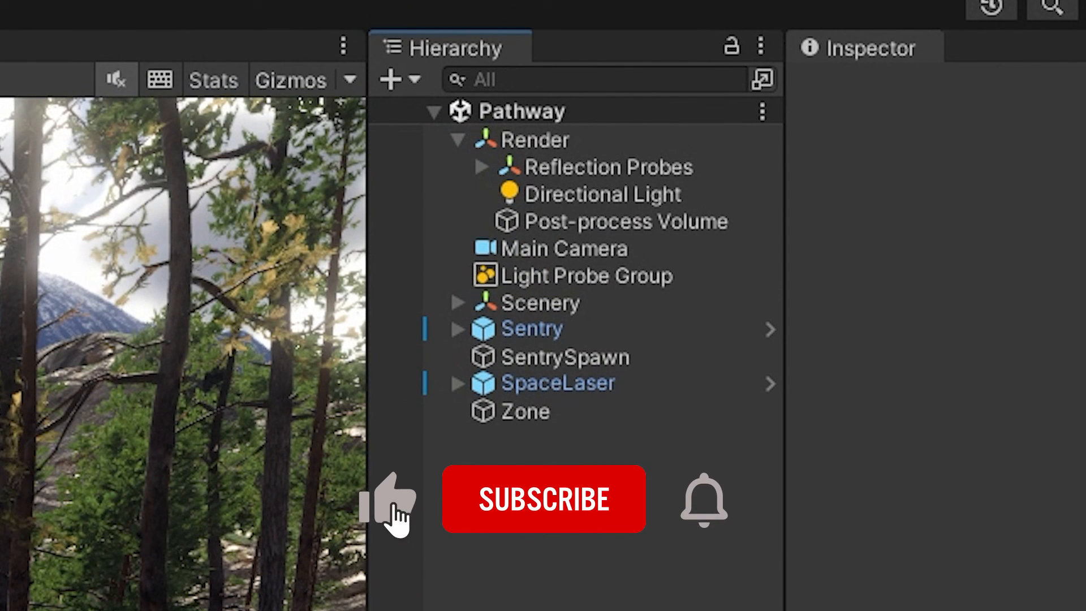
pyautogui.click(543, 498)
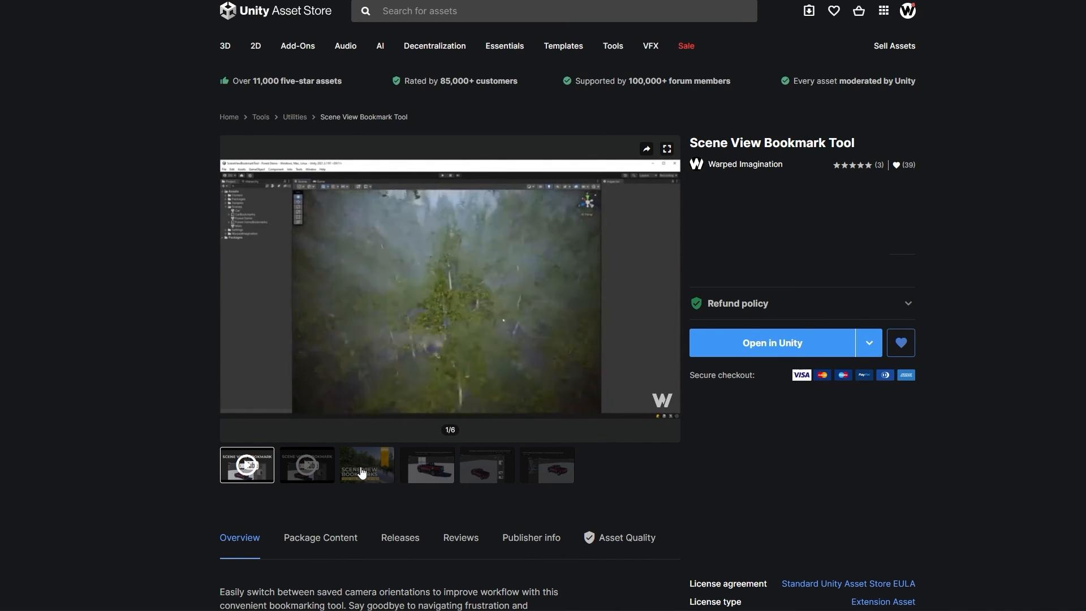
# Browse the Scene View Bookmark Tool preview images, then leave the store page
pyautogui.click(366, 464)
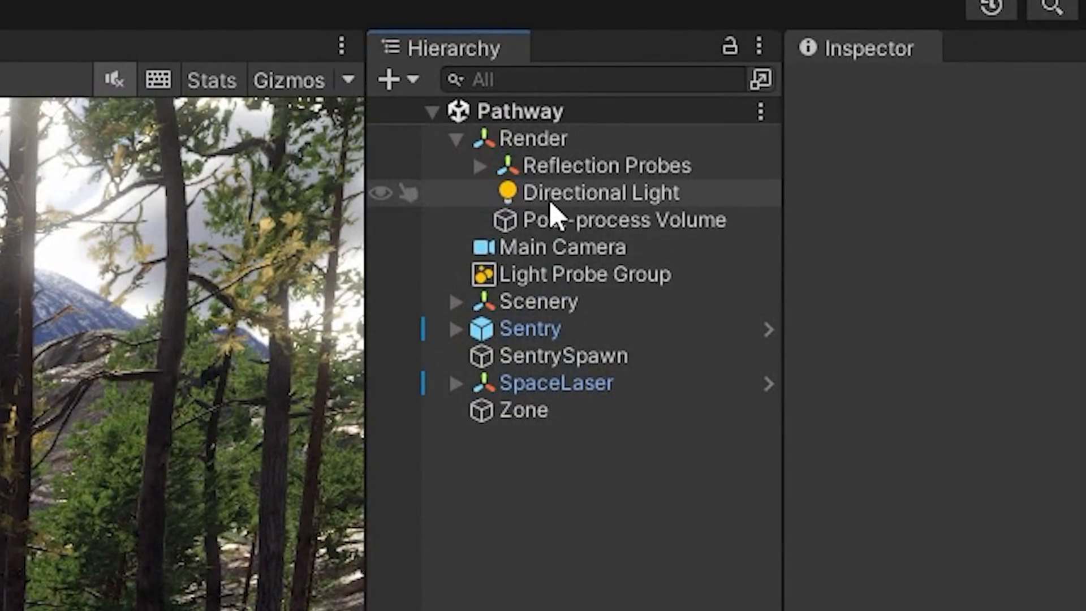
pyautogui.click(598, 192)
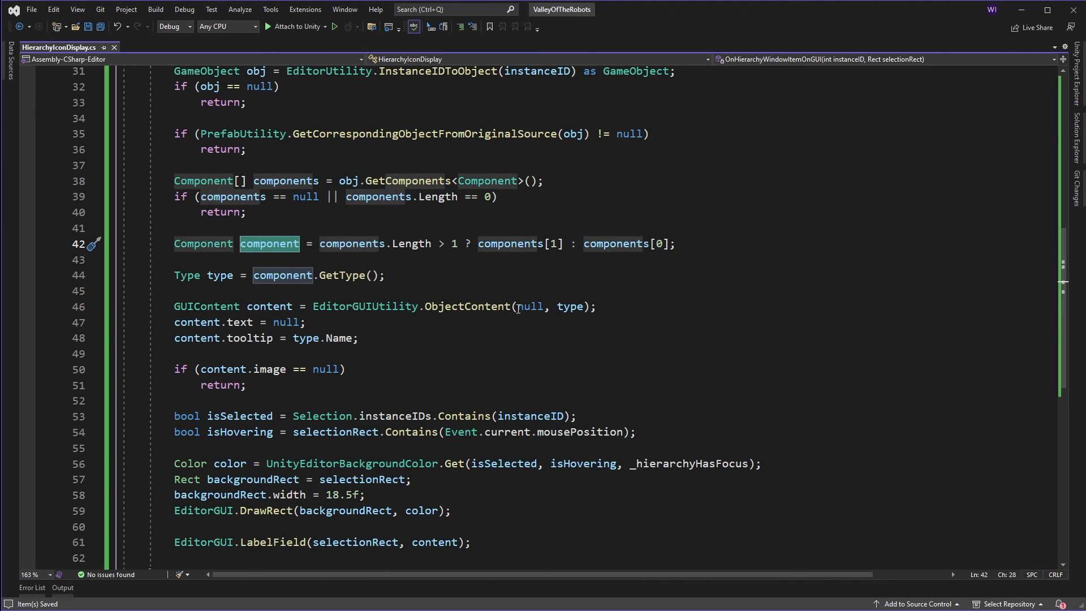
# Change line 46 to EditorGUIUtility.ObjectContent(component, type) instead of null
pyautogui.write('component')
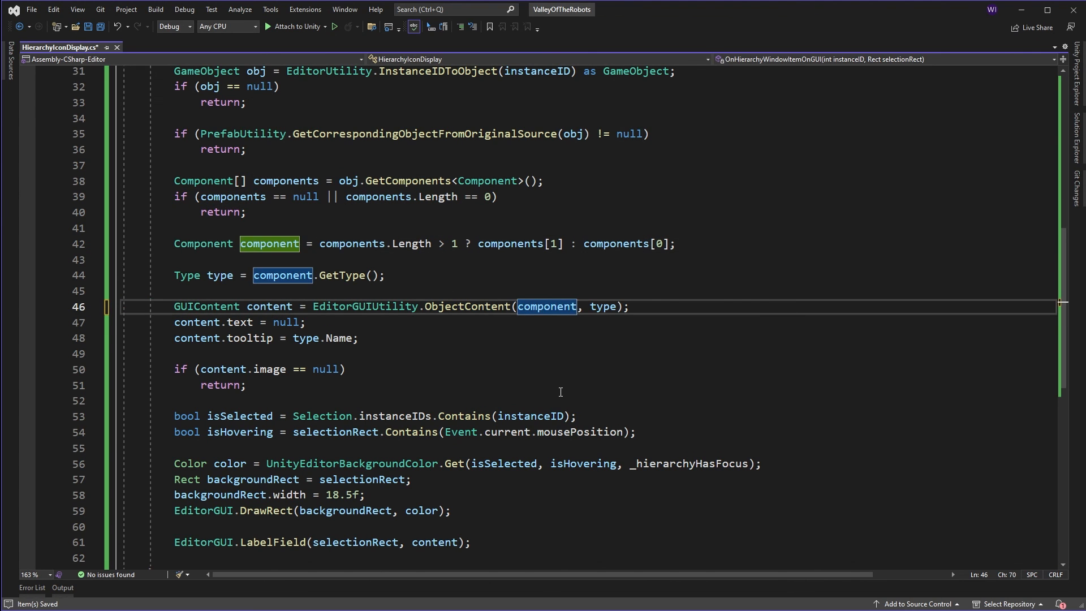